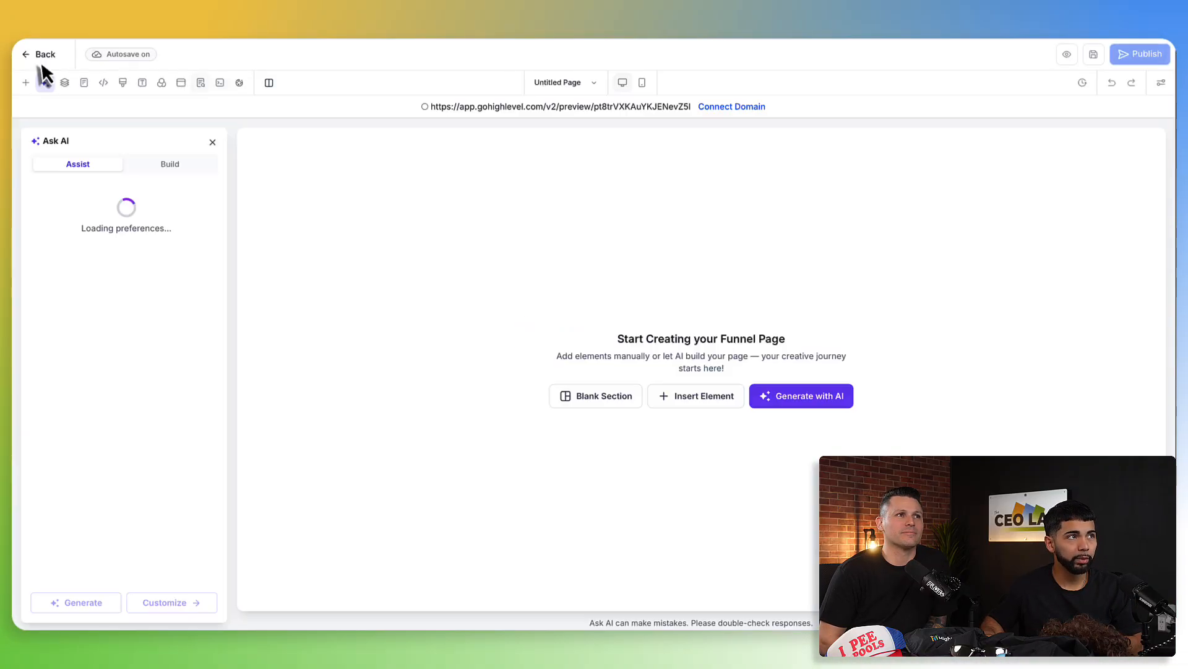
Back out of the page builder to the Funnels list and start a New Funnel with Funnel AI
left_click(38, 53)
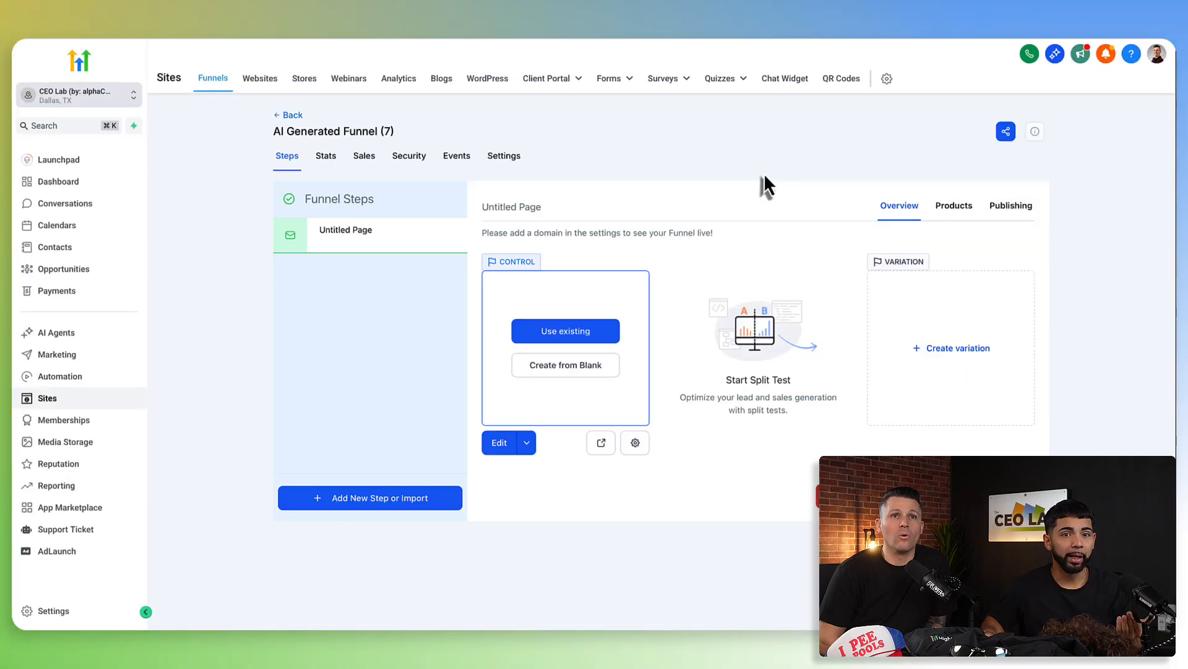
left_click(289, 115)
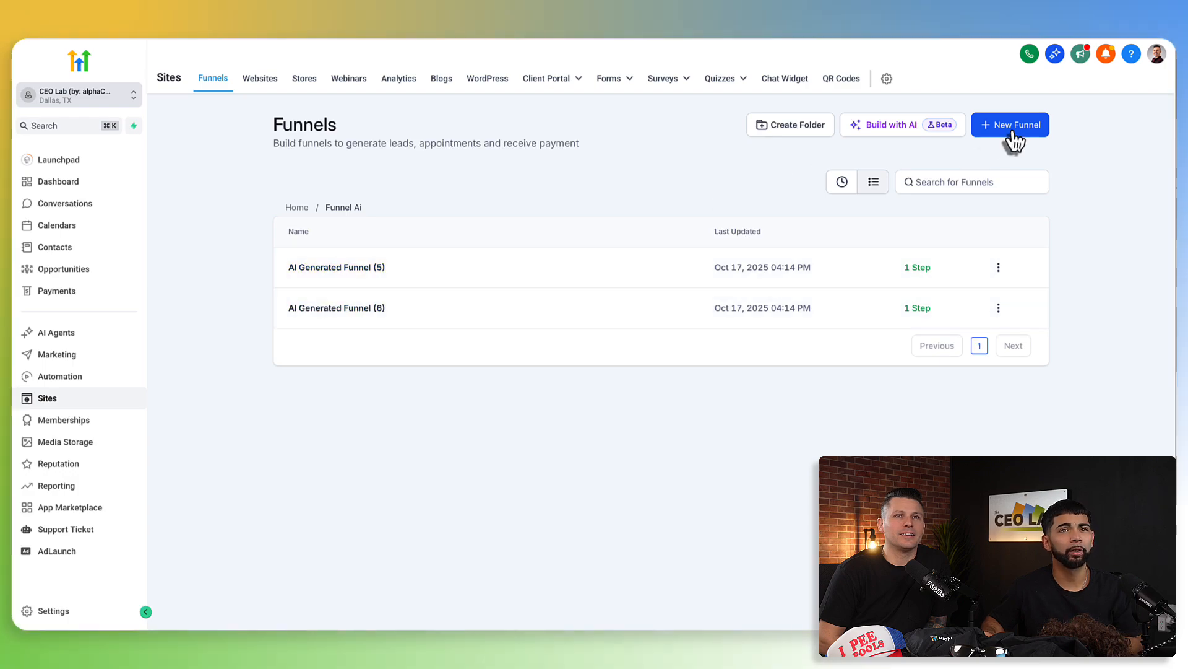
left_click(1010, 124)
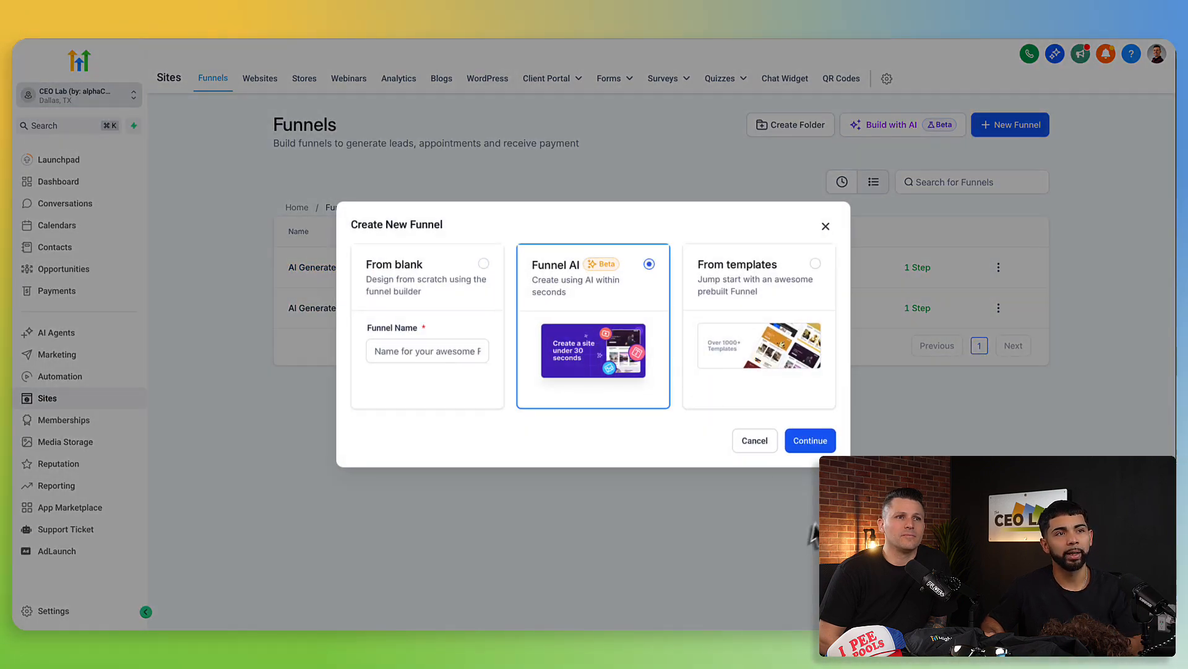
mouse_move(810, 440)
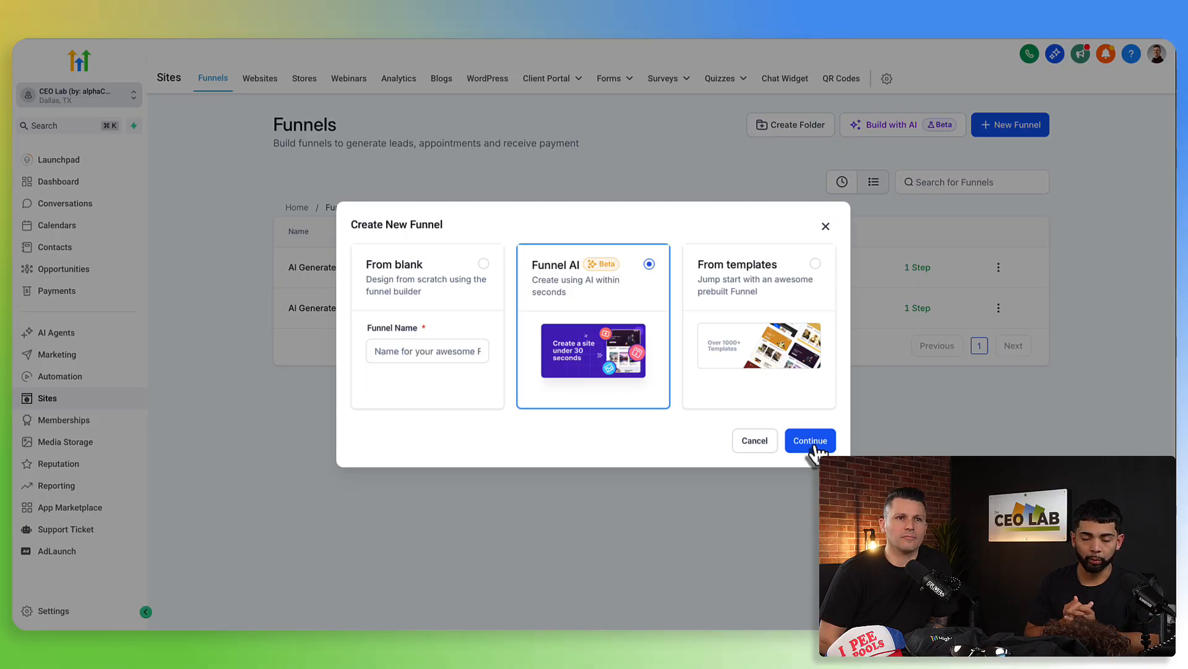
Create the AI funnel, peek at the Ask AI Build prompt box, then return to the Assist setup questions
left_click(809, 441)
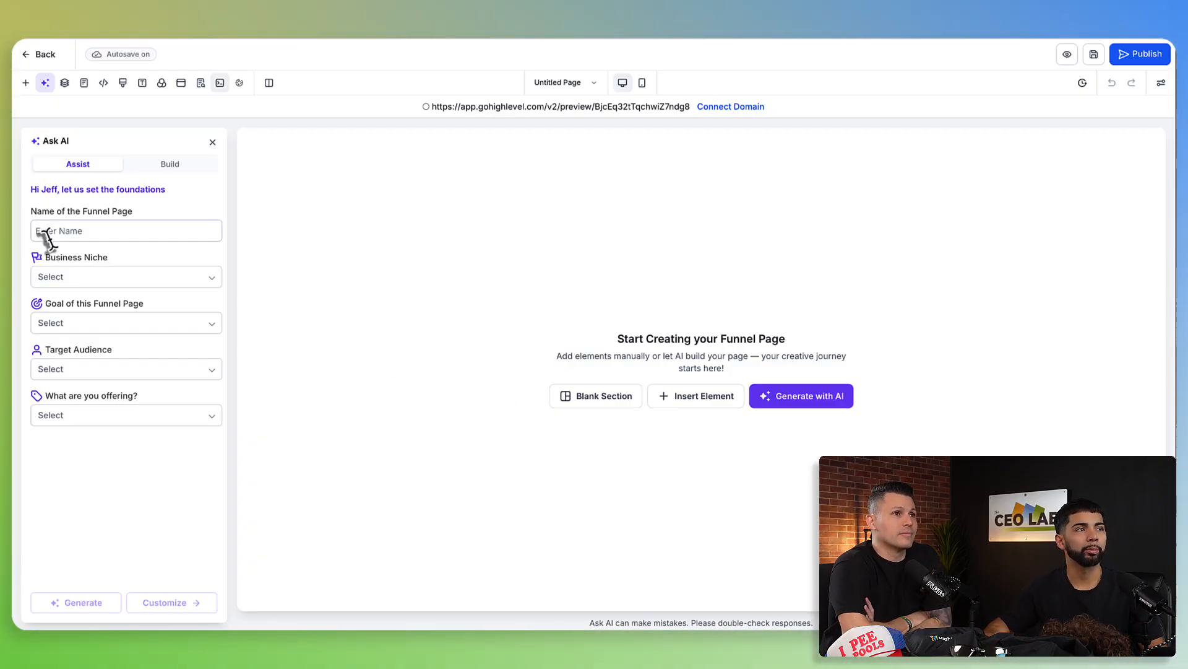
mouse_move(255, 250)
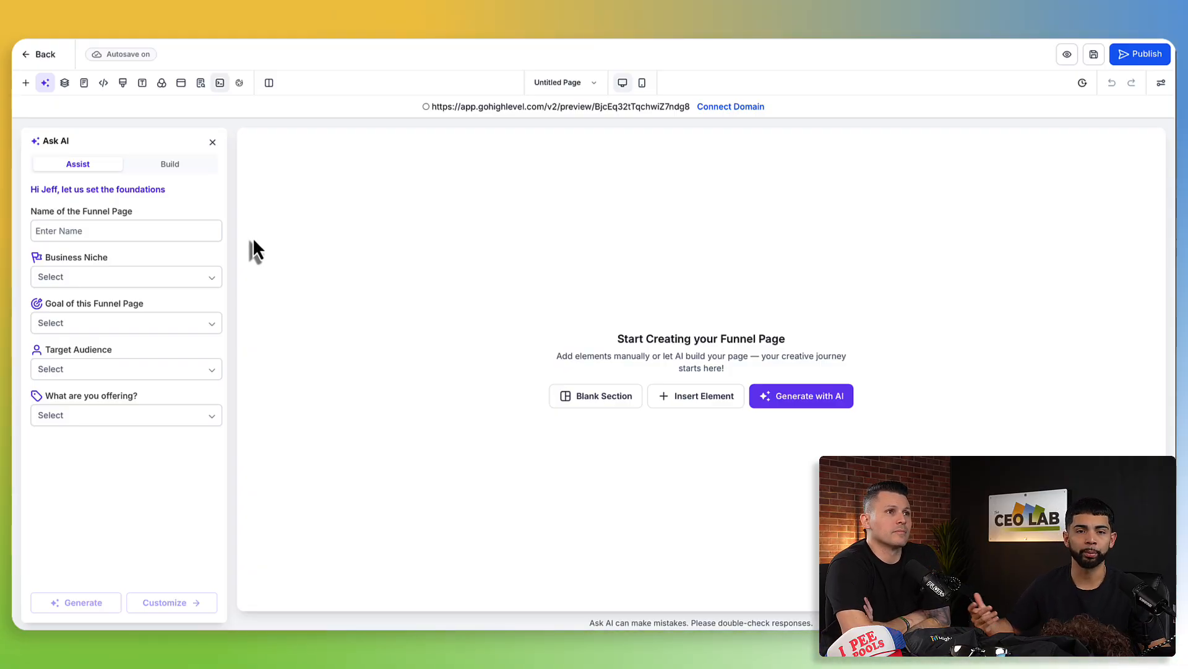
mouse_move(235, 198)
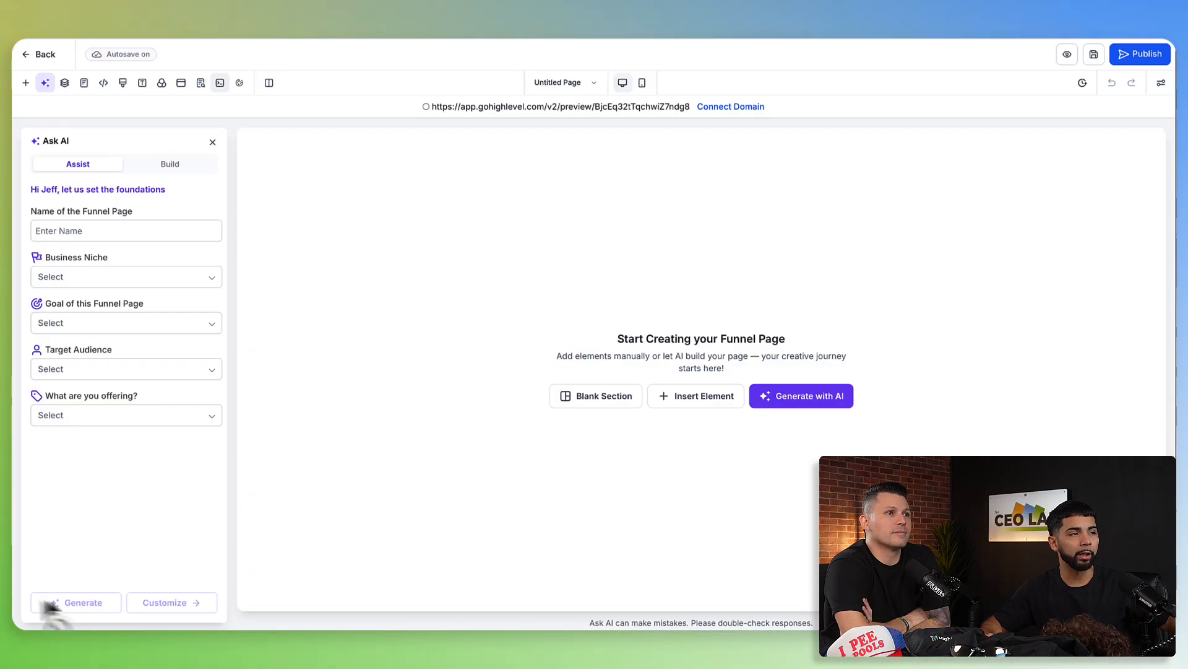
left_click(126, 277)
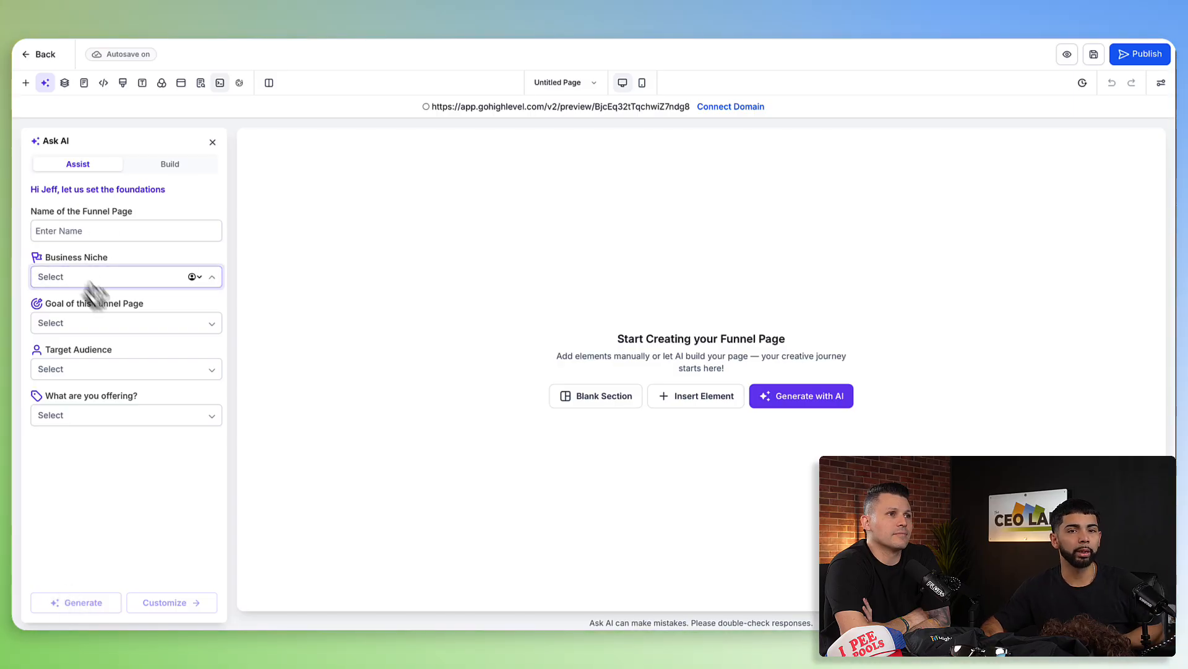
left_click(170, 164)
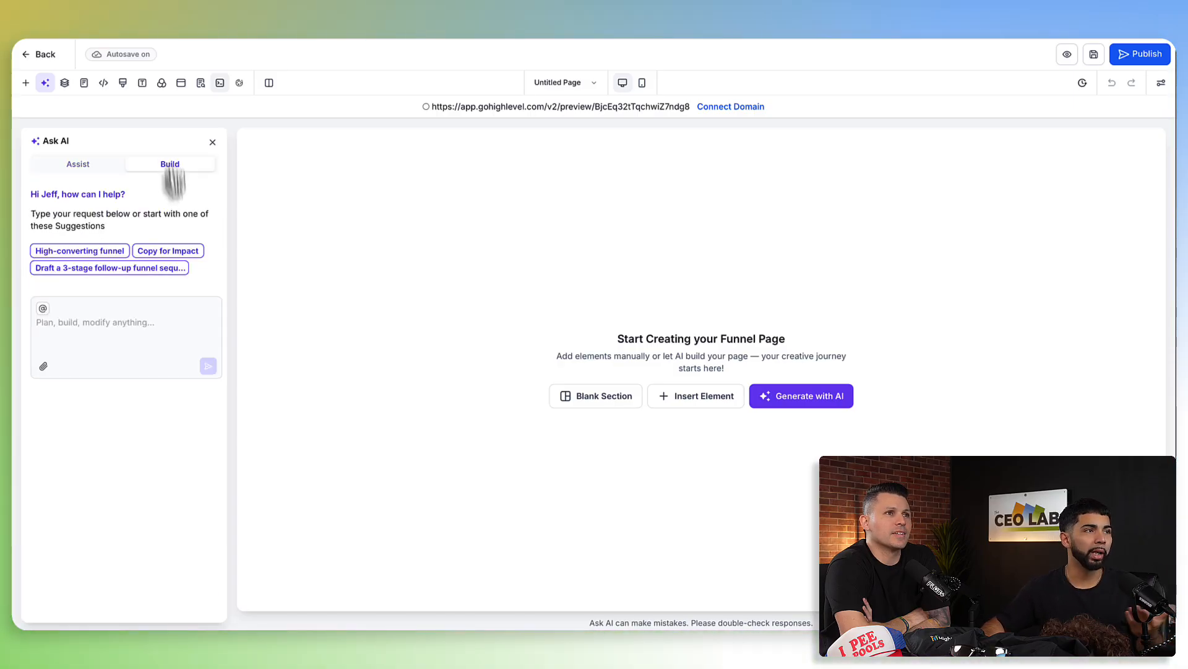
left_click(93, 323)
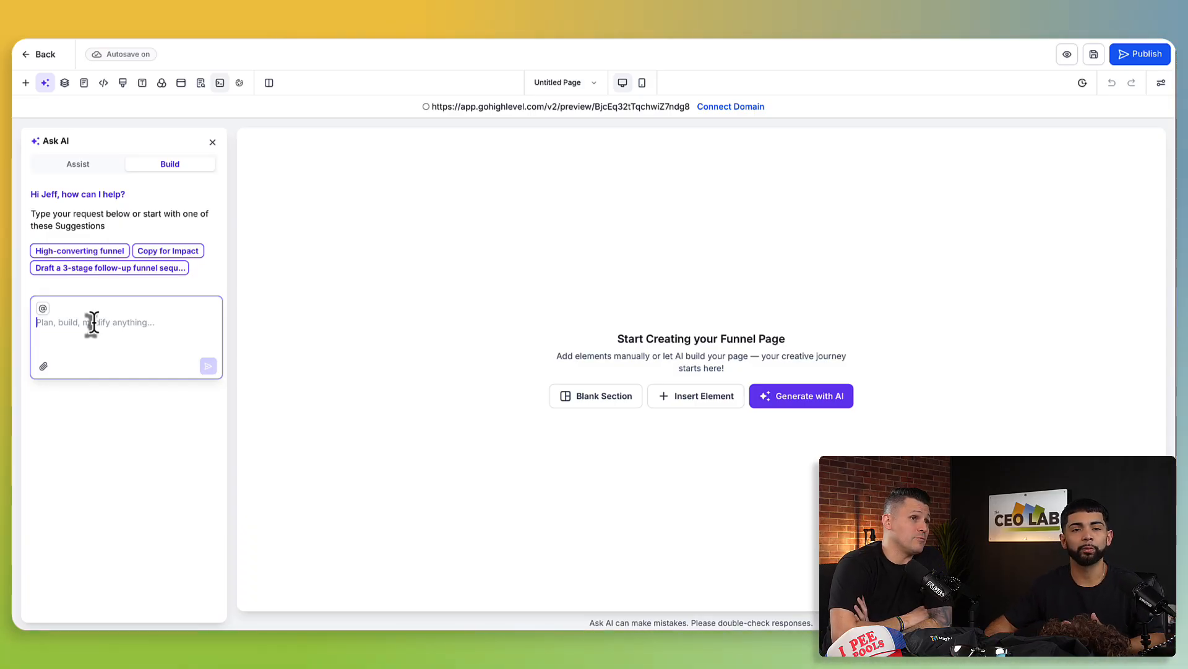
mouse_move(41, 197)
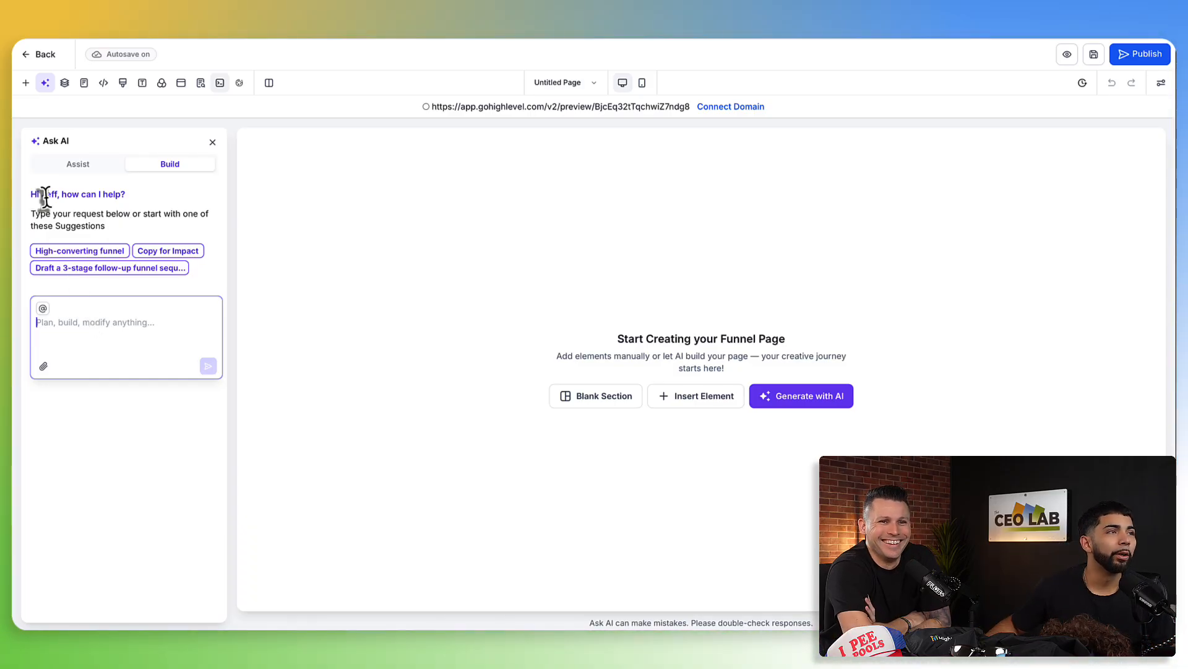
left_click(77, 164)
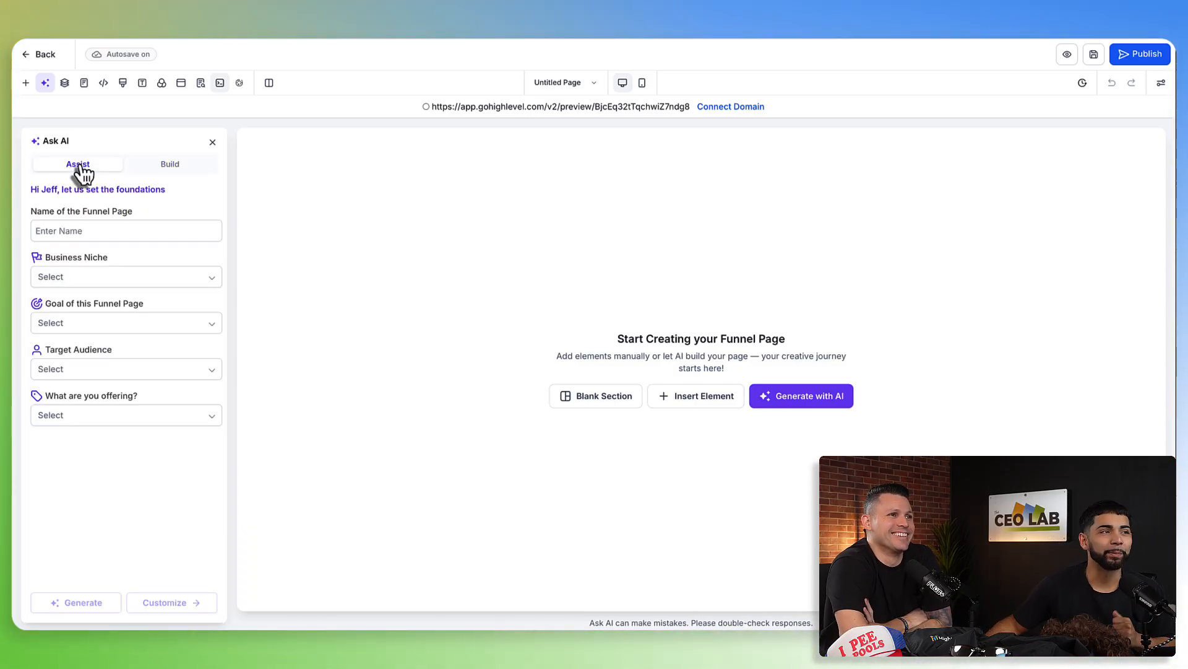
Name the funnel page PLUSPLUSFITNESS, correcting the mistyped letters
left_click(93, 230)
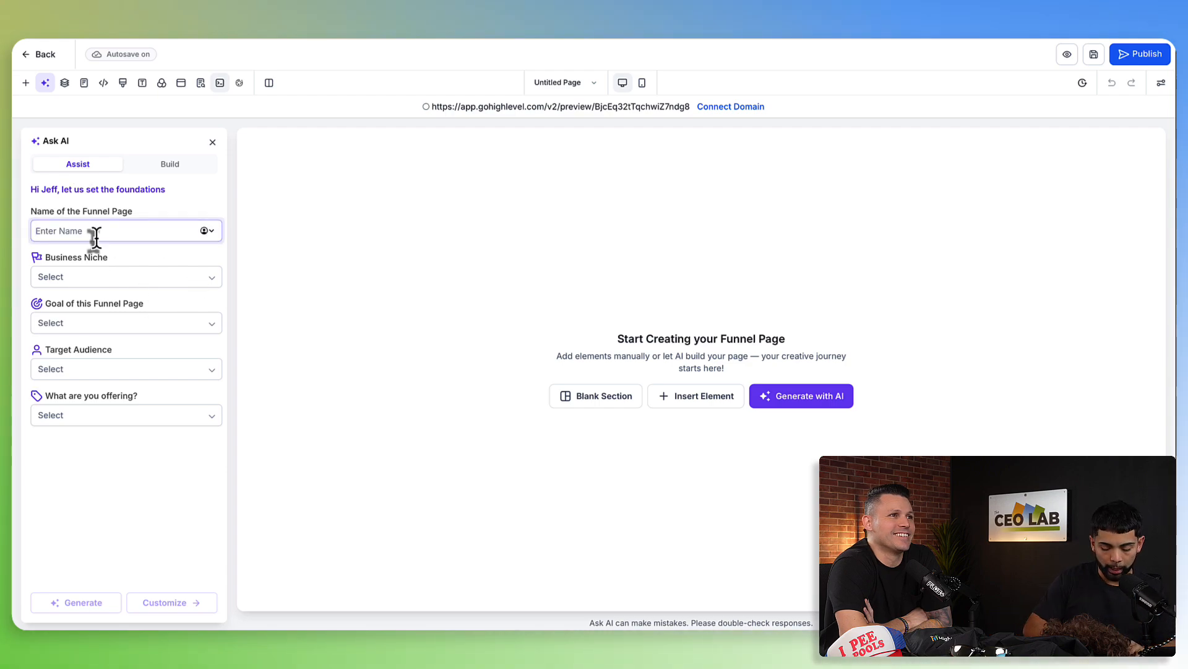
type("PLUSPLUS")
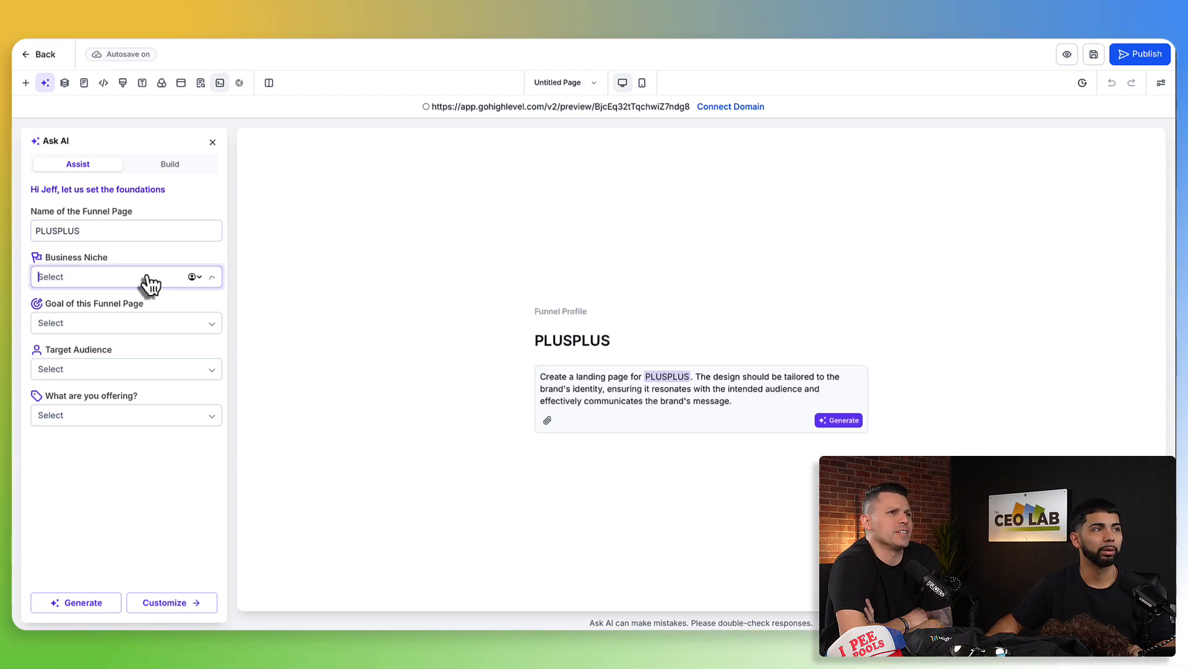
type("Fltn")
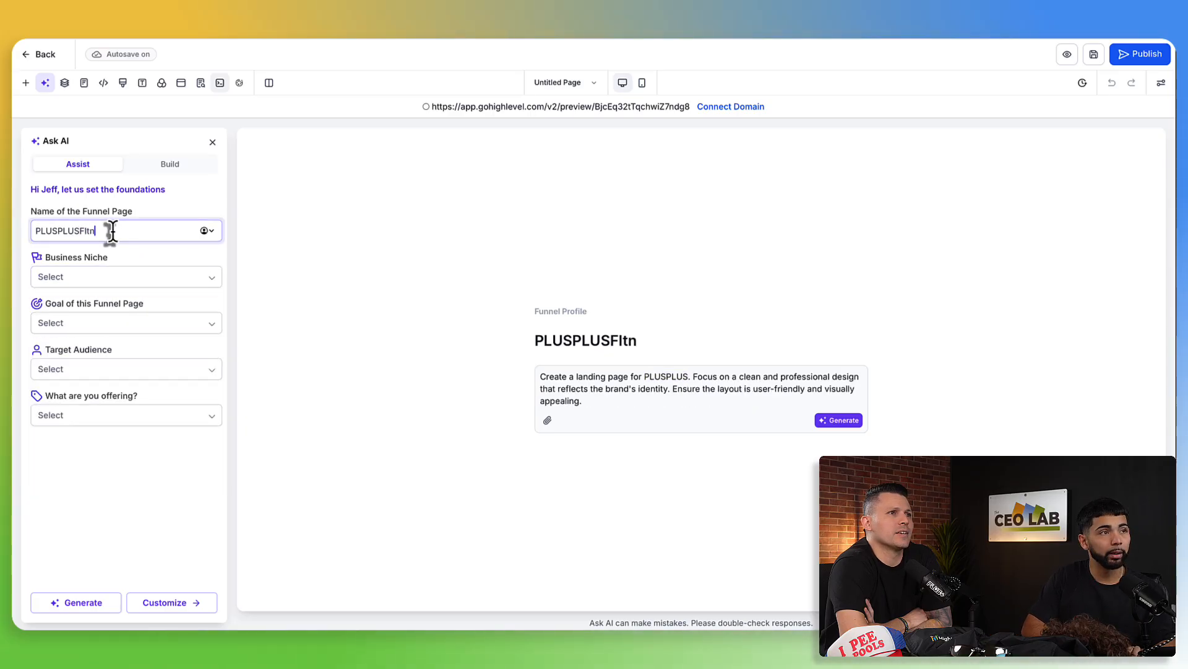
key("Backspace")
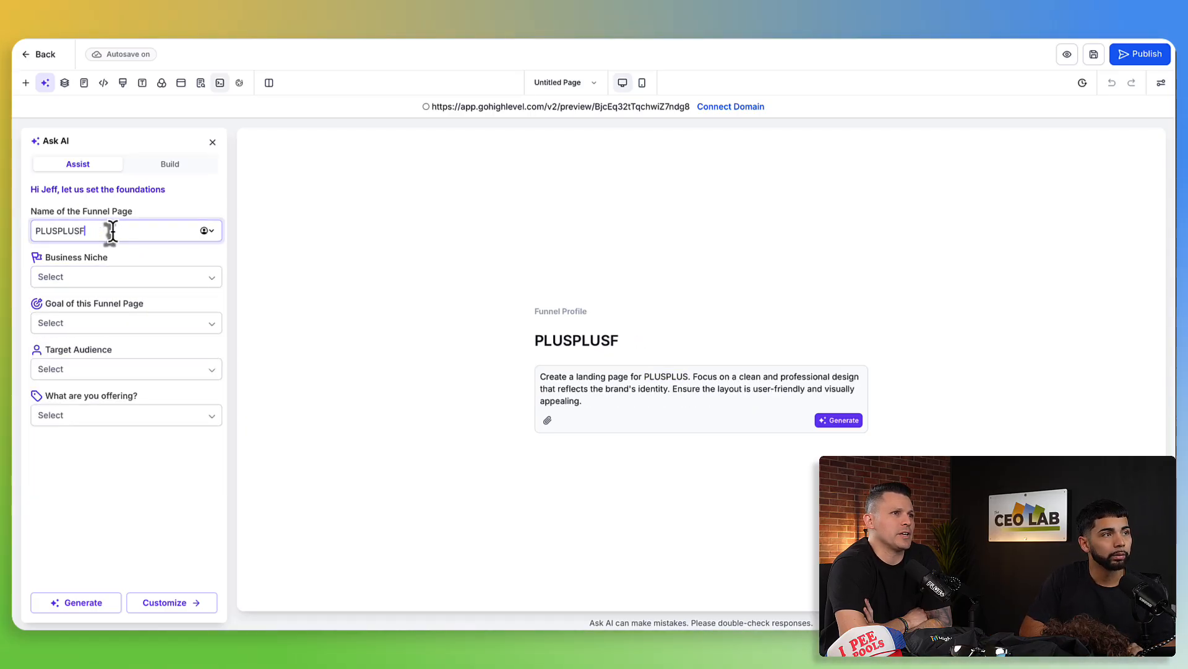
type("ITE")
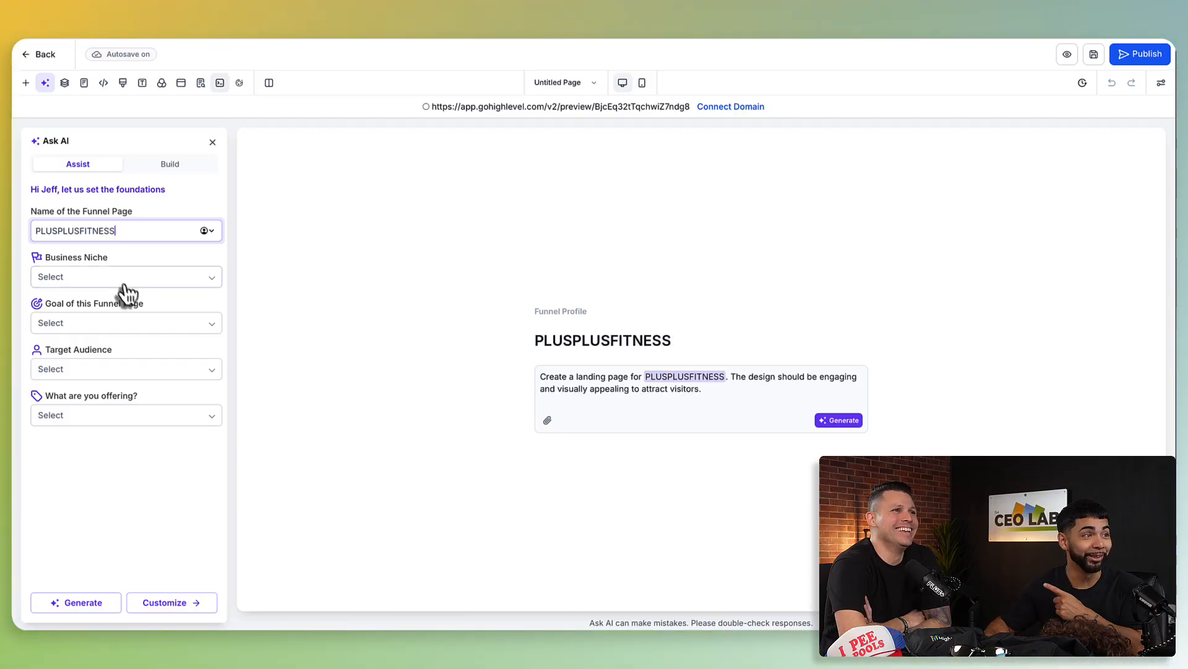
Choose Health & Fitness niche, Generate Leads goal, Individuals / Consumers audience and Free Consultation offer
left_click(126, 278)
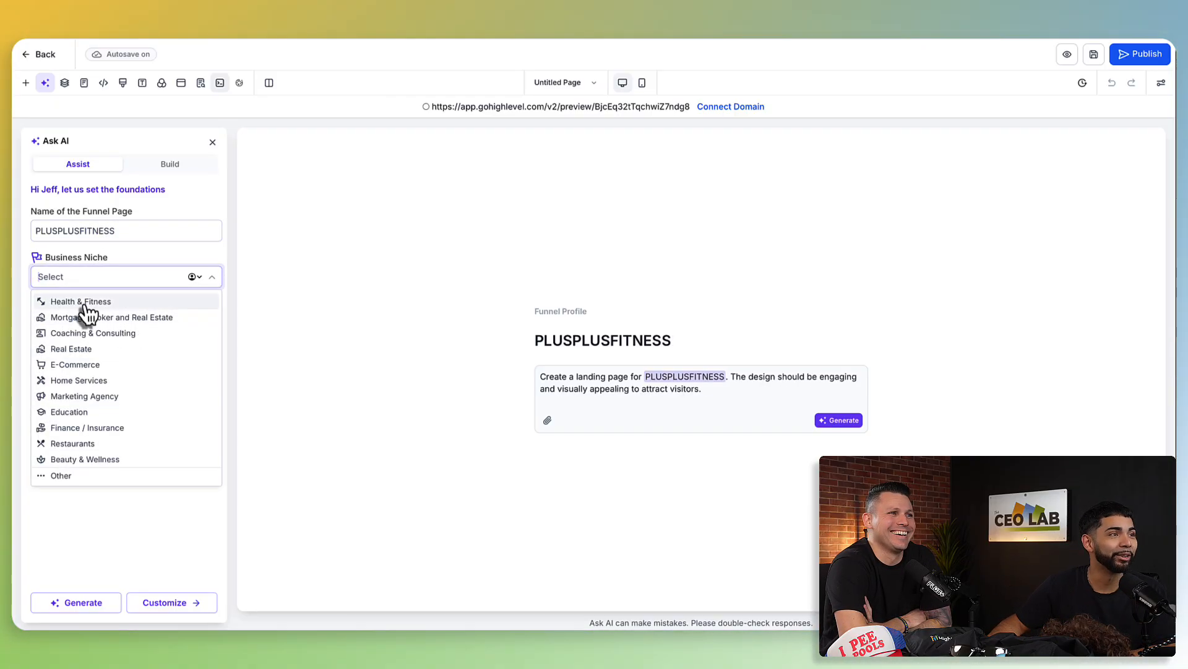
left_click(80, 301)
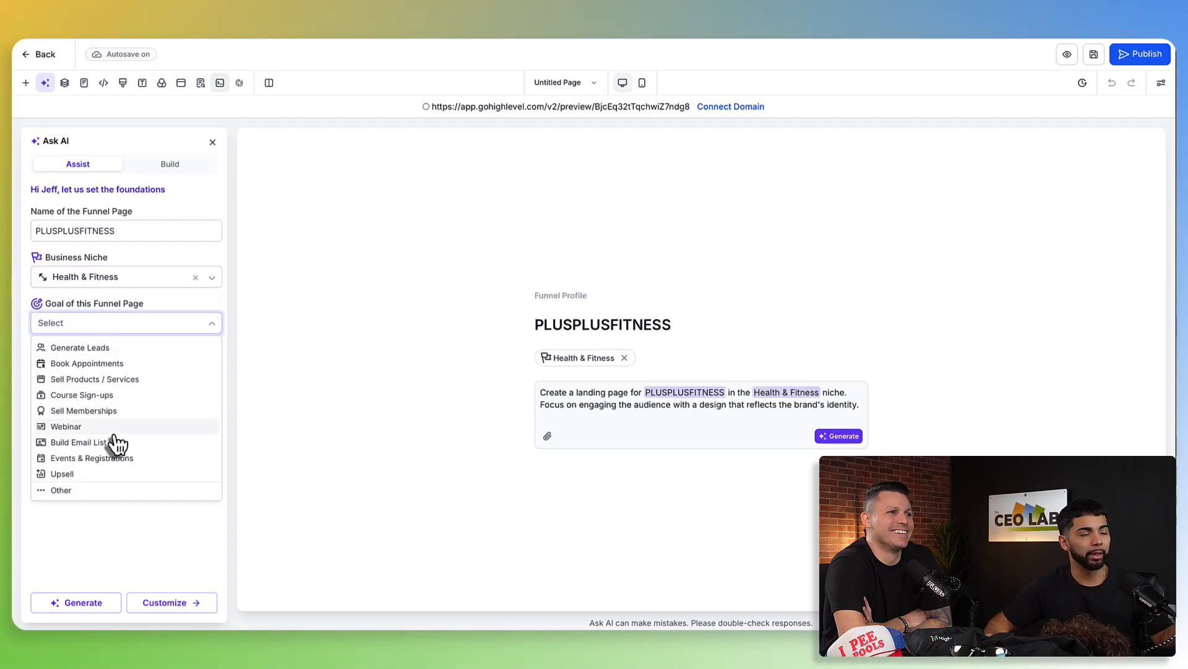
mouse_move(96, 463)
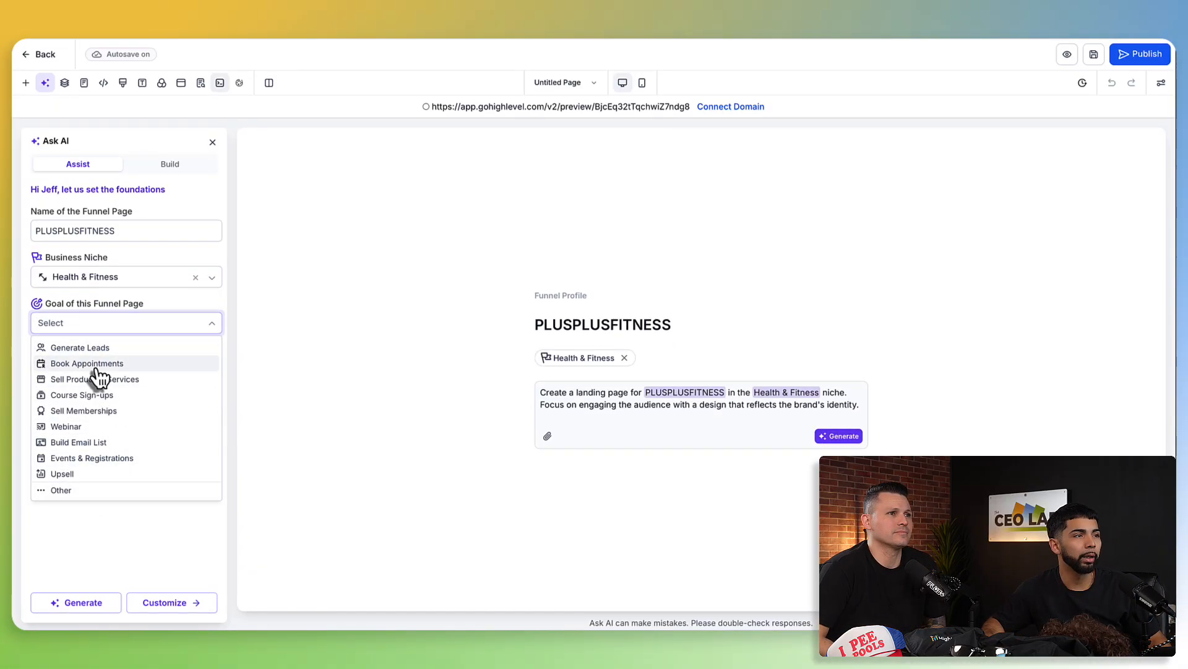
left_click(79, 347)
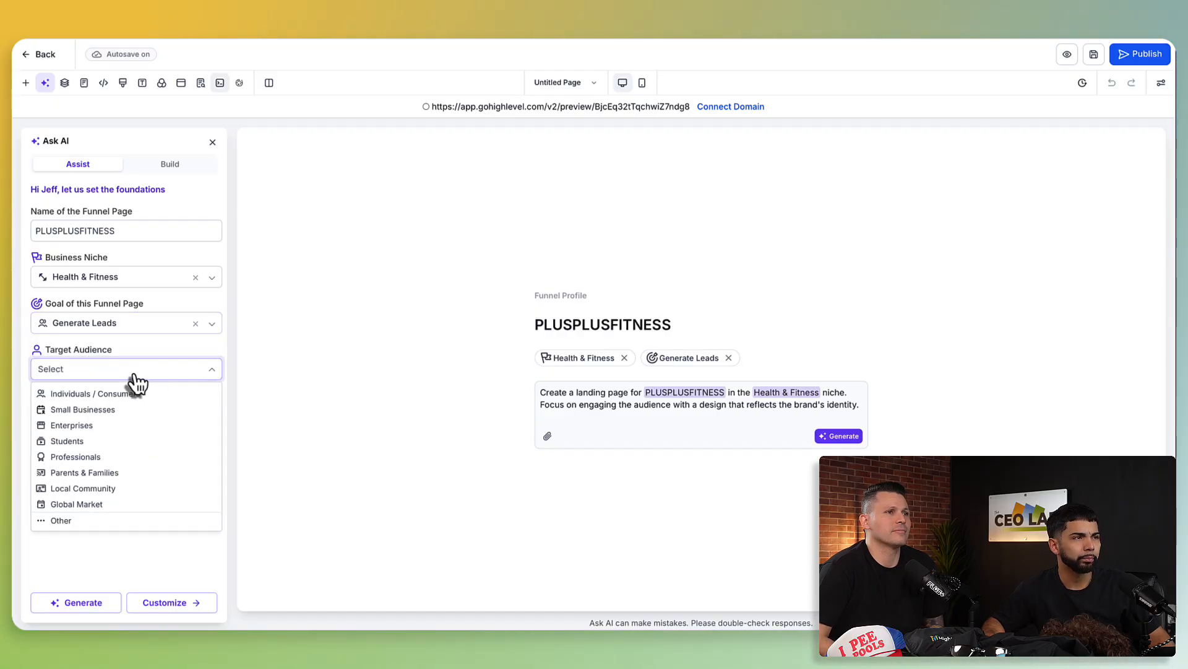
left_click(93, 394)
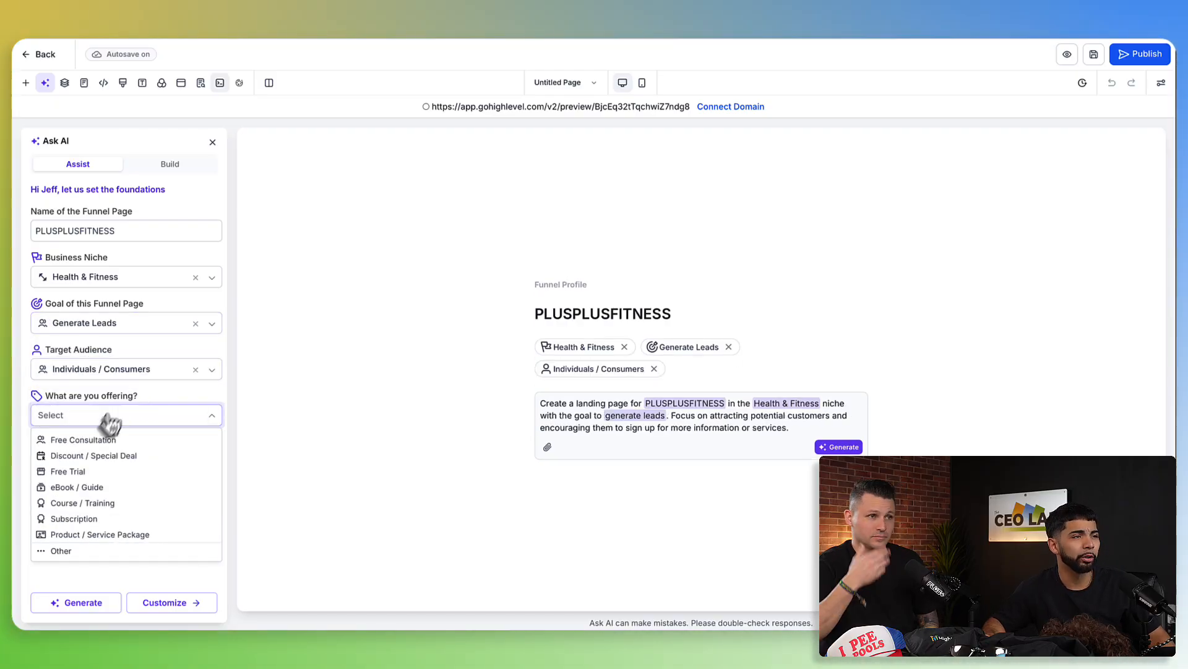
left_click(85, 439)
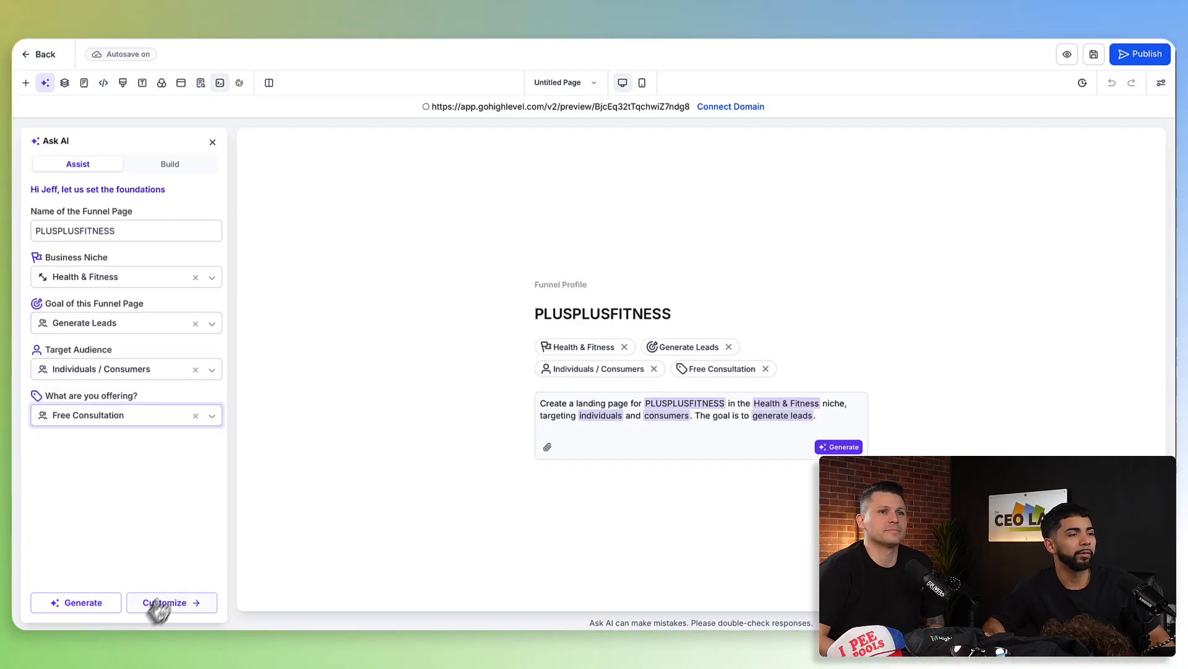
Continue past the Color/Font/Layout options to the Language and Tone screen
left_click(171, 602)
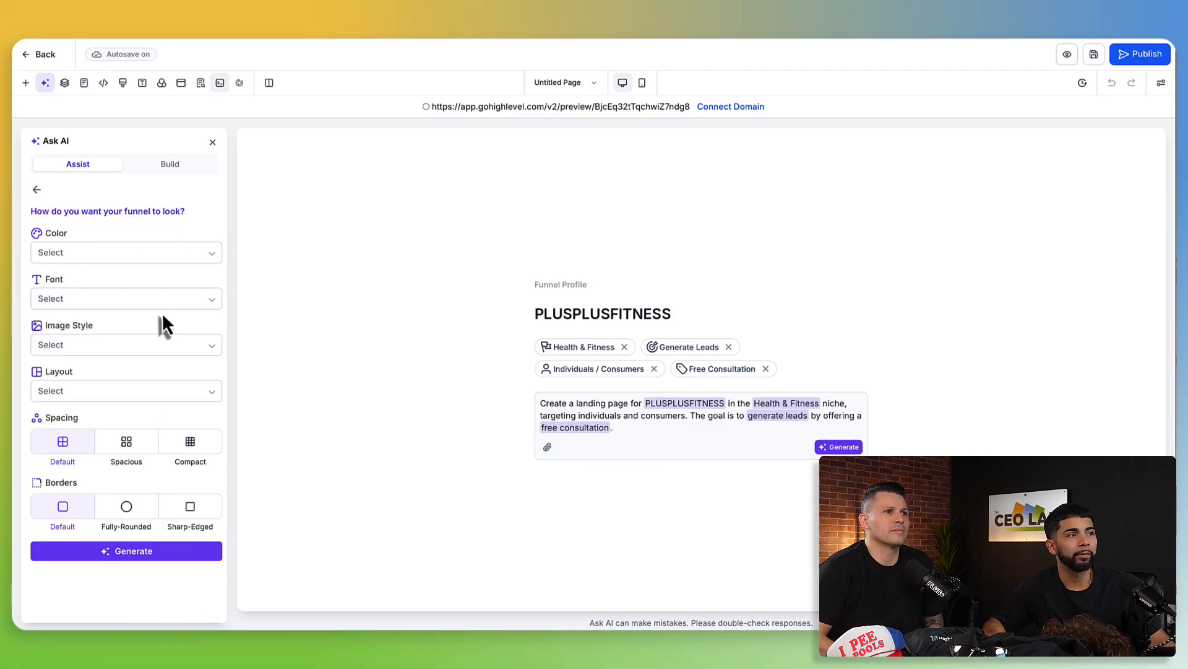
left_click(36, 190)
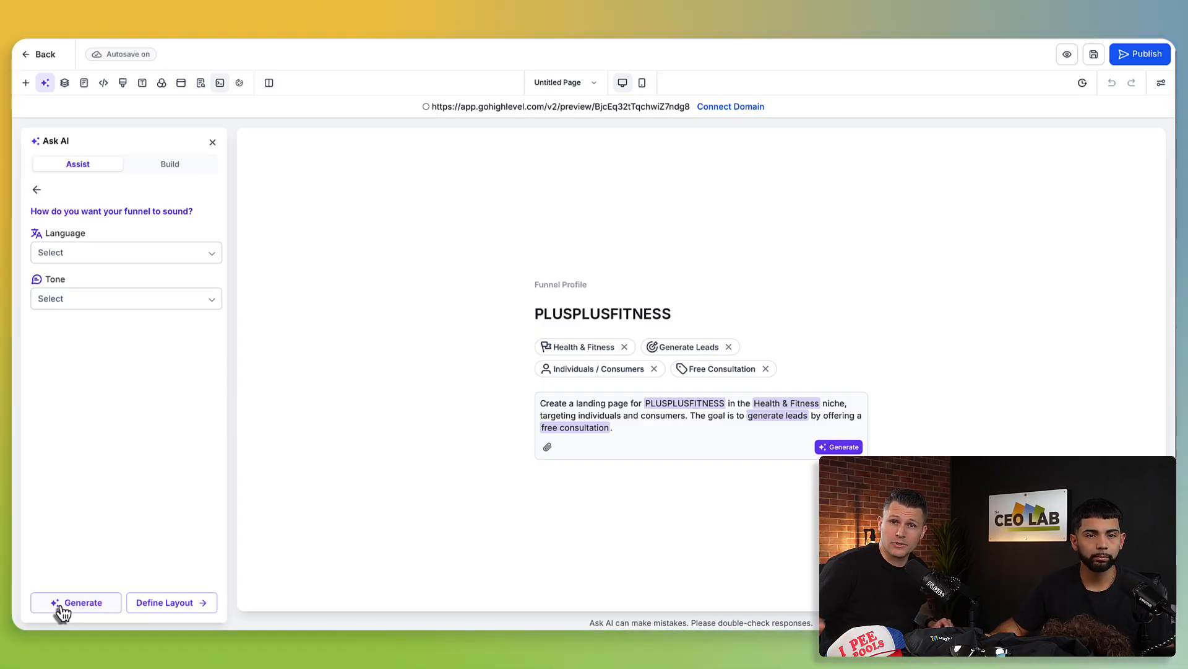
left_click(76, 602)
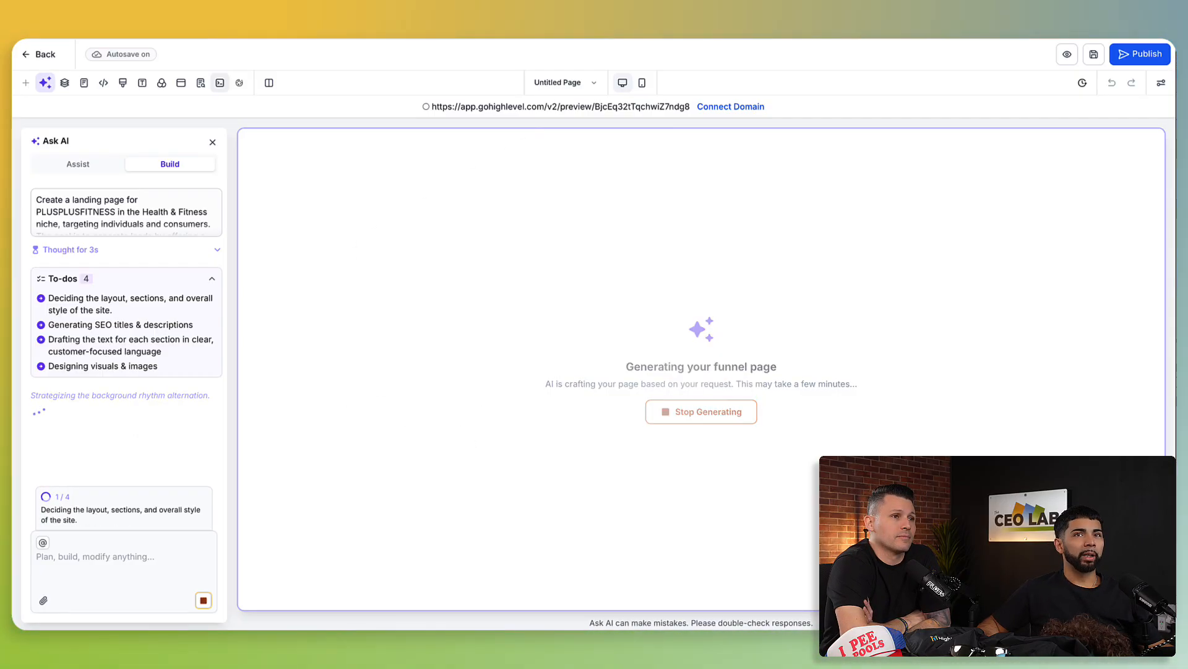
mouse_move(593, 319)
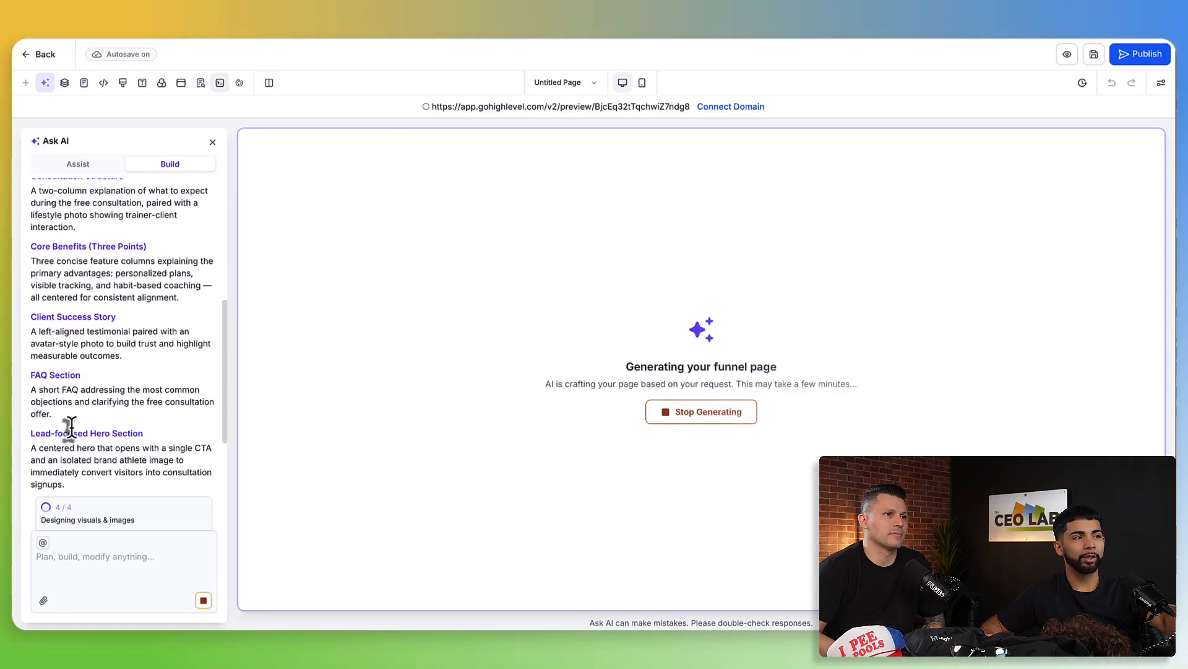
Scroll the Build panel to read the listed sections while the page generates
scroll("down", 3)
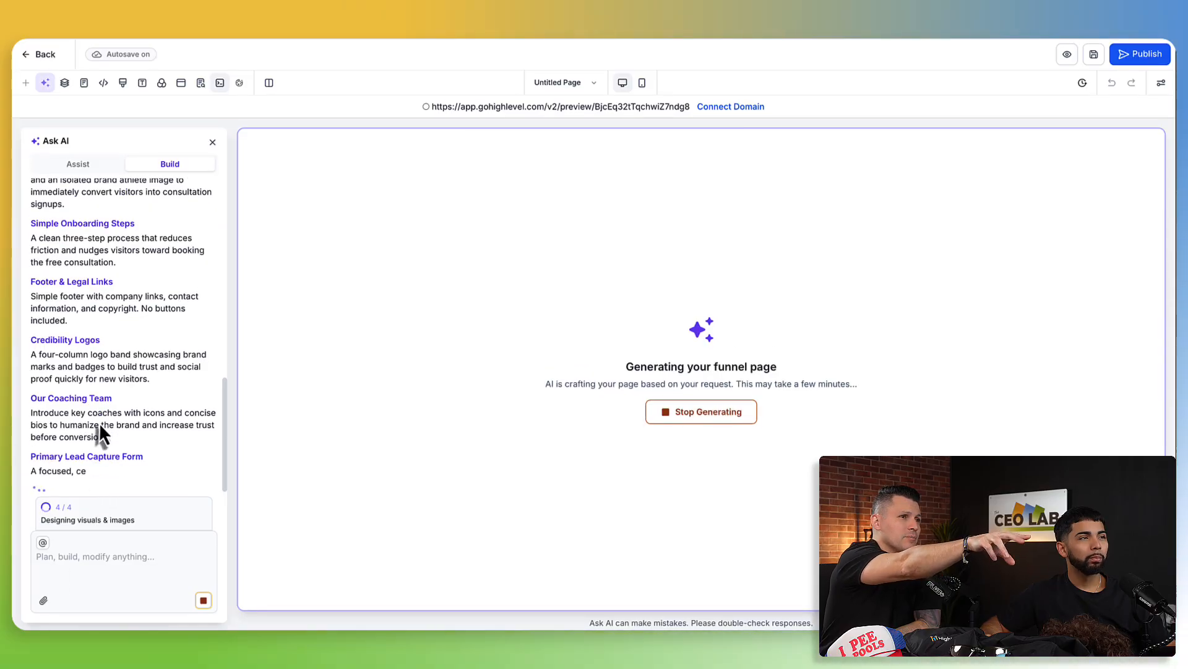
scroll("down", 3)
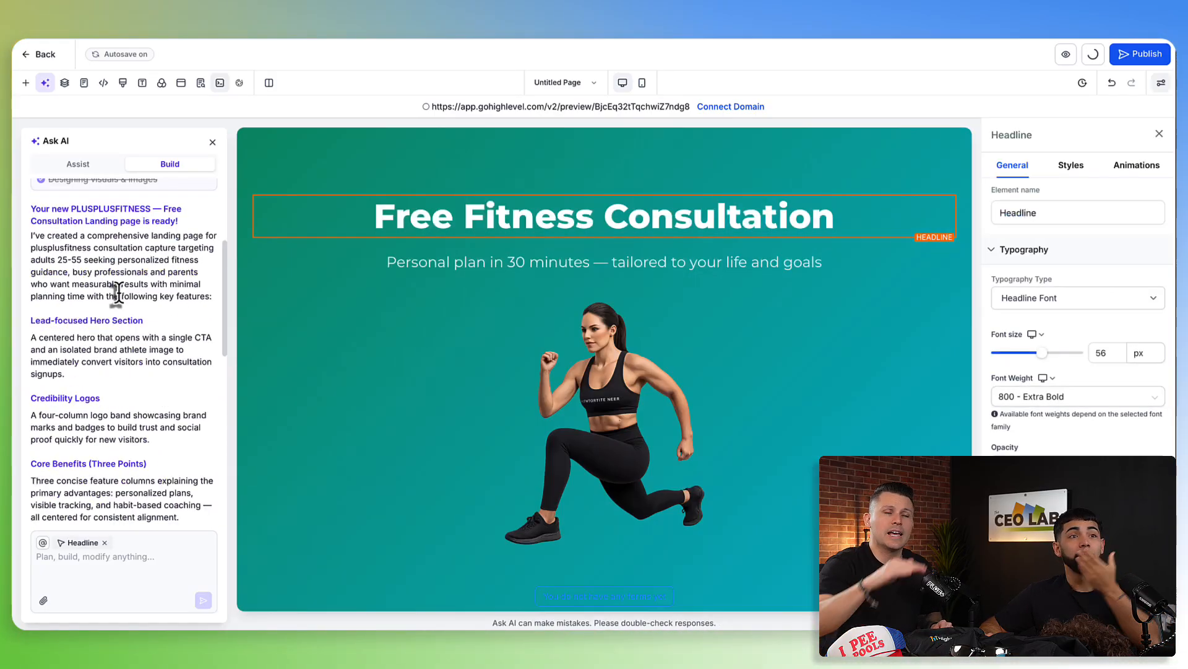
Scroll through the generated sections and select the hero athlete image to show its Image settings
scroll("down", 3)
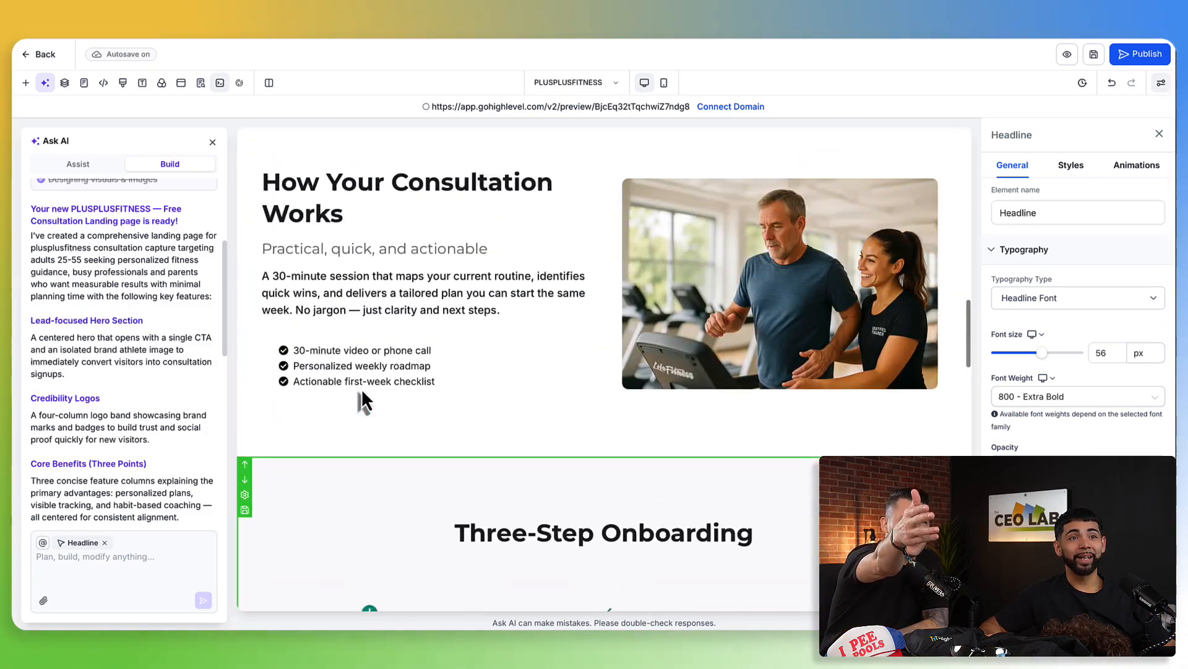
scroll("down", 3)
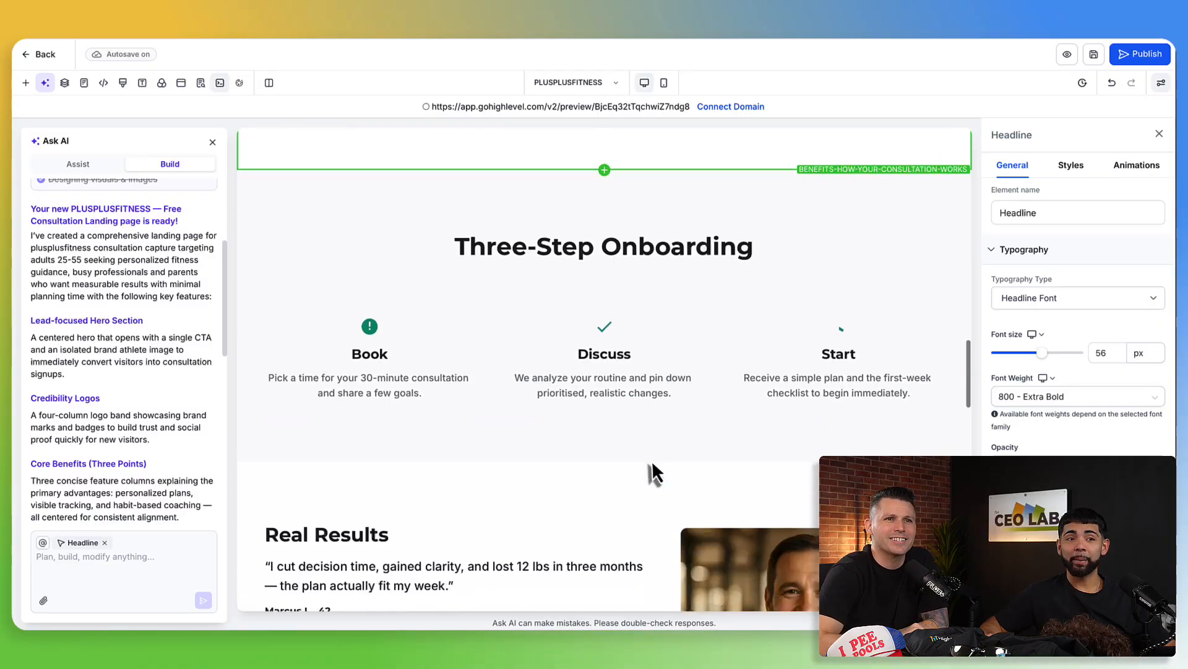
scroll("down", 3)
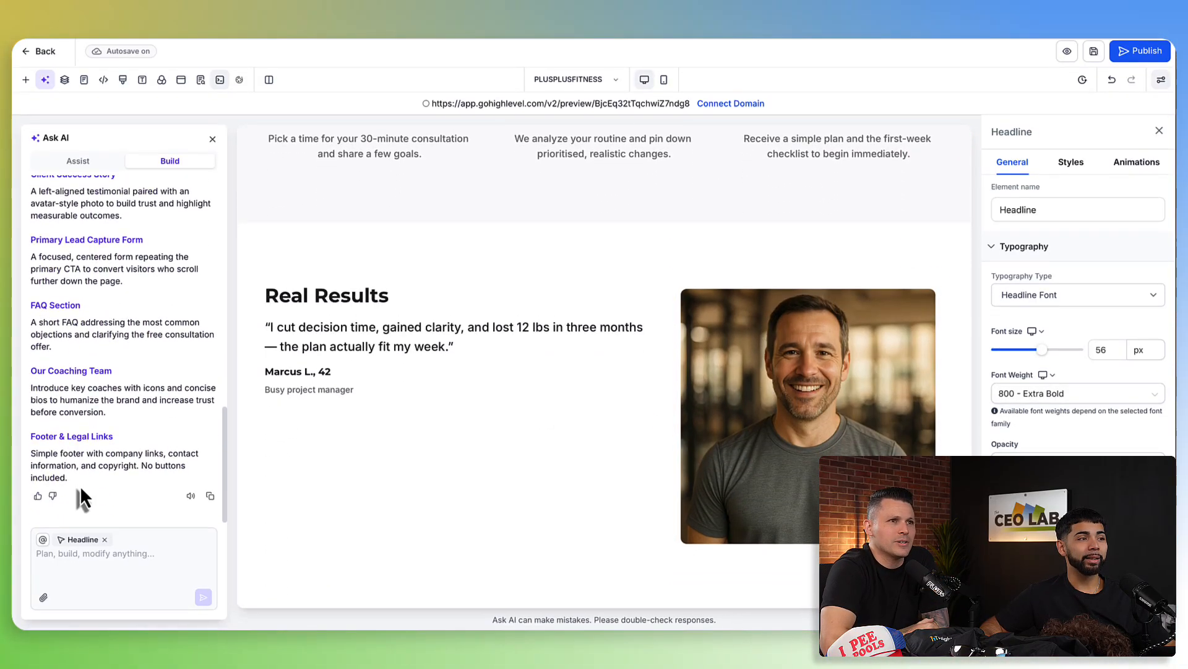
scroll("down", 3)
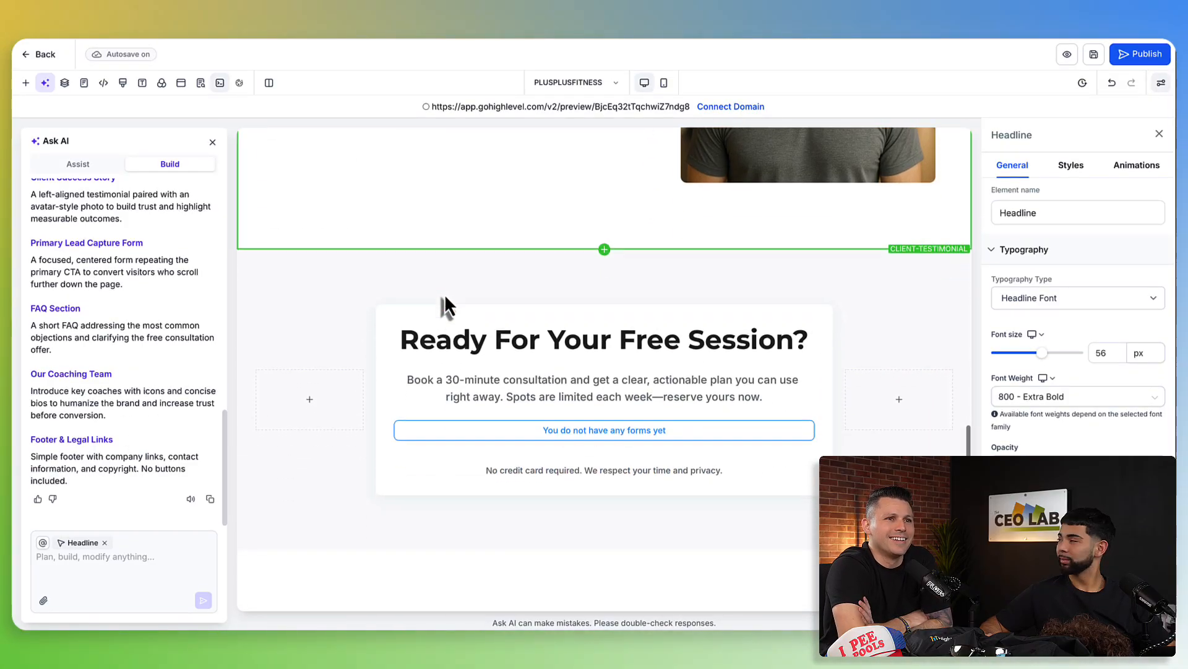
left_click(604, 338)
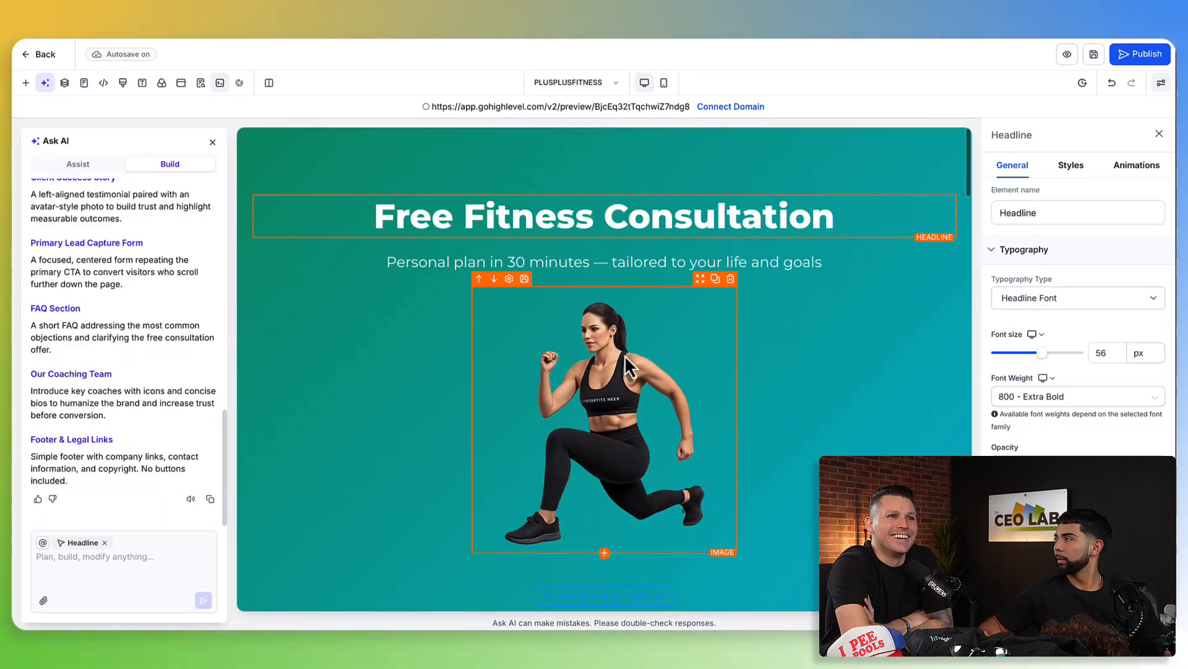
left_click(603, 217)
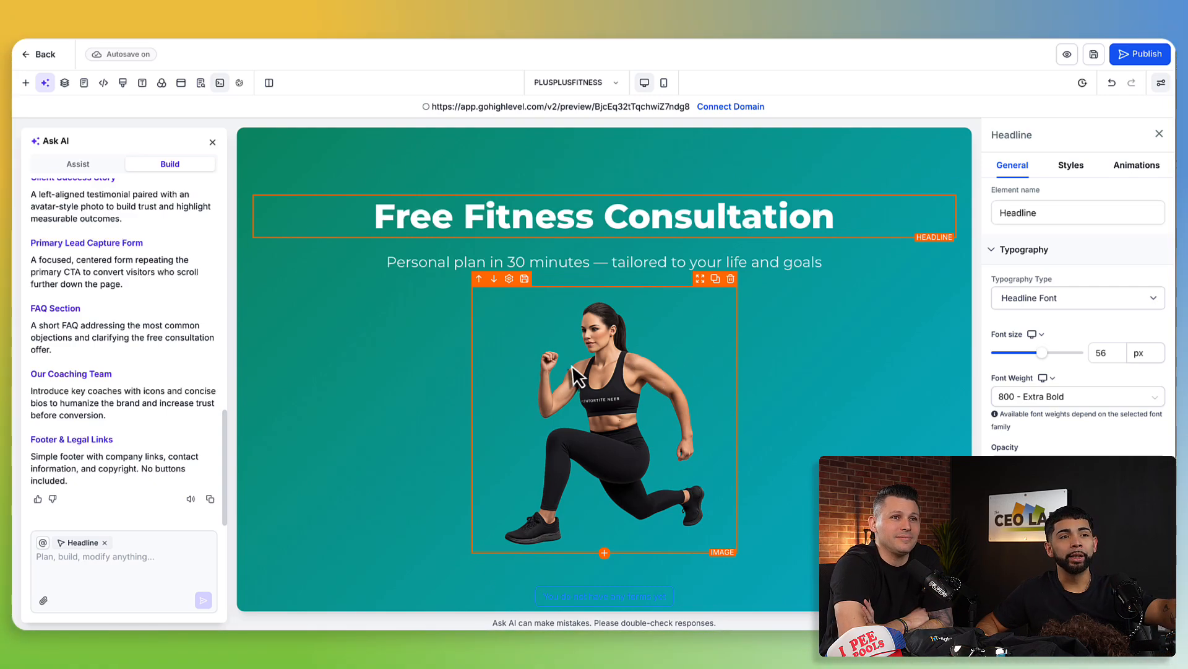
scroll("down", 3)
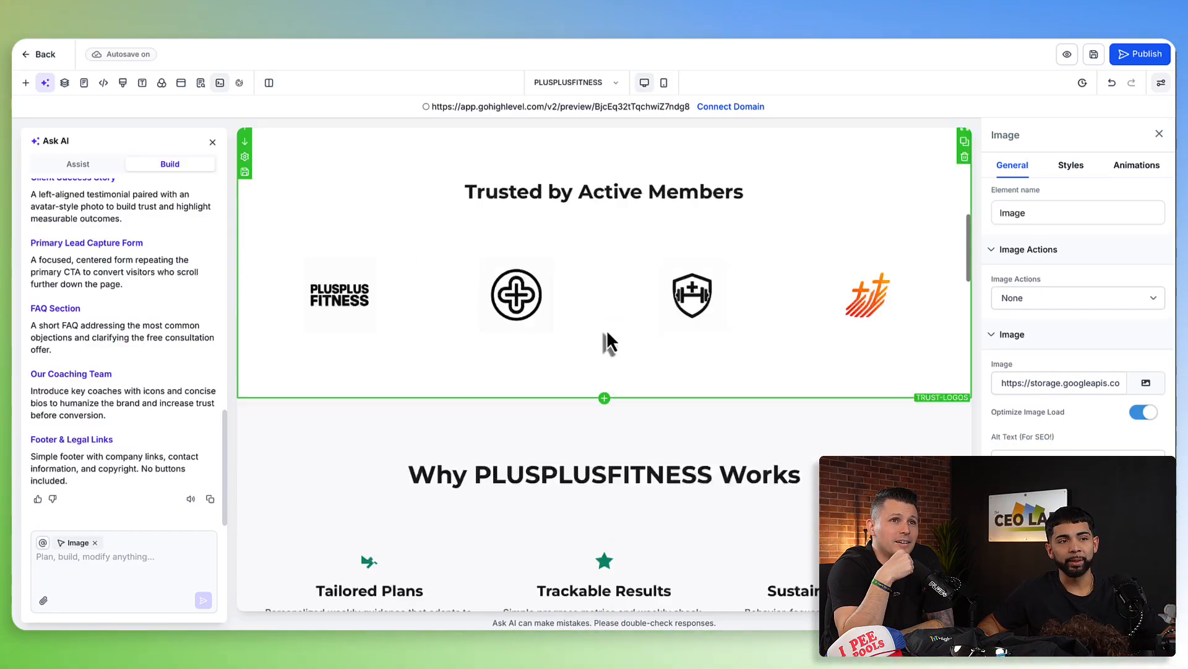
scroll("down", 3)
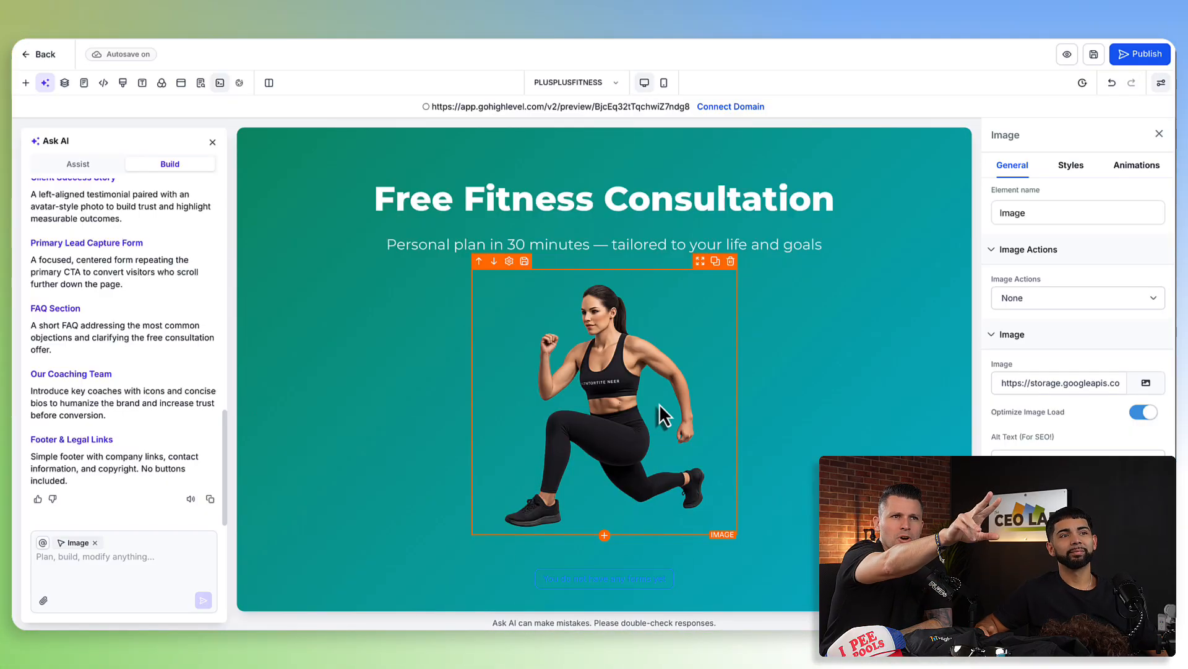
mouse_move(592, 442)
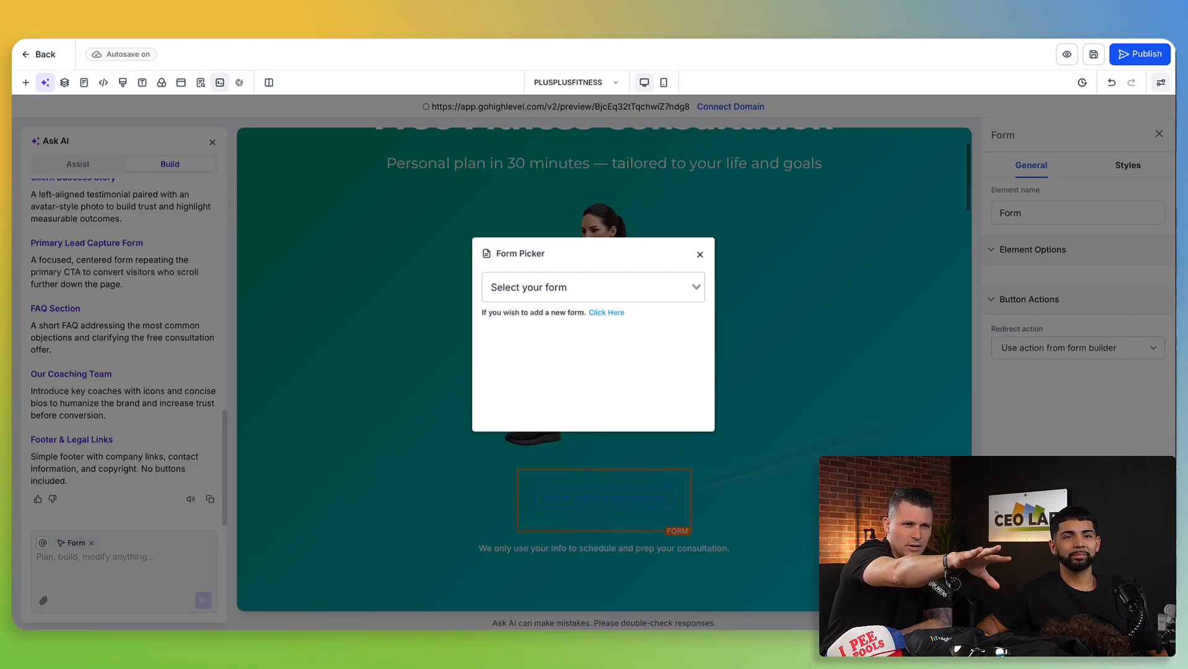
Dismiss the form picker, scroll past the Why PLUSPLUSFITNESS Works and coaching-team sections down to the footer
left_click(700, 254)
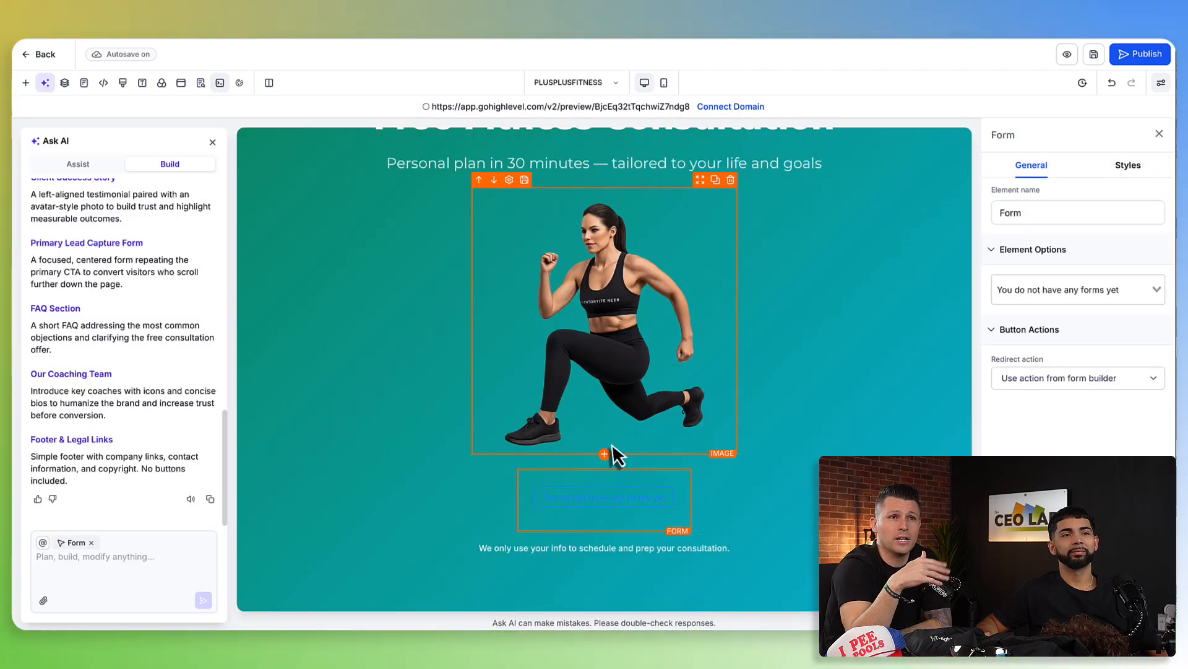
scroll("down", 3)
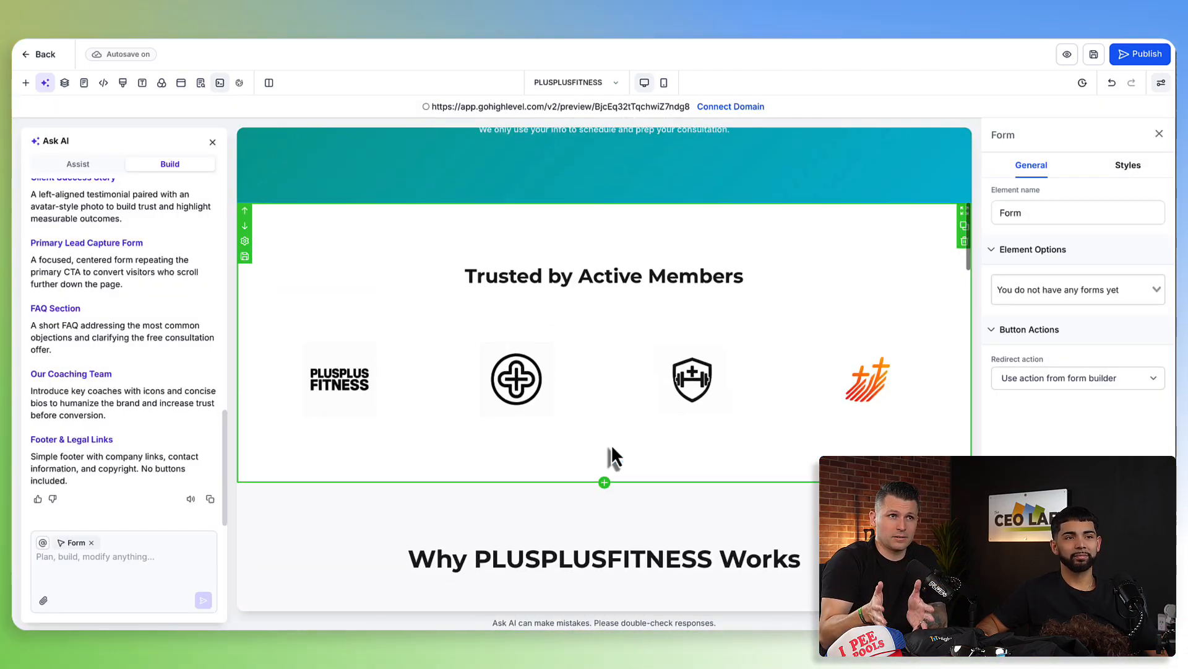
scroll("down", 3)
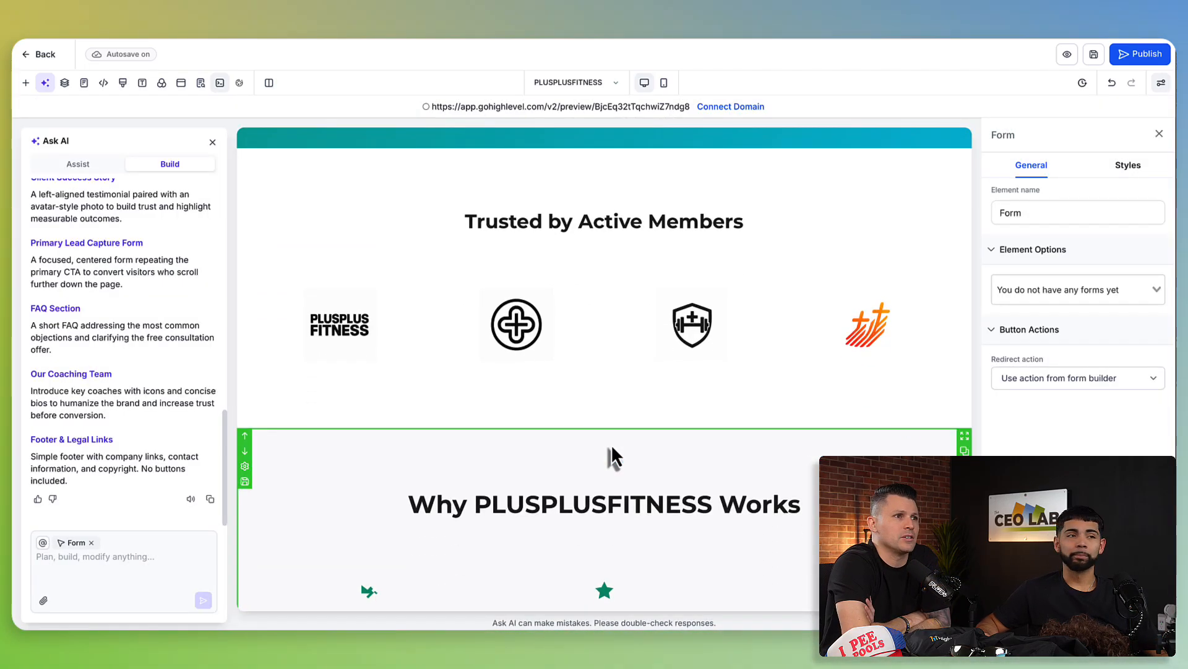
left_click(604, 221)
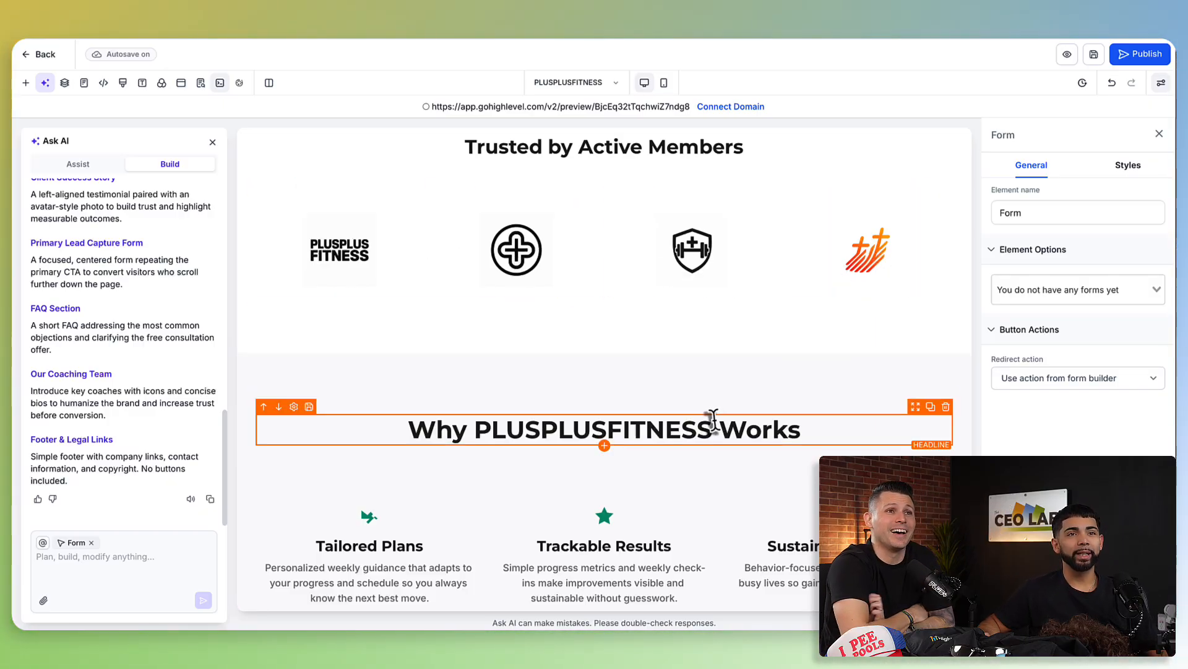
scroll("down", 3)
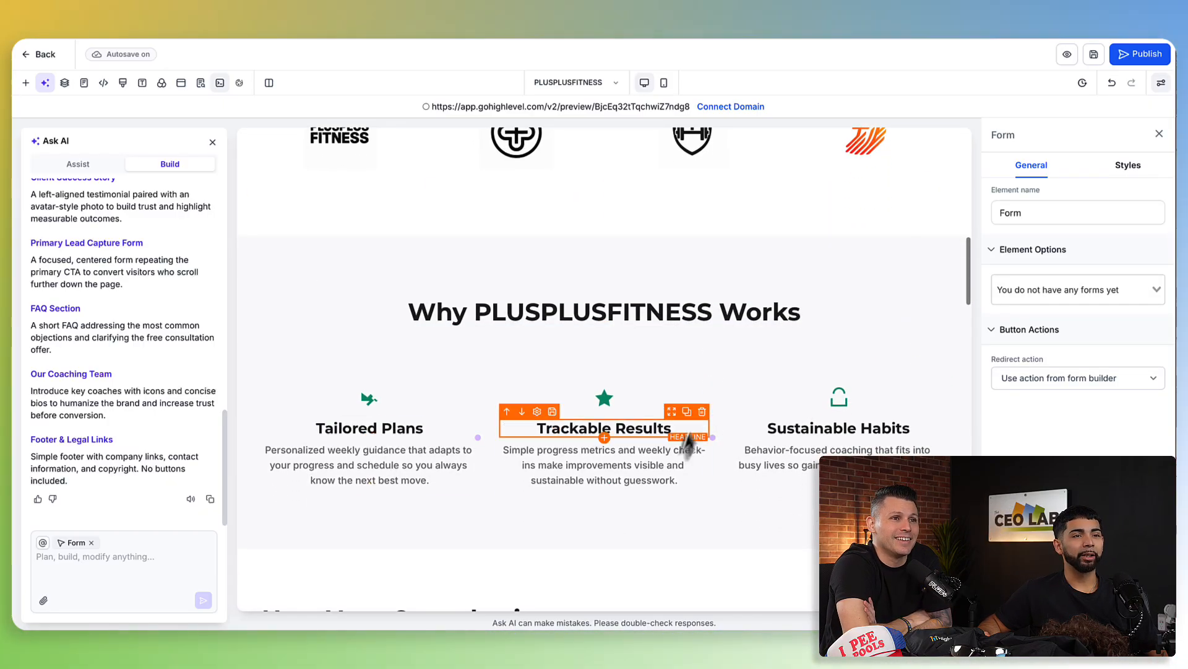
scroll("down", 3)
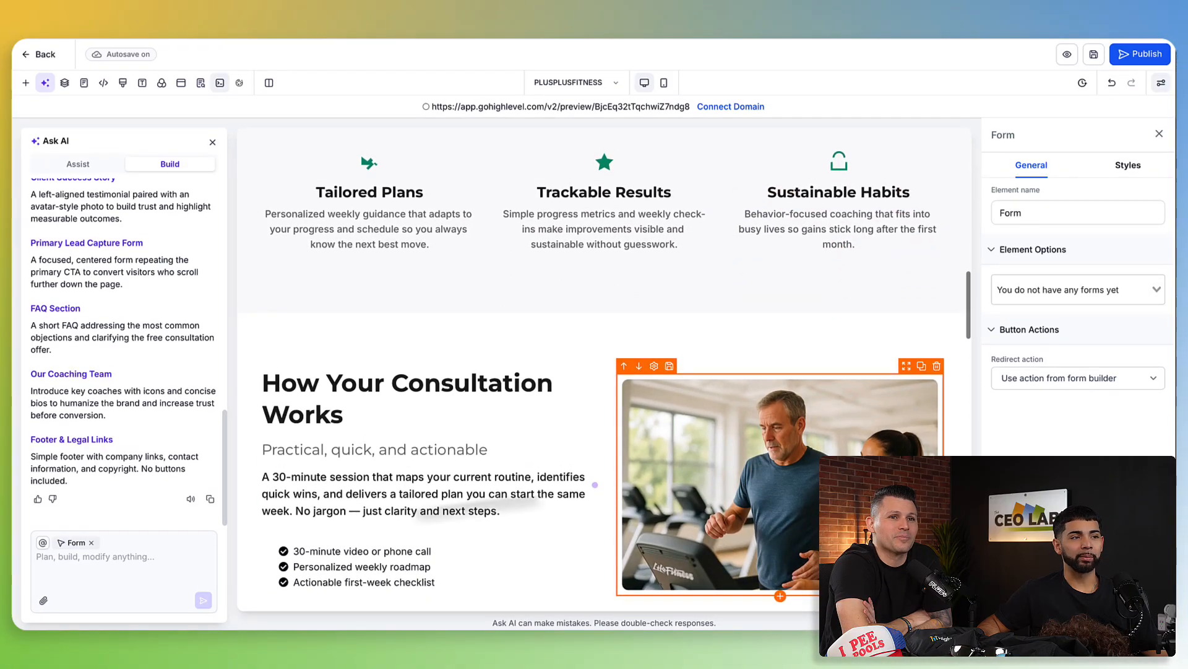
scroll("down", 3)
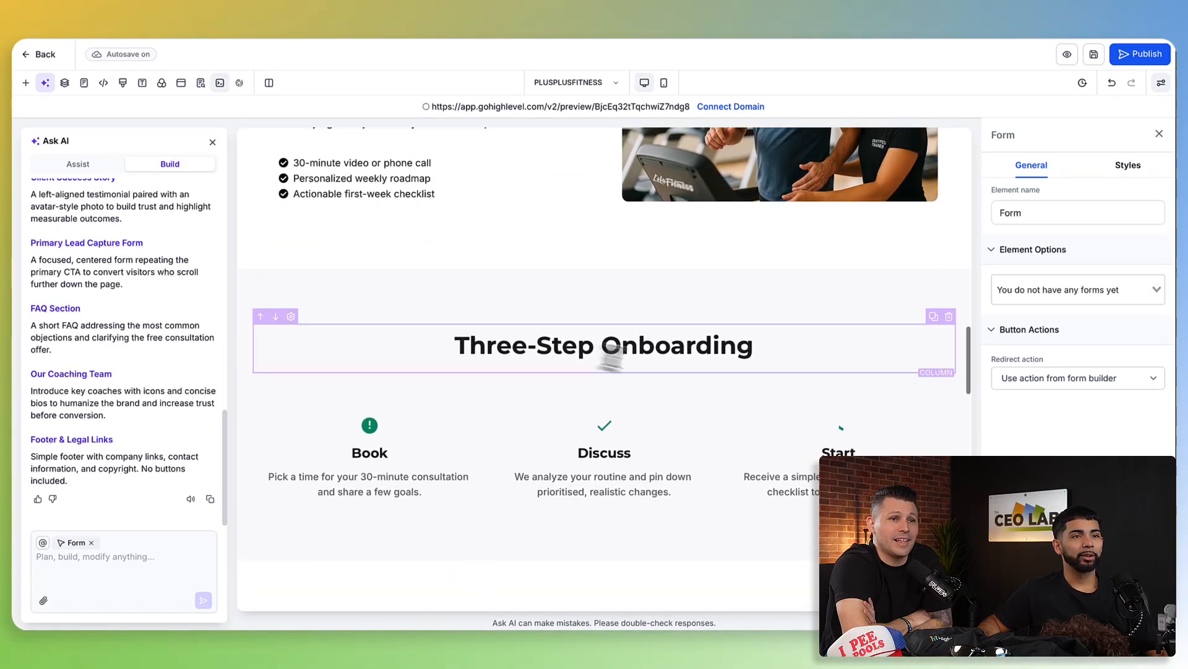
scroll("down", 3)
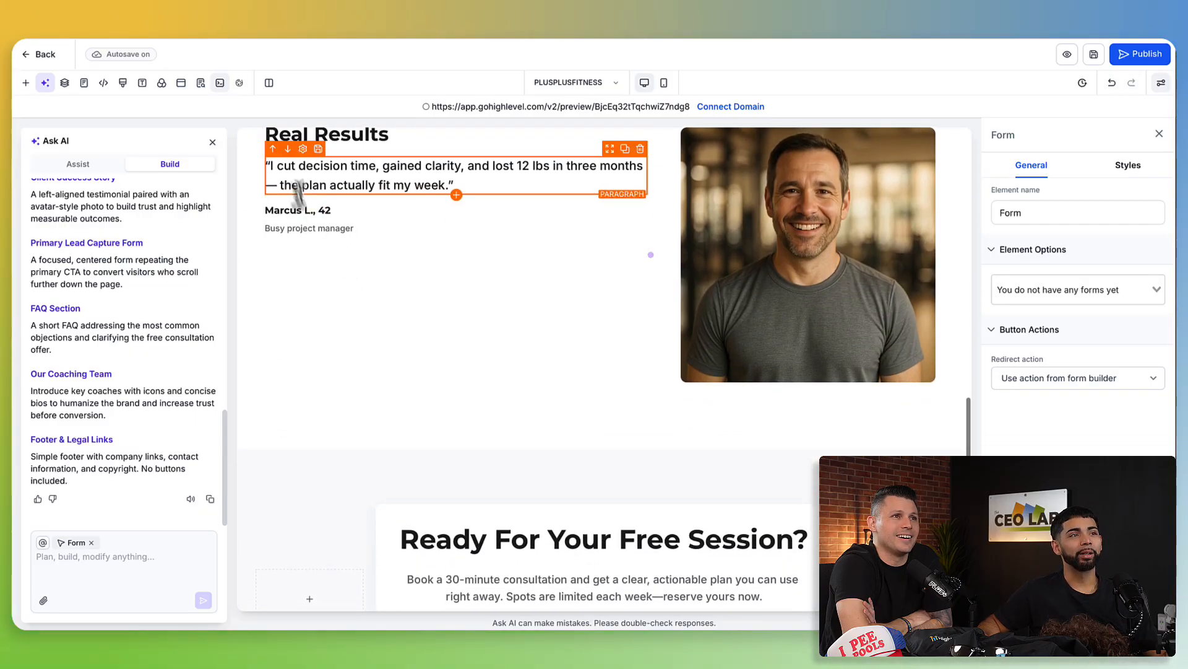
scroll("down", 3)
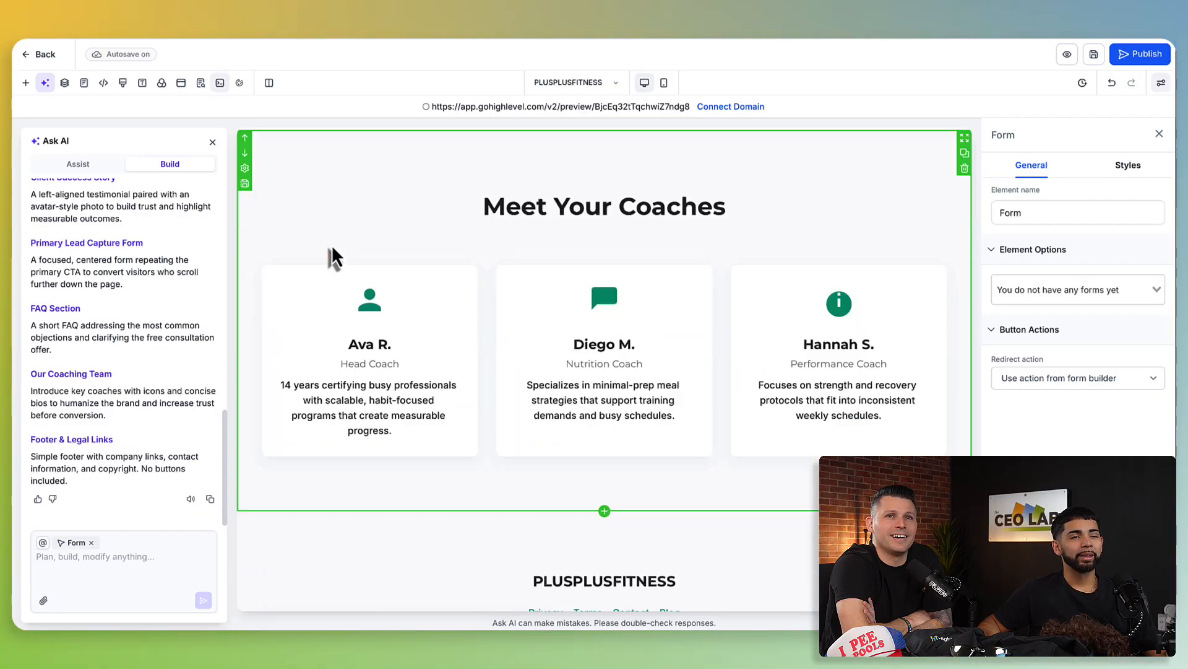
scroll("down", 3)
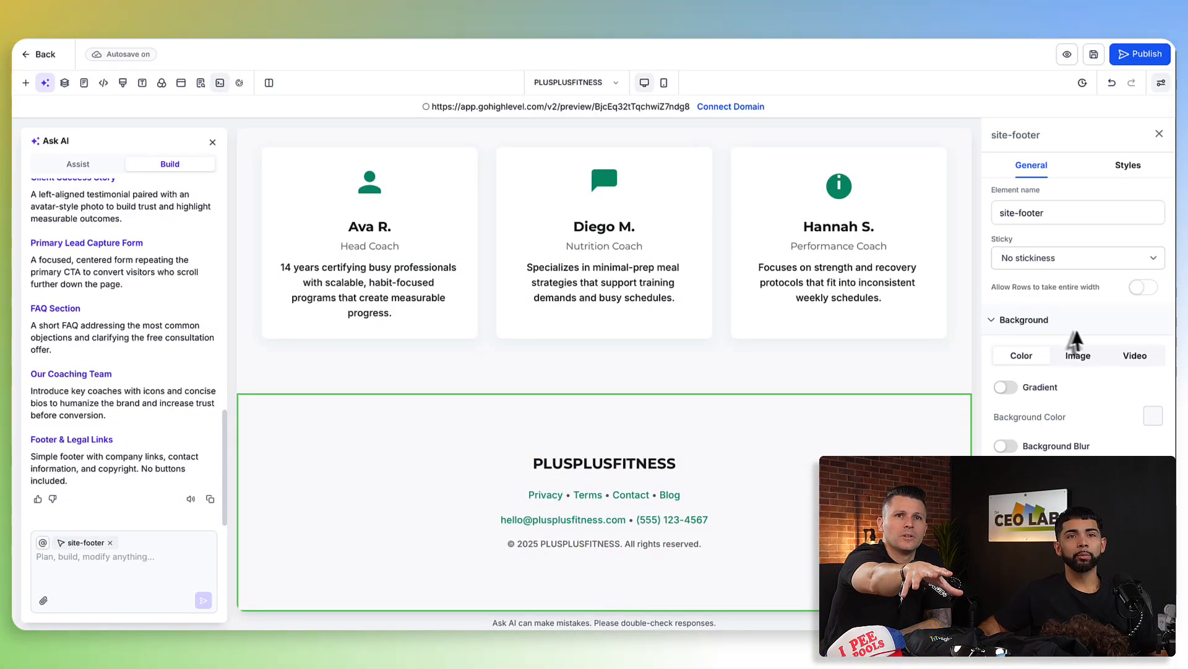
left_click(604, 283)
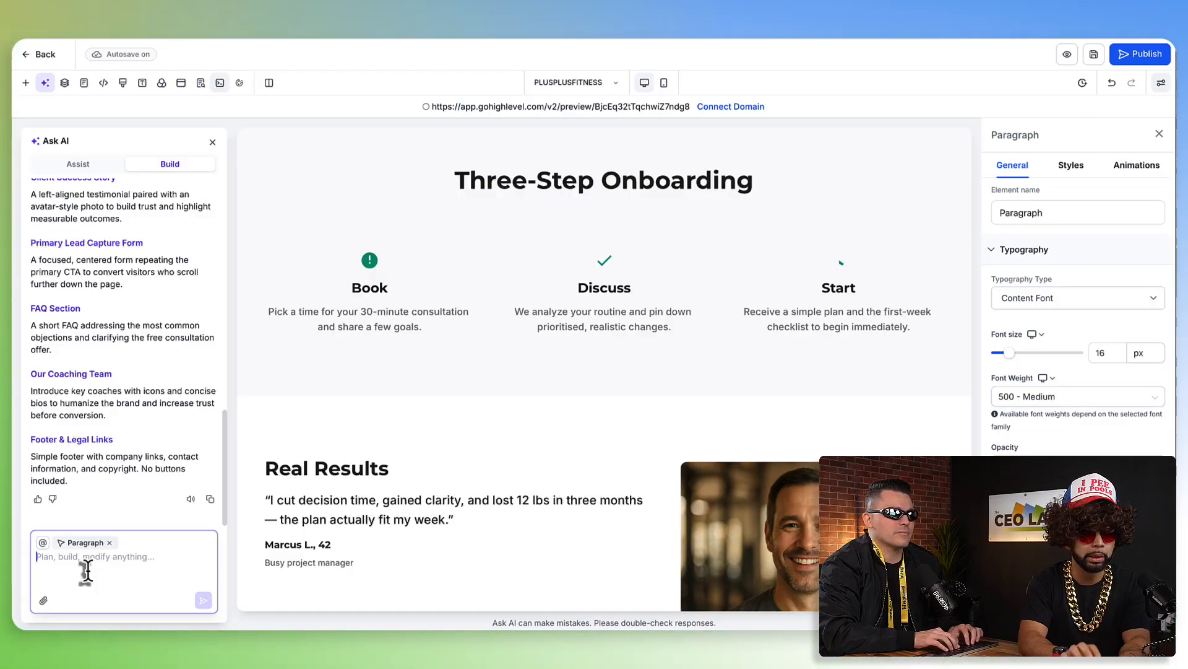
Send Ask AI Build a request to make the colours more red, orange and aggressive since it's fitness
scroll("down", 3)
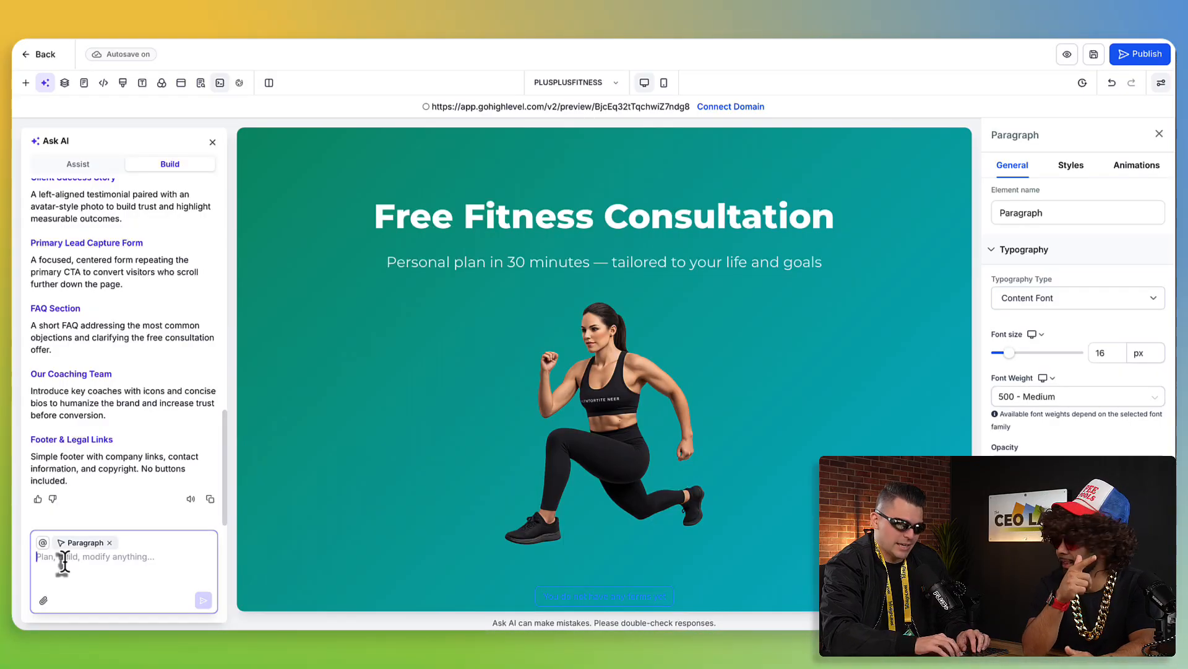
type("This is cool but I would like to make the colors more red and orange")
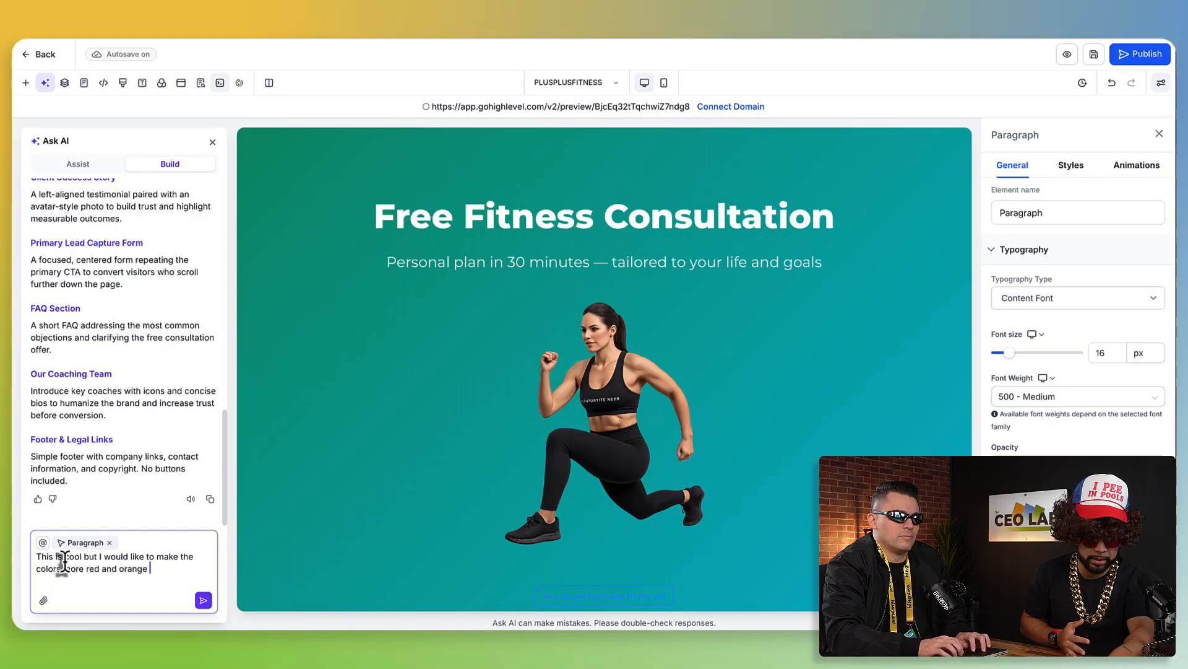
type("since it's fitness")
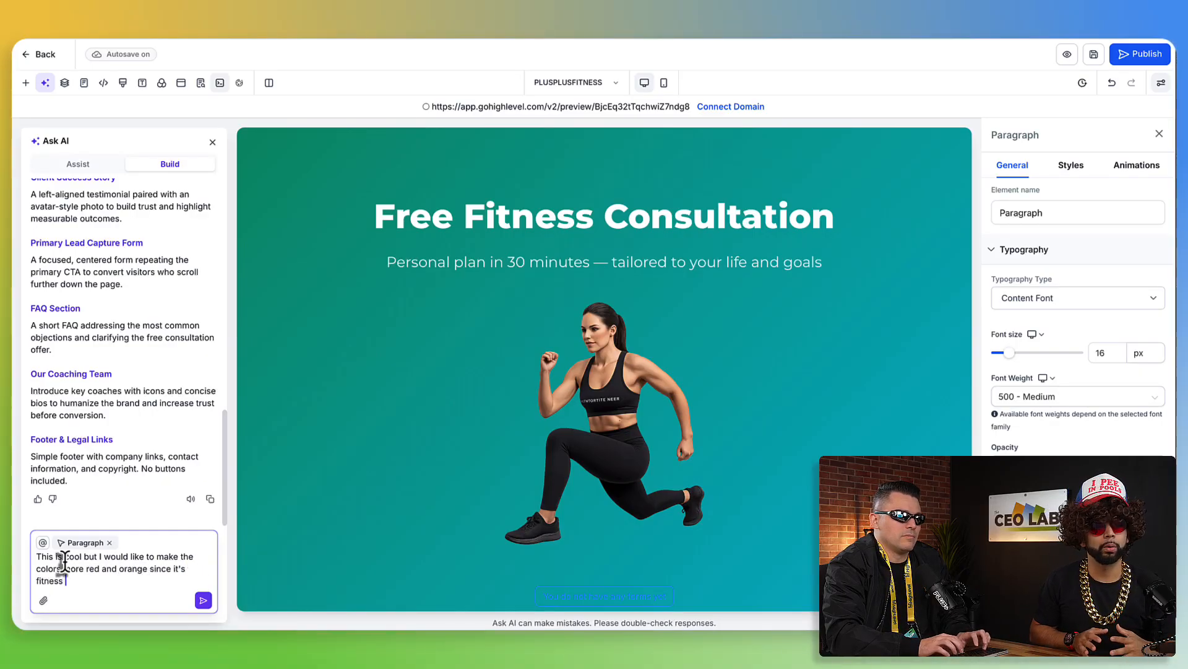
type("and more aggressive.")
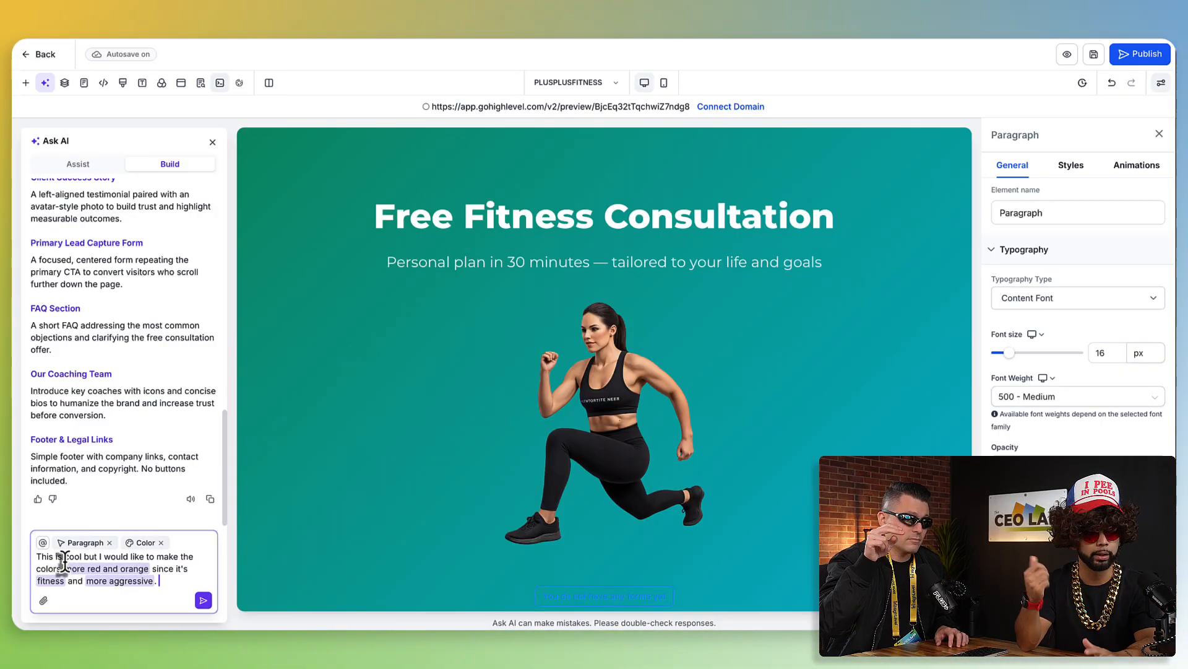
left_click(203, 599)
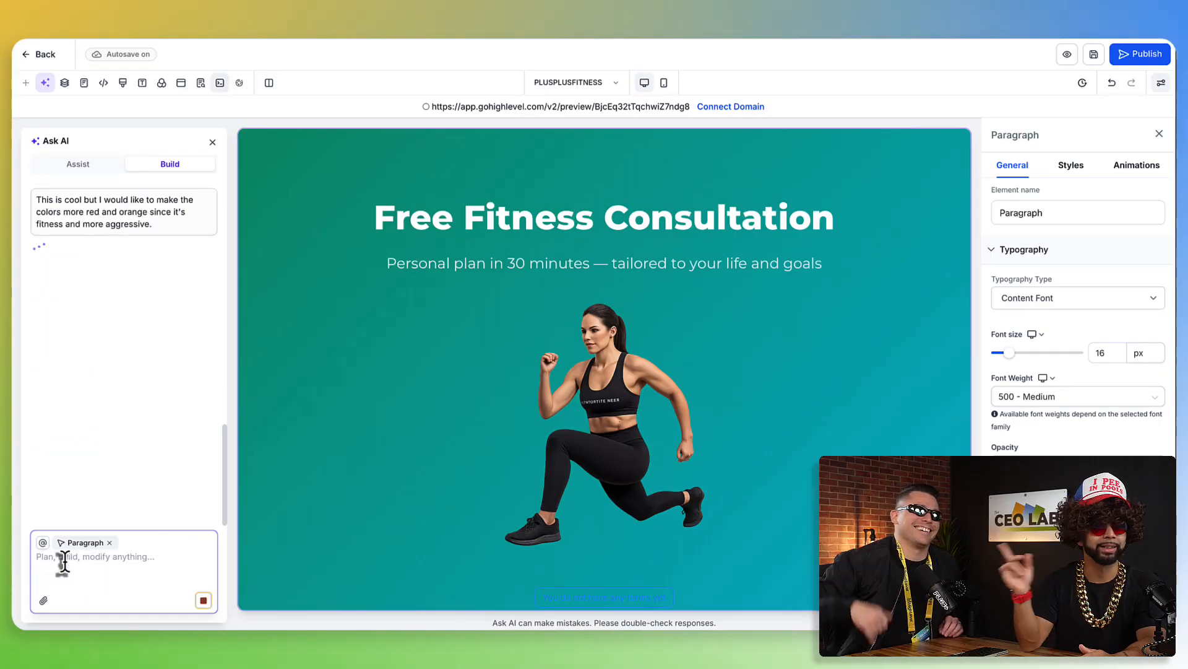
Let Ask AI apply the red/orange theme to links, icons and the hero gradient
left_click(203, 599)
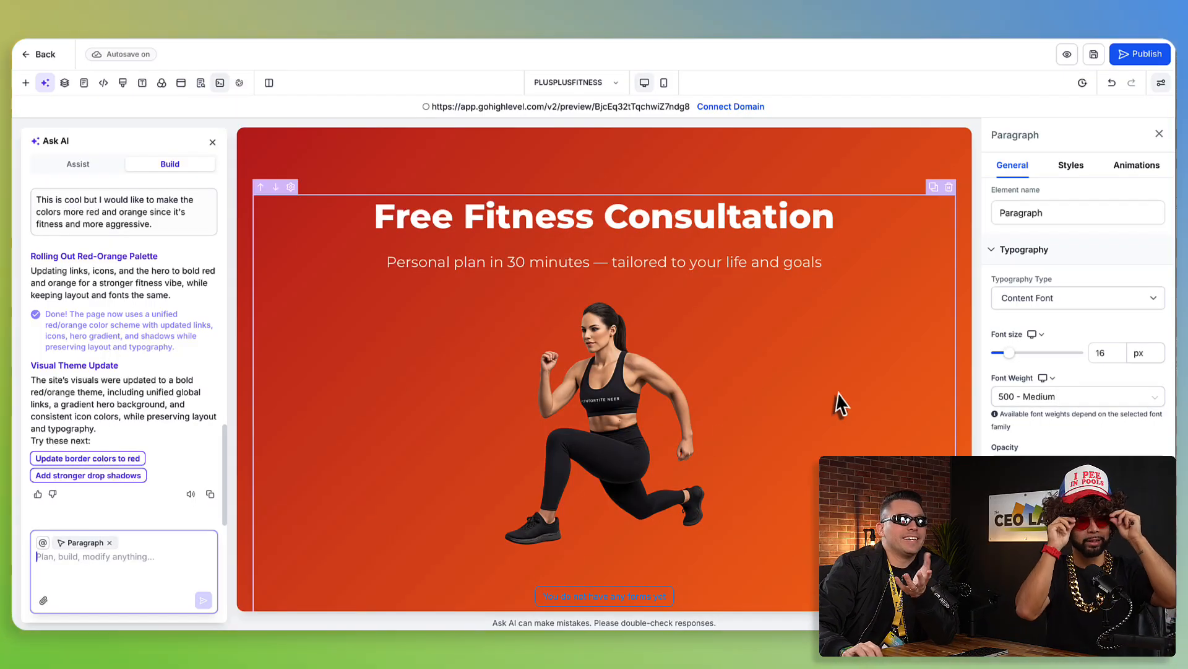
Select the hero runner image, then the Free Fitness Consultation headline so its chip joins the AI prompt
scroll("down", 3)
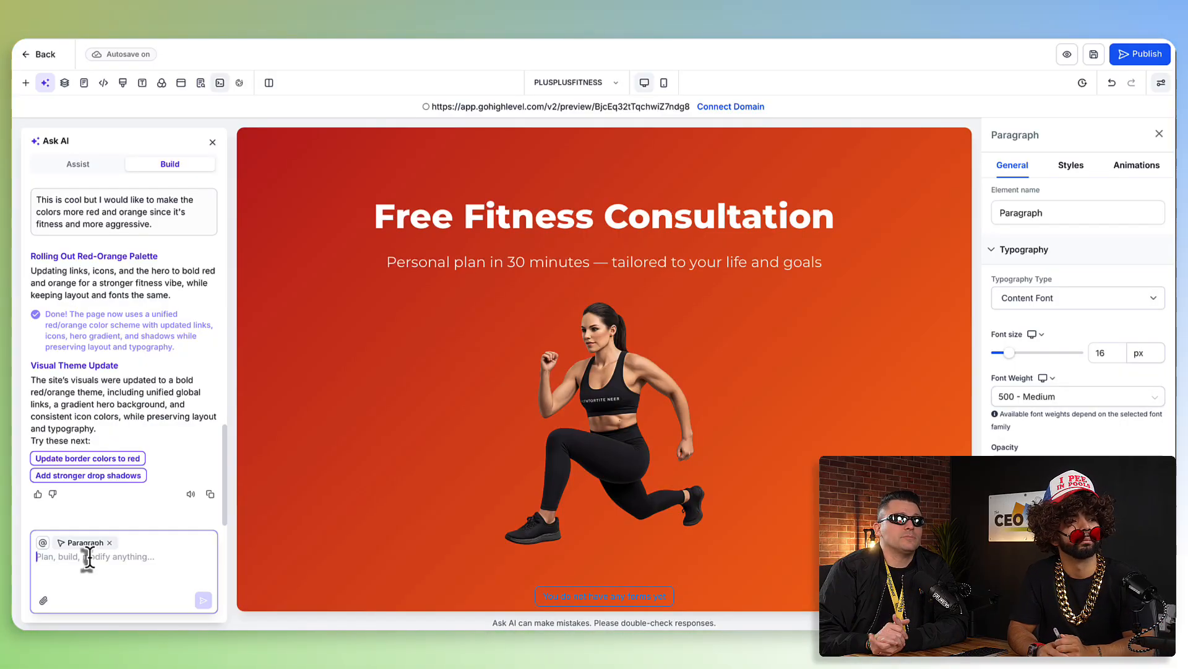
left_click(604, 421)
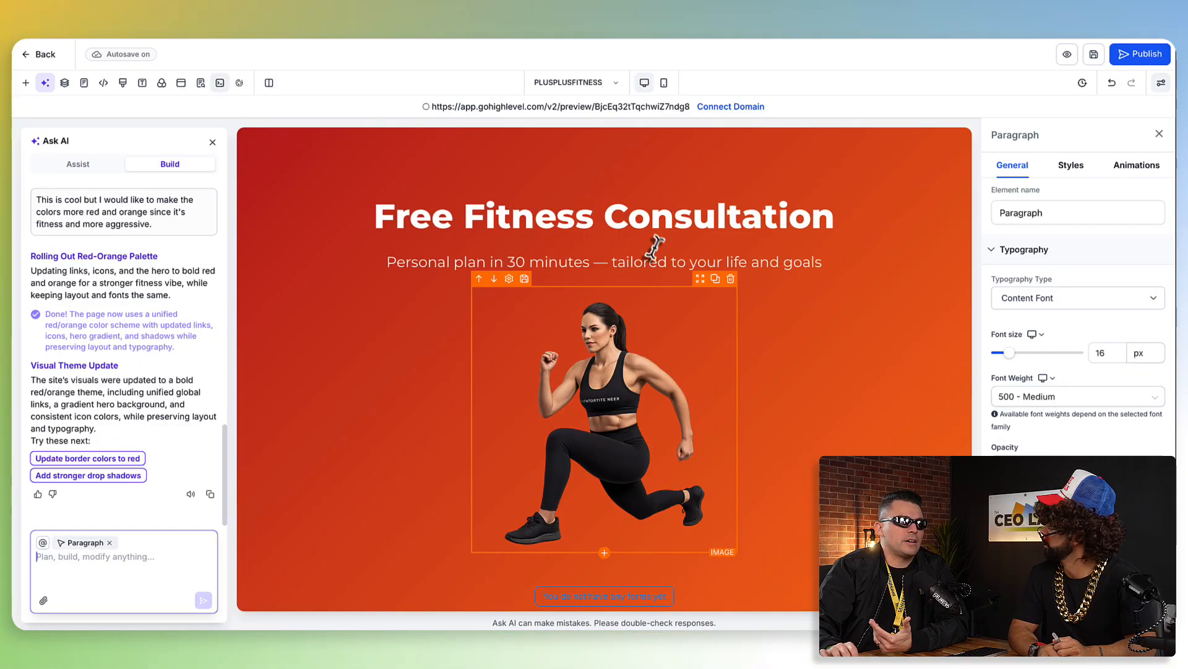
left_click(618, 217)
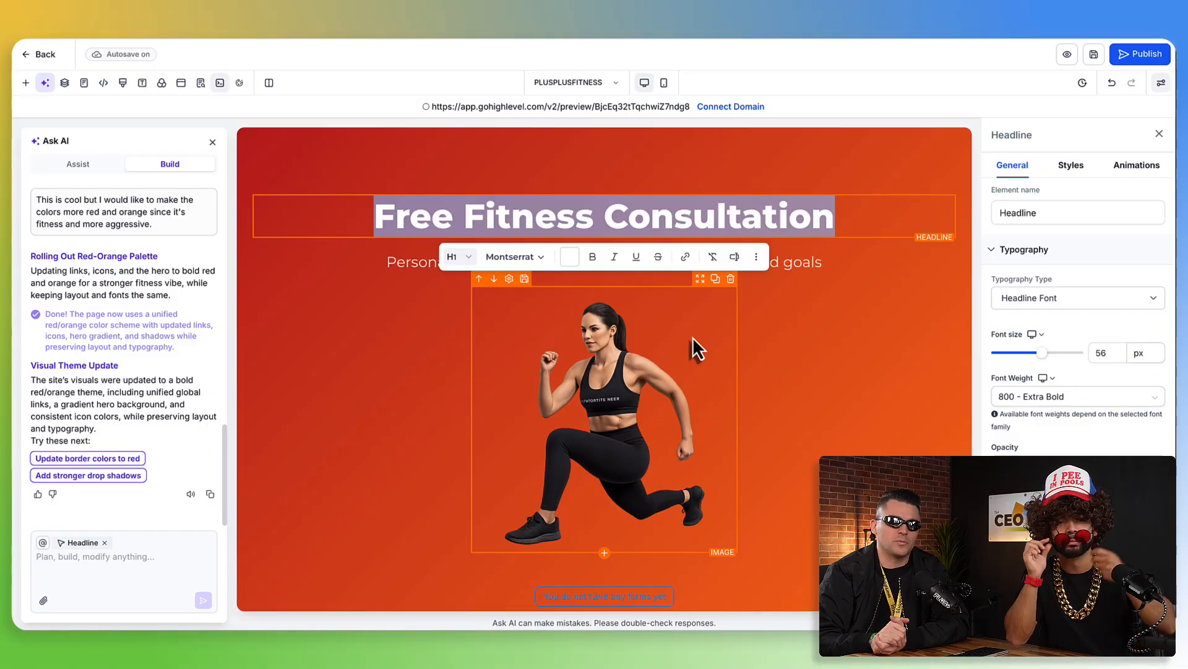
Scroll down the recoloured PLUSPLUSFITNESS page to review its sections
scroll("down", 3)
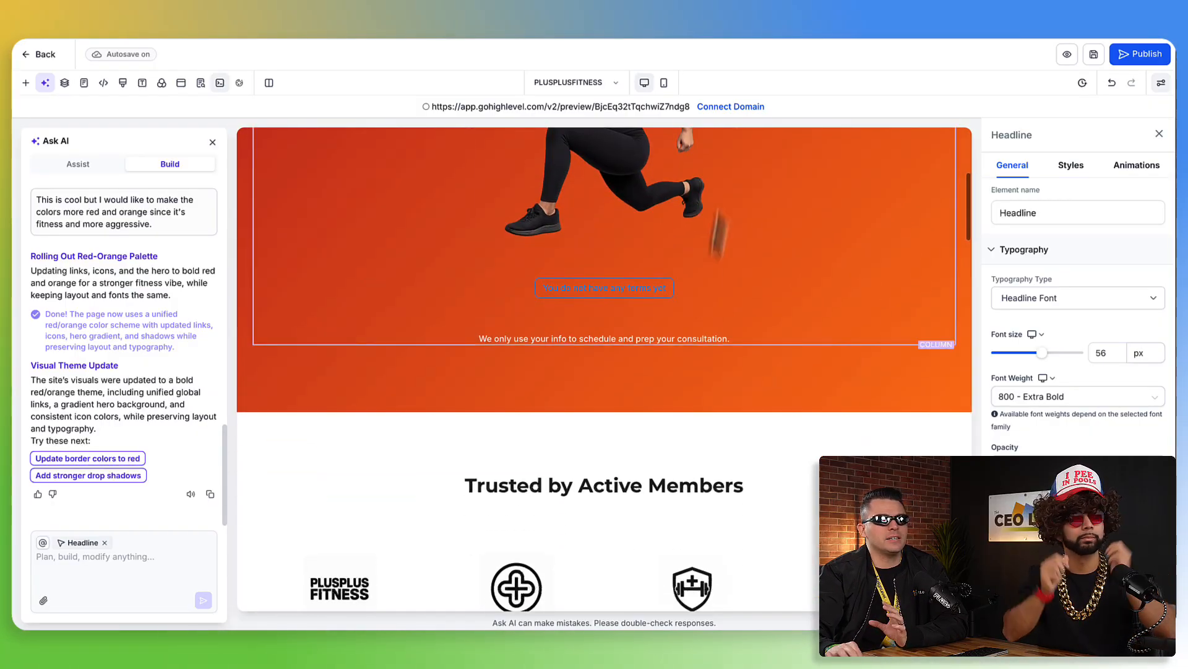
scroll("down", 3)
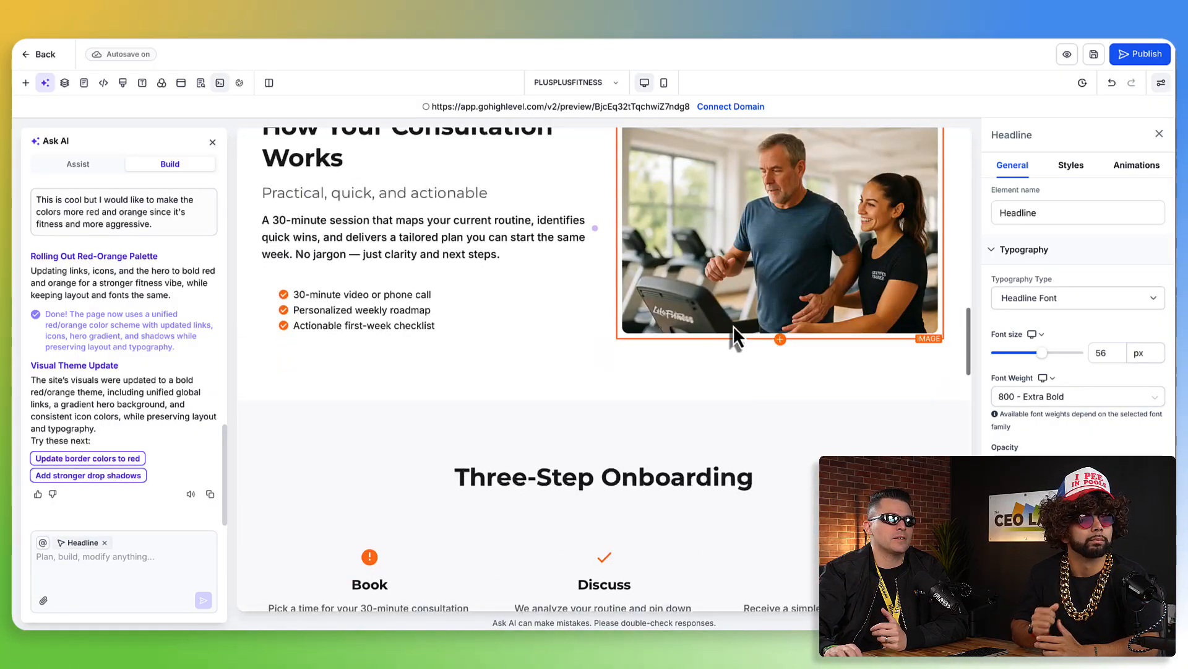
scroll("down", 3)
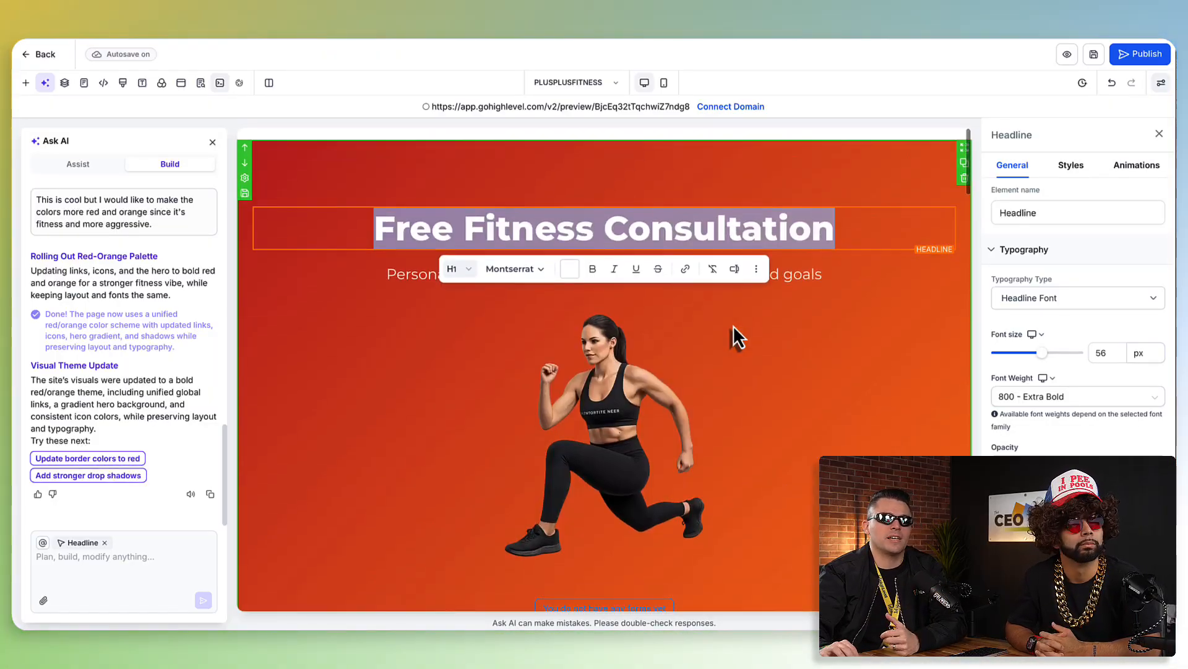
scroll("down", 3)
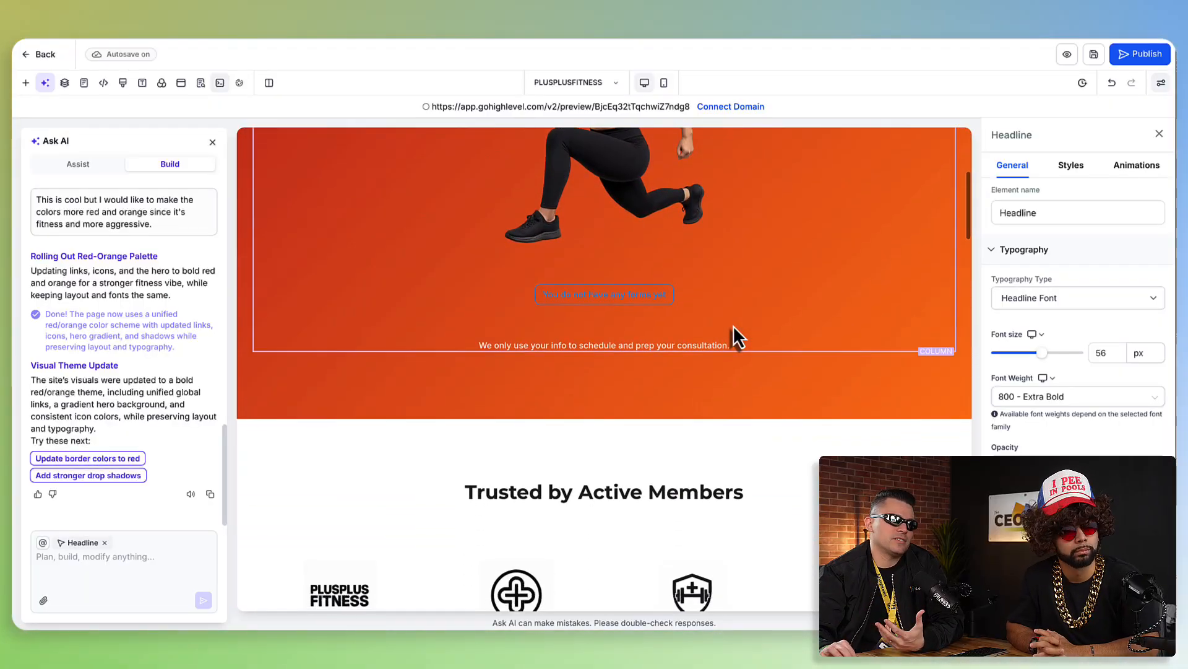
scroll("down", 3)
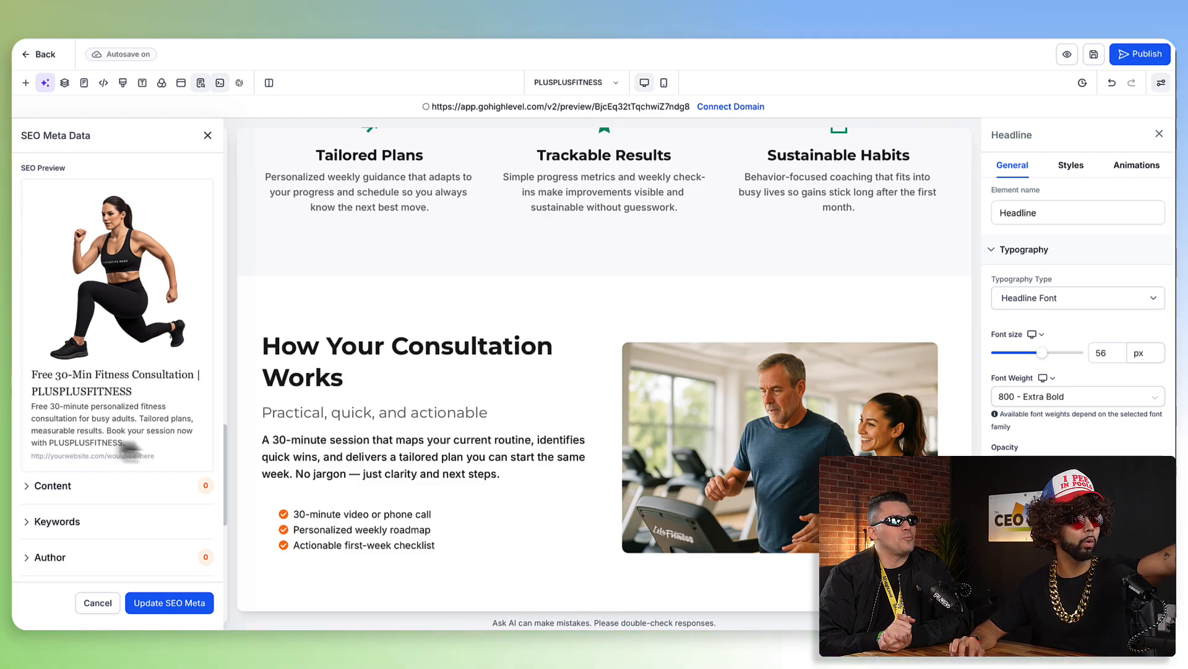
Expand the SEO title and description settings and review the title checks
left_click(52, 485)
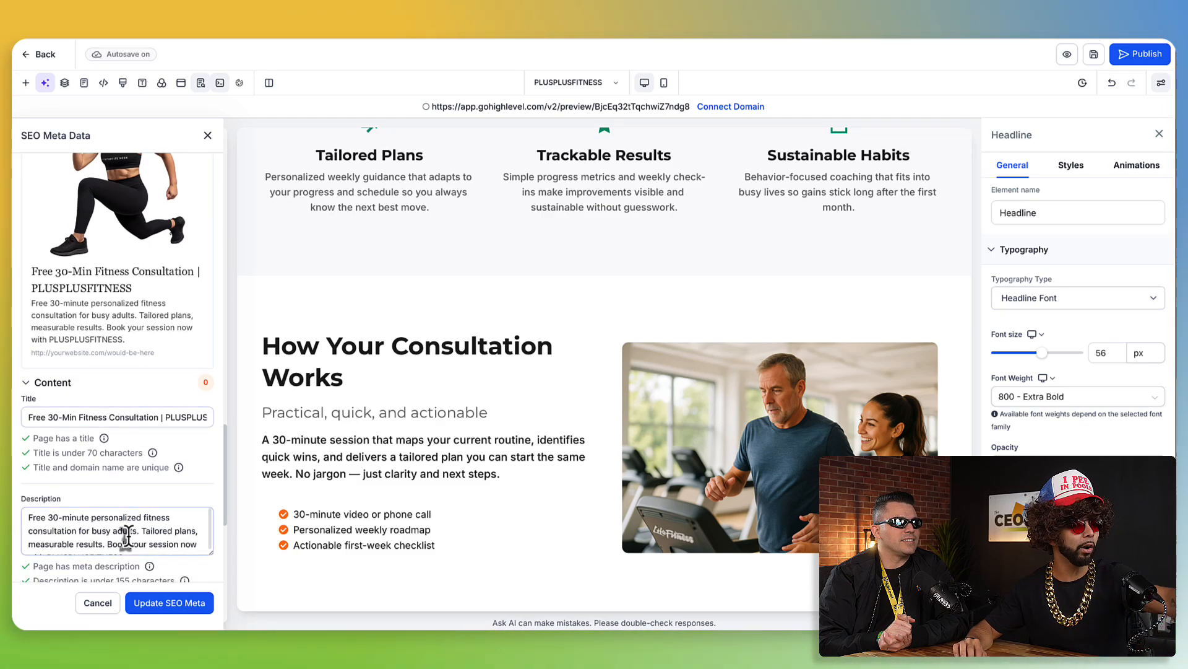
scroll("down", 3)
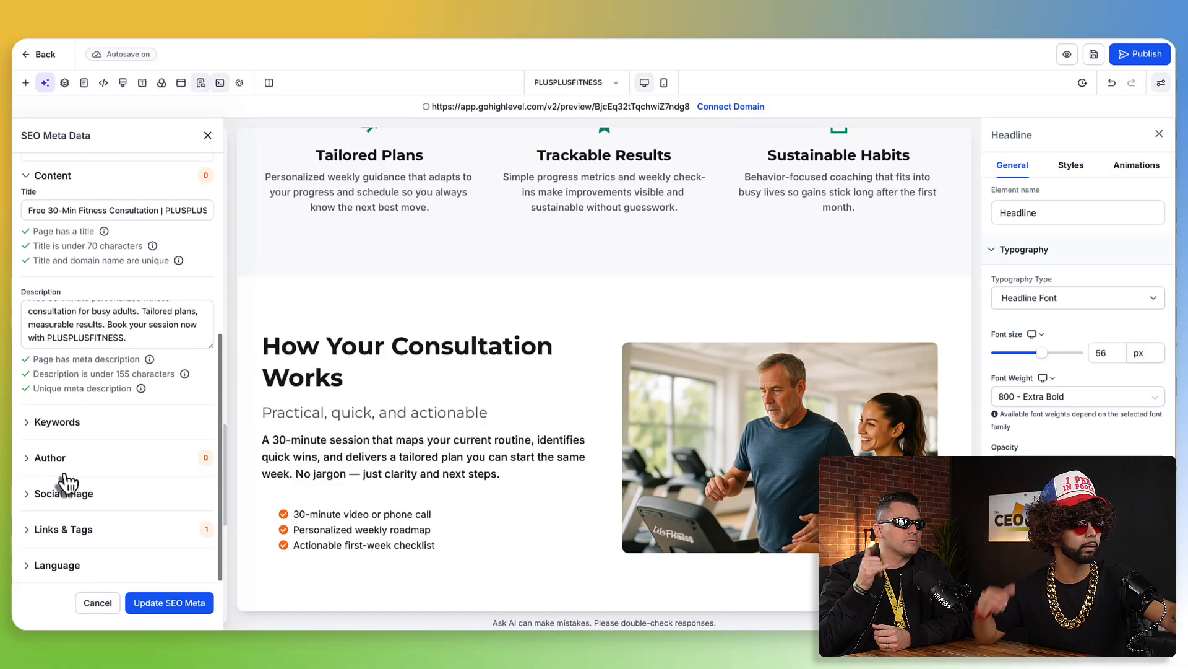
left_click(56, 493)
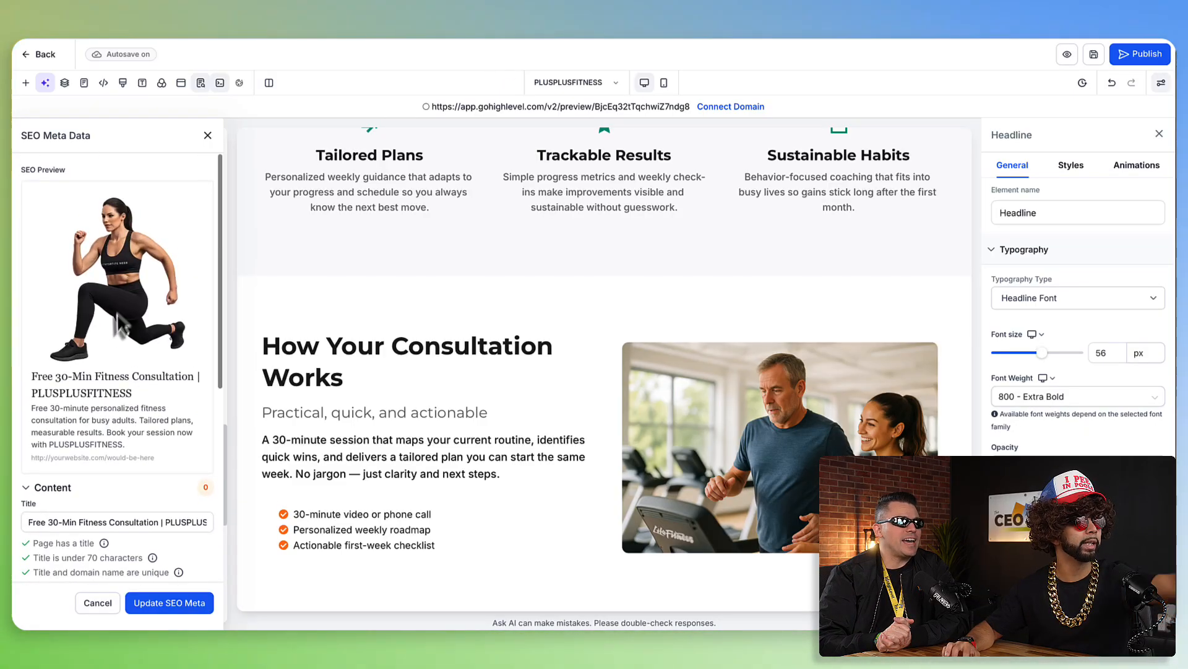
mouse_move(50, 69)
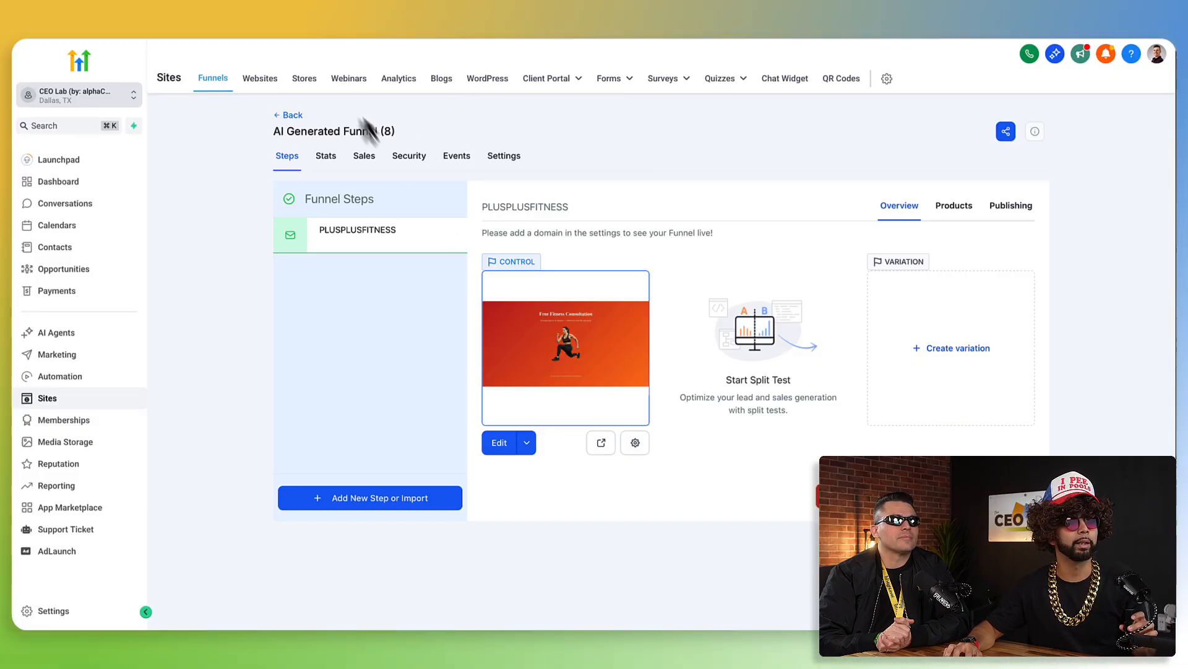
Return to the Funnels list and start a new Build with AI funnel page
left_click(287, 113)
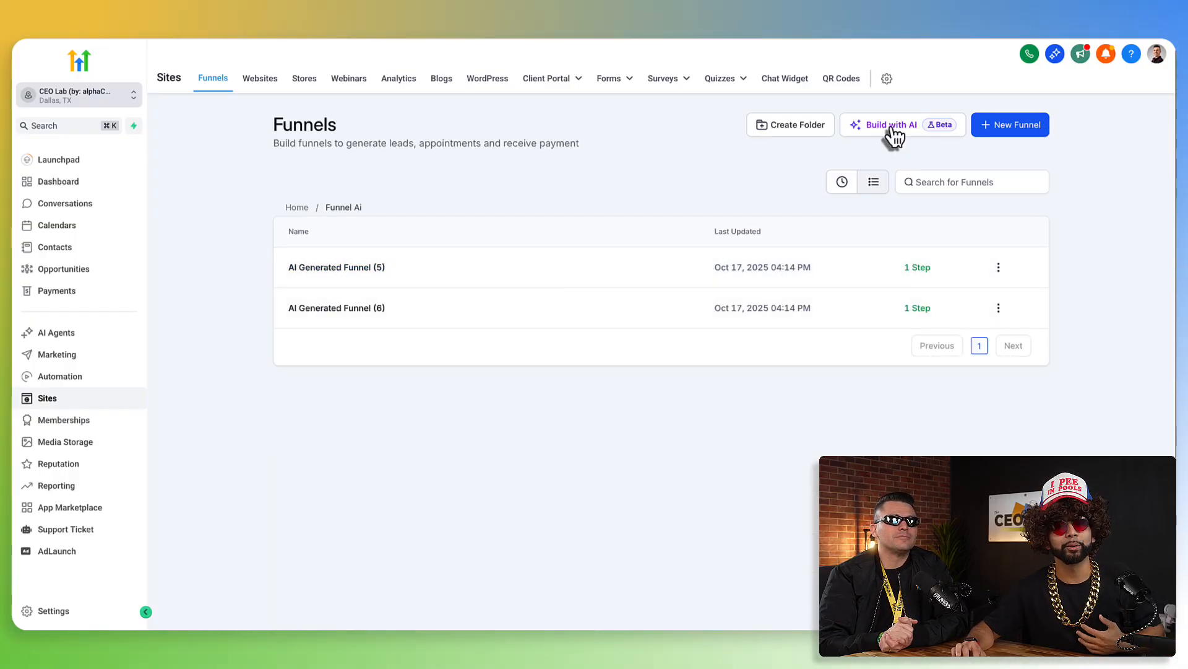
left_click(892, 124)
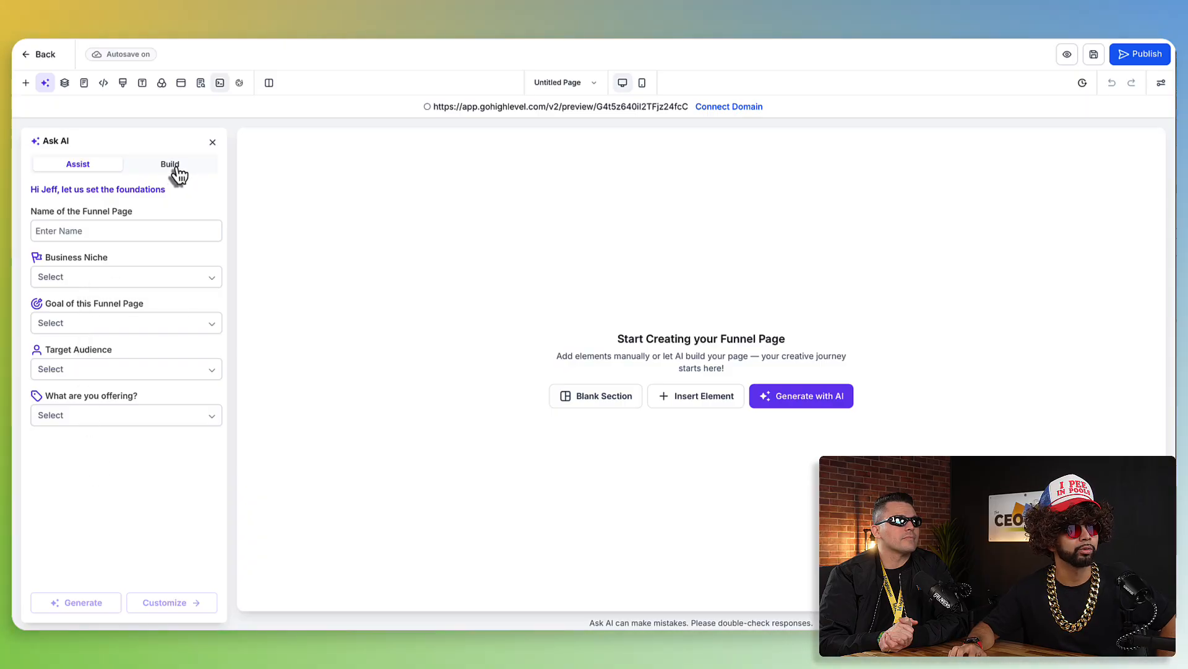
Request a modern, sleek lead-generating fitness website for PLUSPLUS gyms in the Build tab and send it
left_click(170, 164)
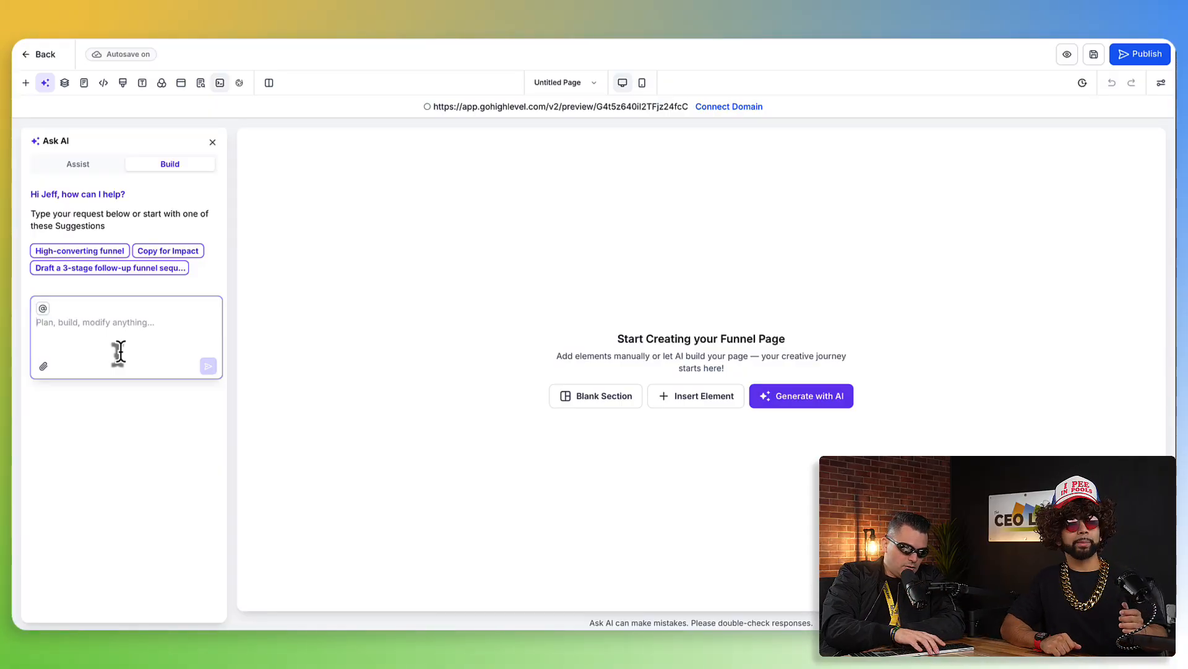
type("I need a mode")
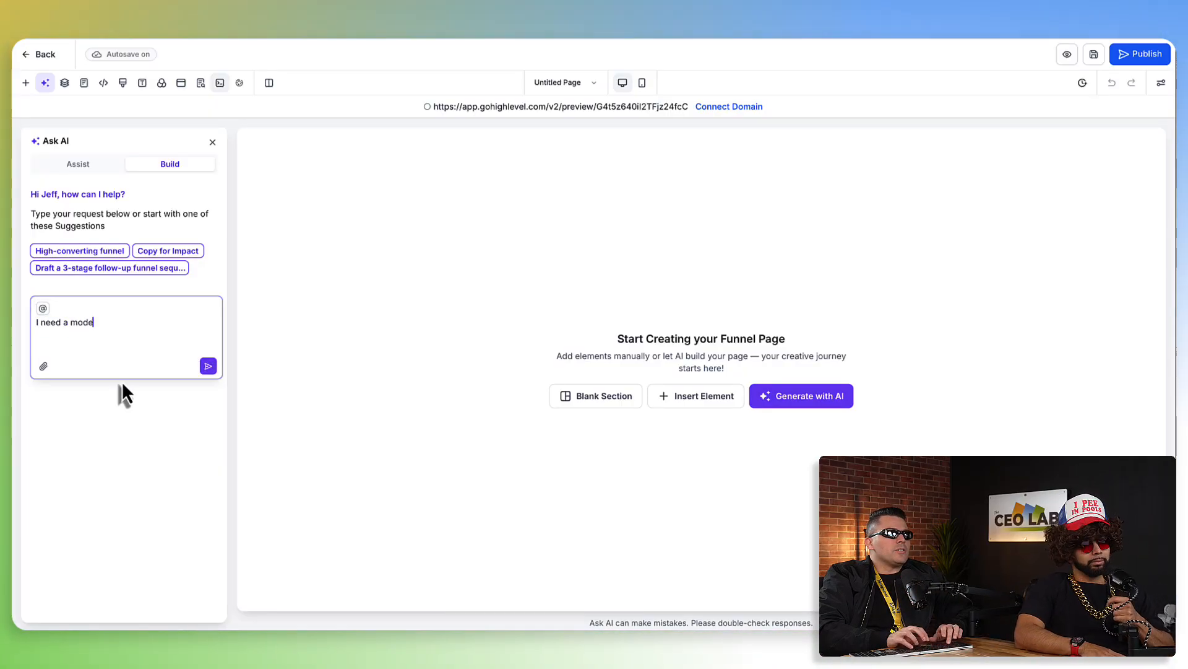
type("I need a modern and sleek fitness website that generates leads for gyms. My company is called PLUSPLUS Fitness. And we specialize in gym's for body builders.")
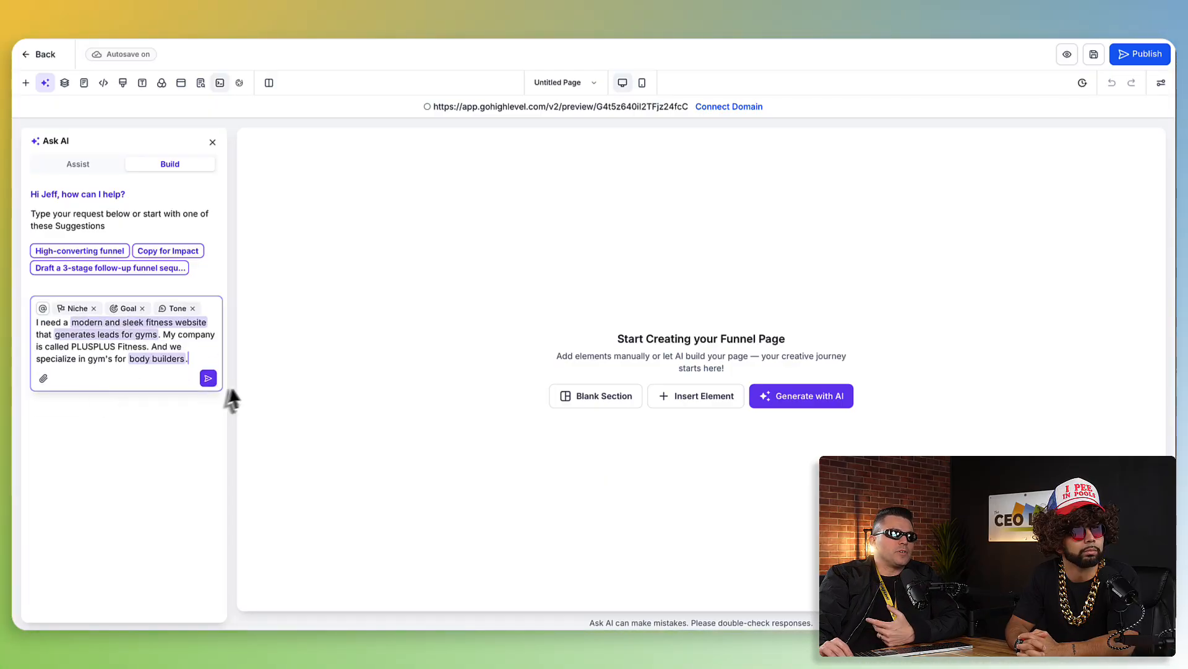
mouse_move(208, 379)
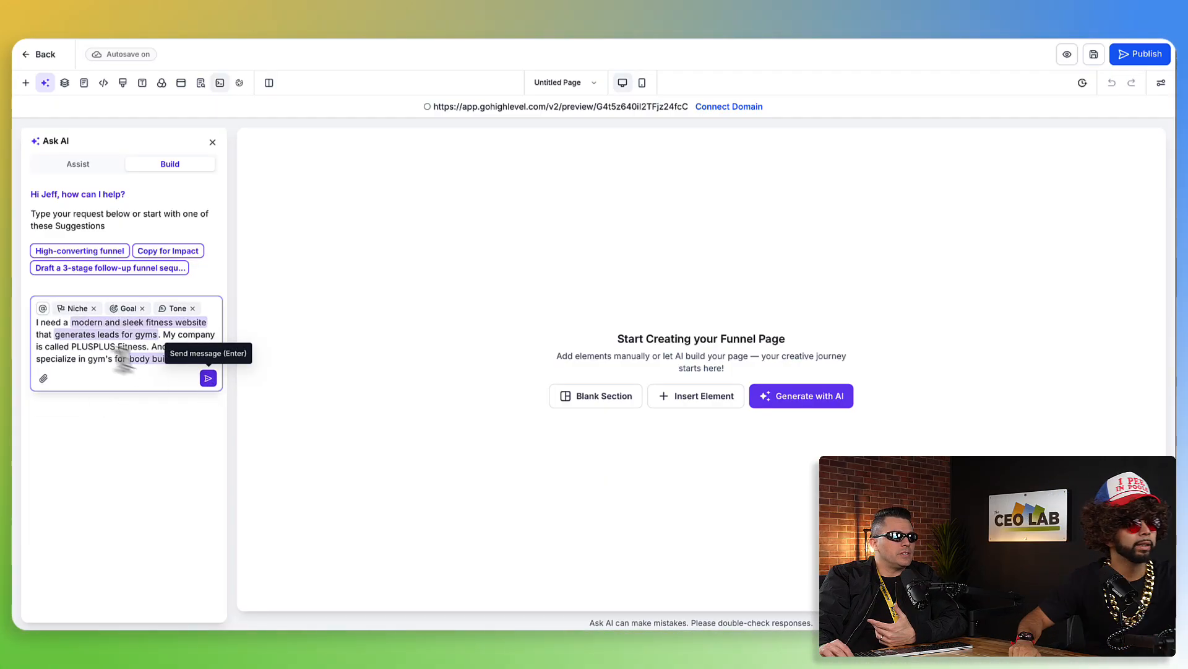
mouse_move(43, 379)
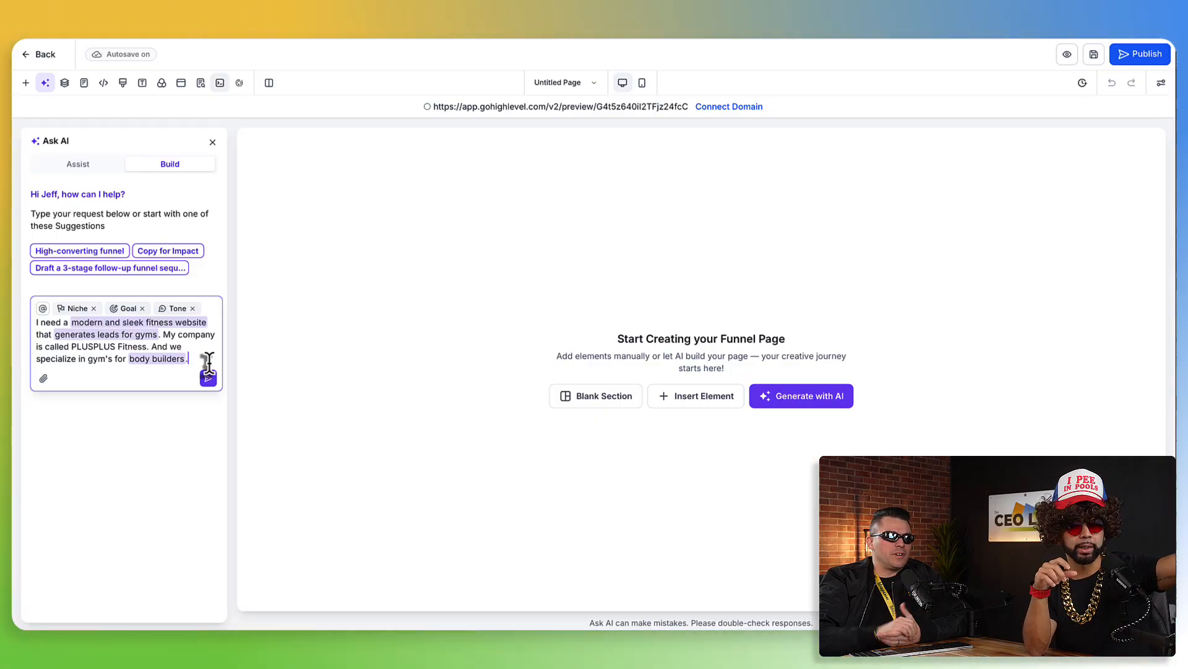
mouse_move(208, 377)
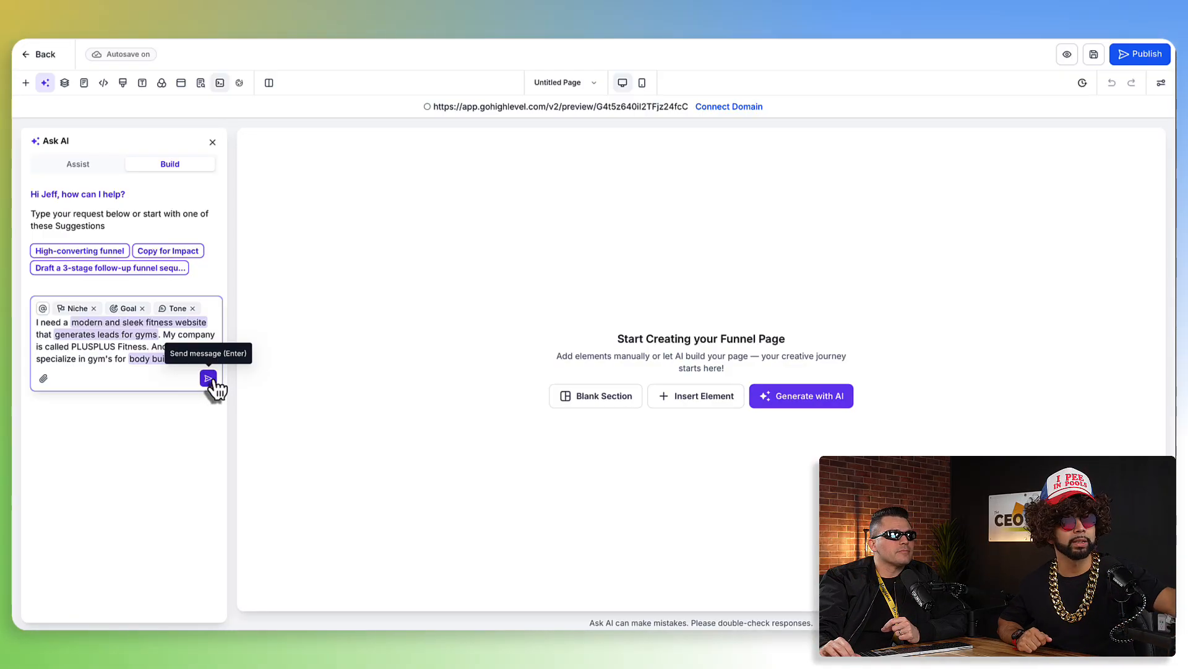
left_click(208, 379)
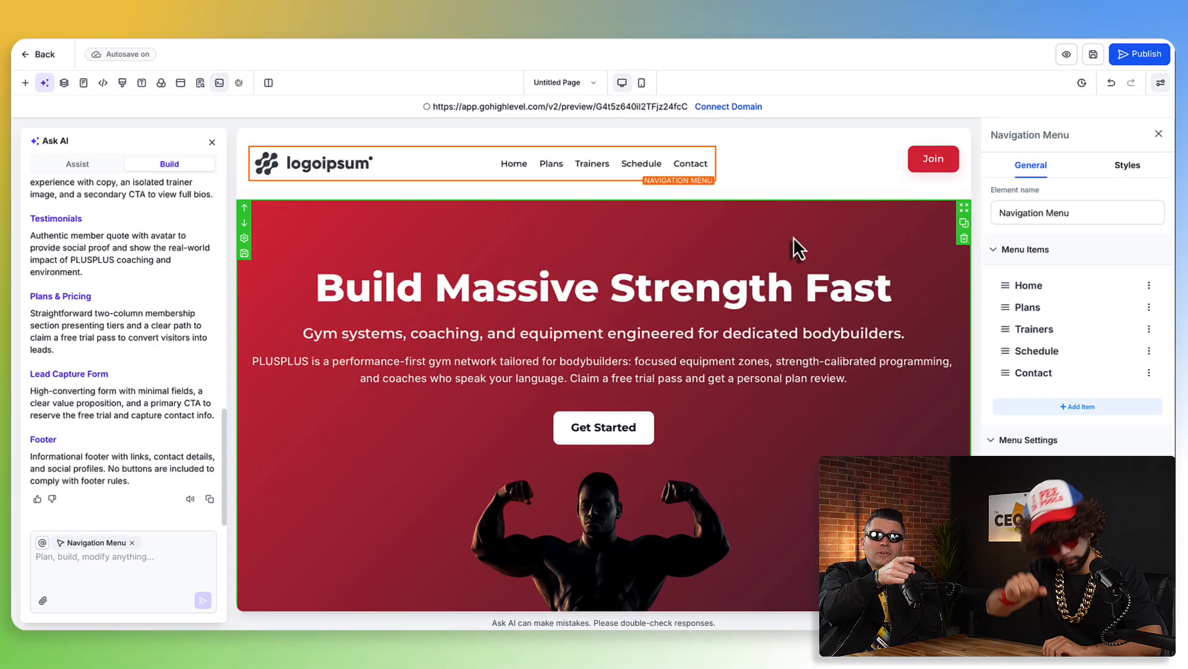
Scroll through the generated page's benefits, training formula, performance numbers and coaches sections
left_click(609, 333)
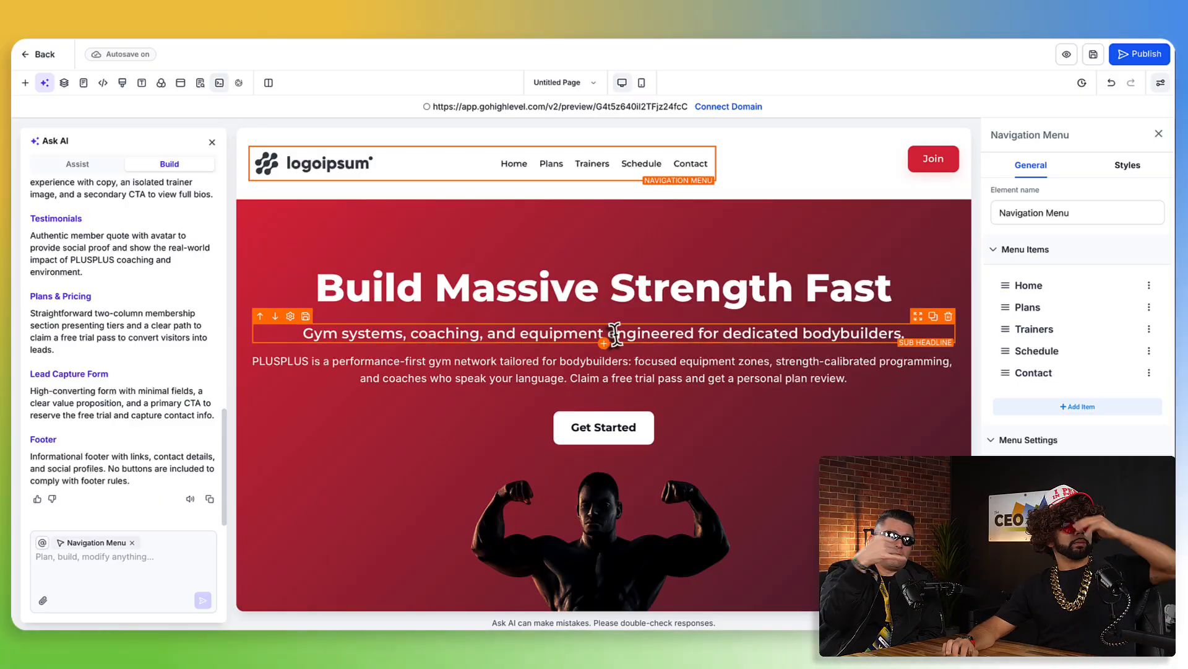
scroll("down", 3)
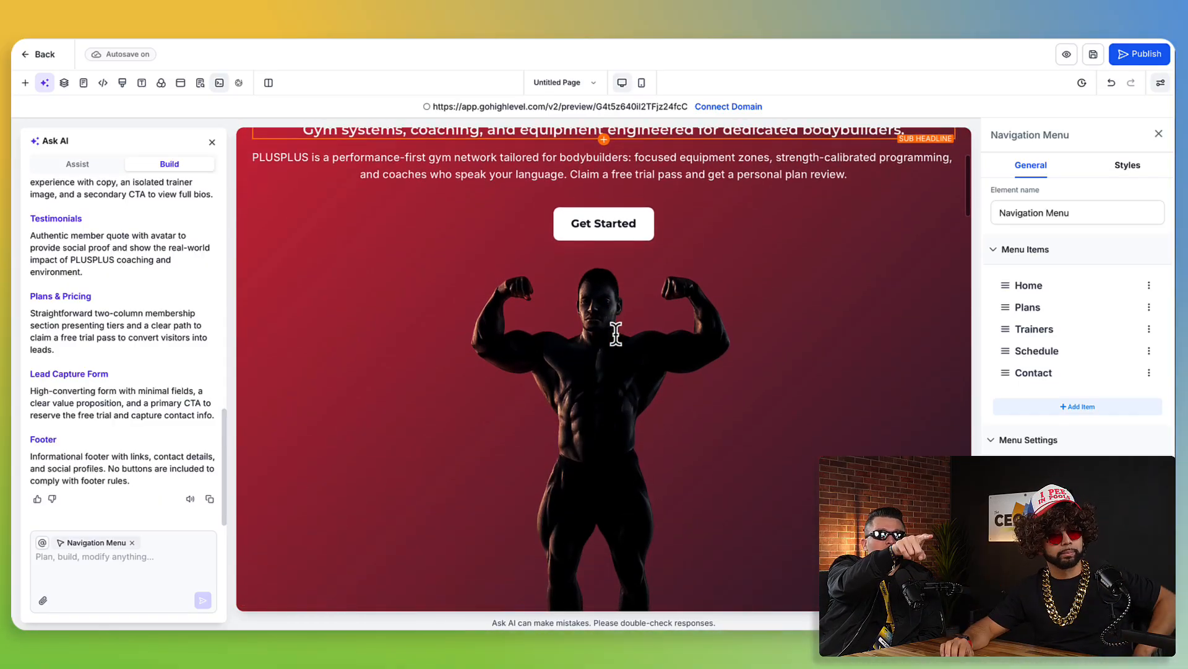
scroll("down", 3)
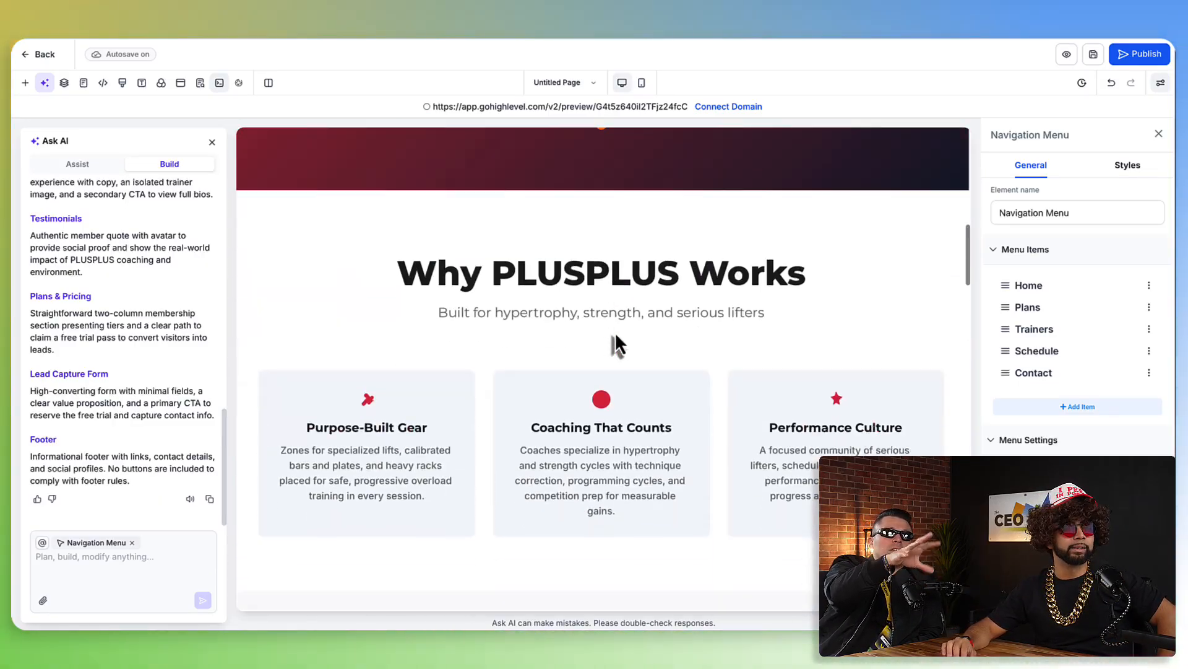
scroll("down", 3)
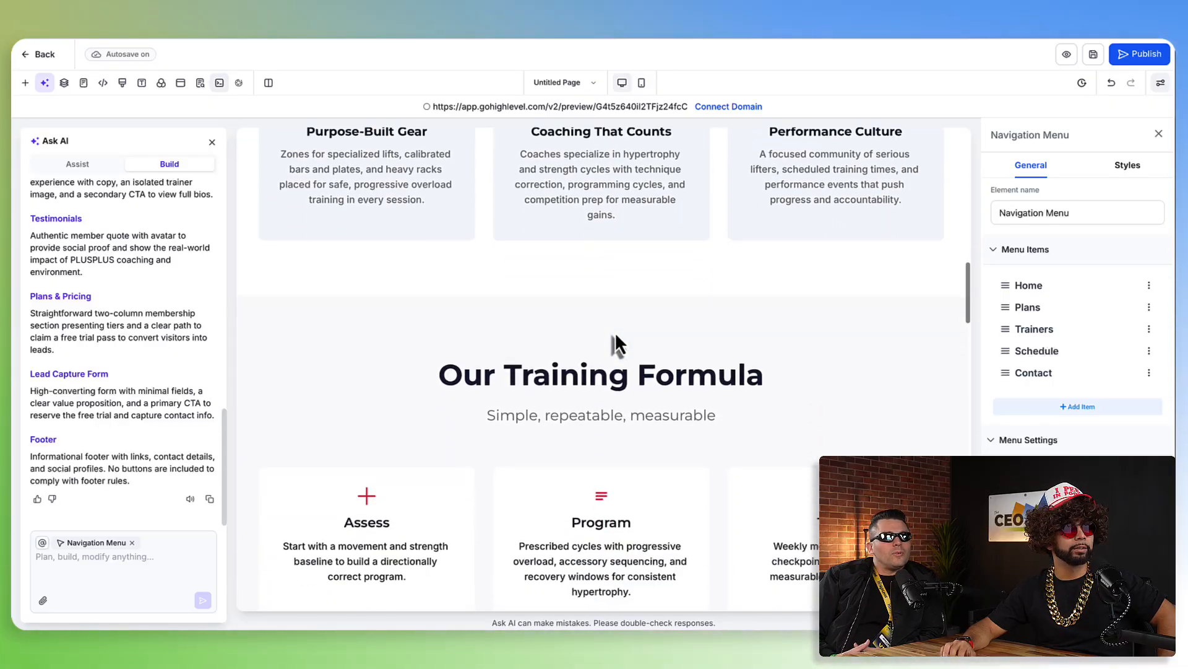
scroll("down", 3)
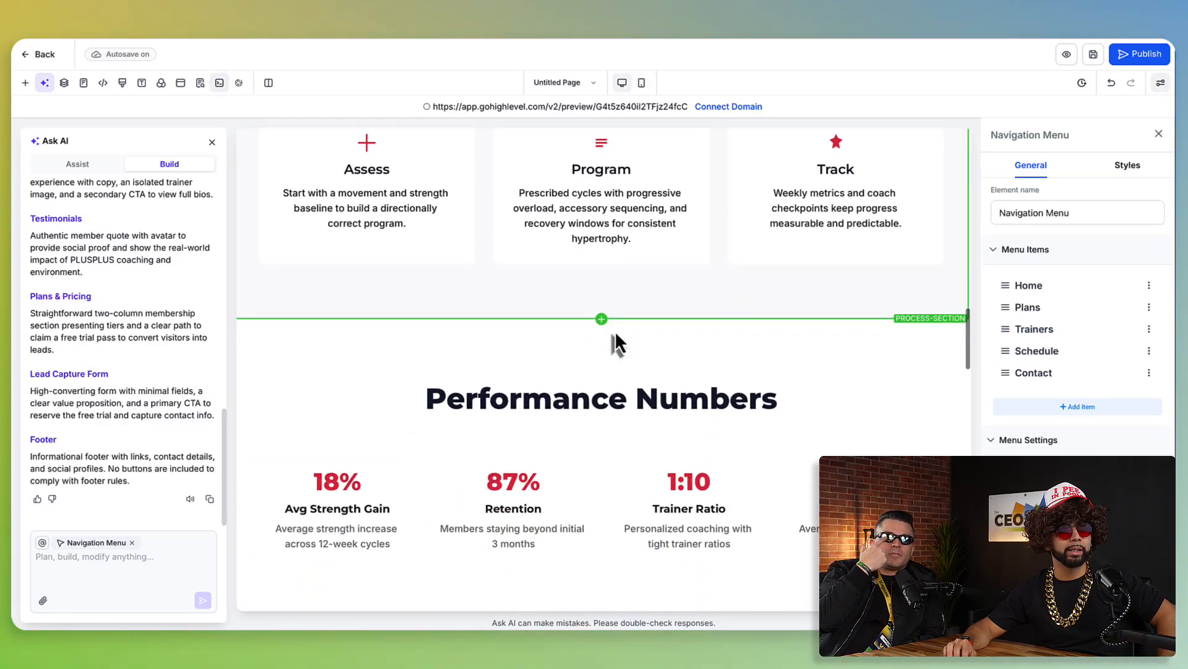
scroll("down", 3)
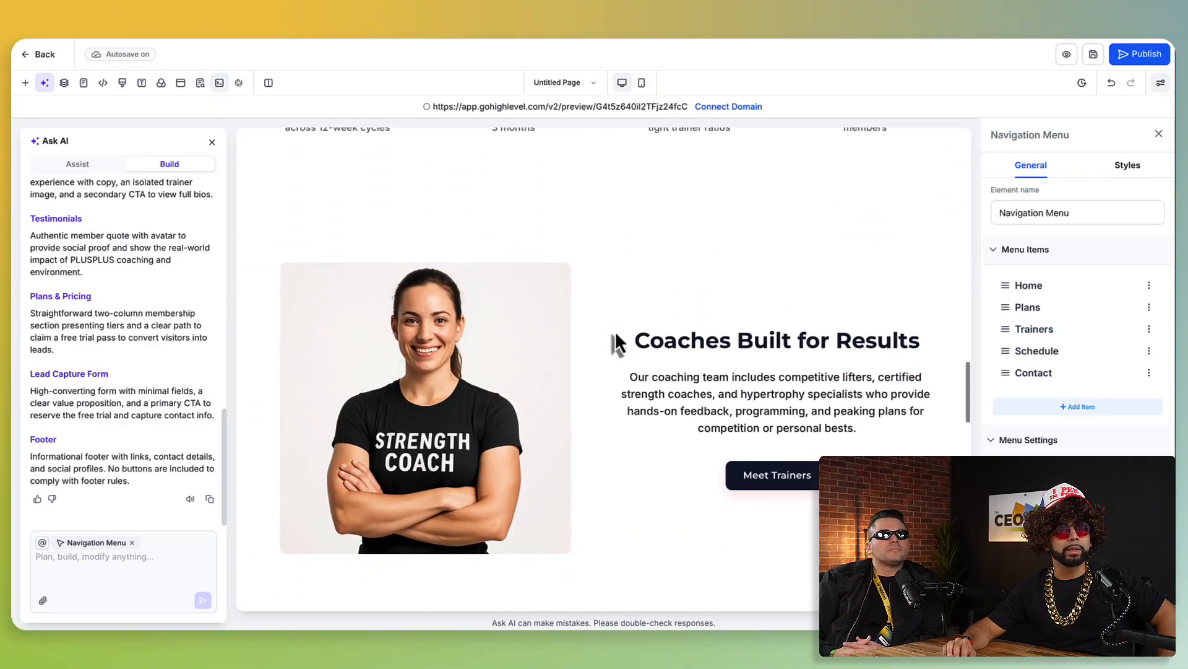
scroll("down", 3)
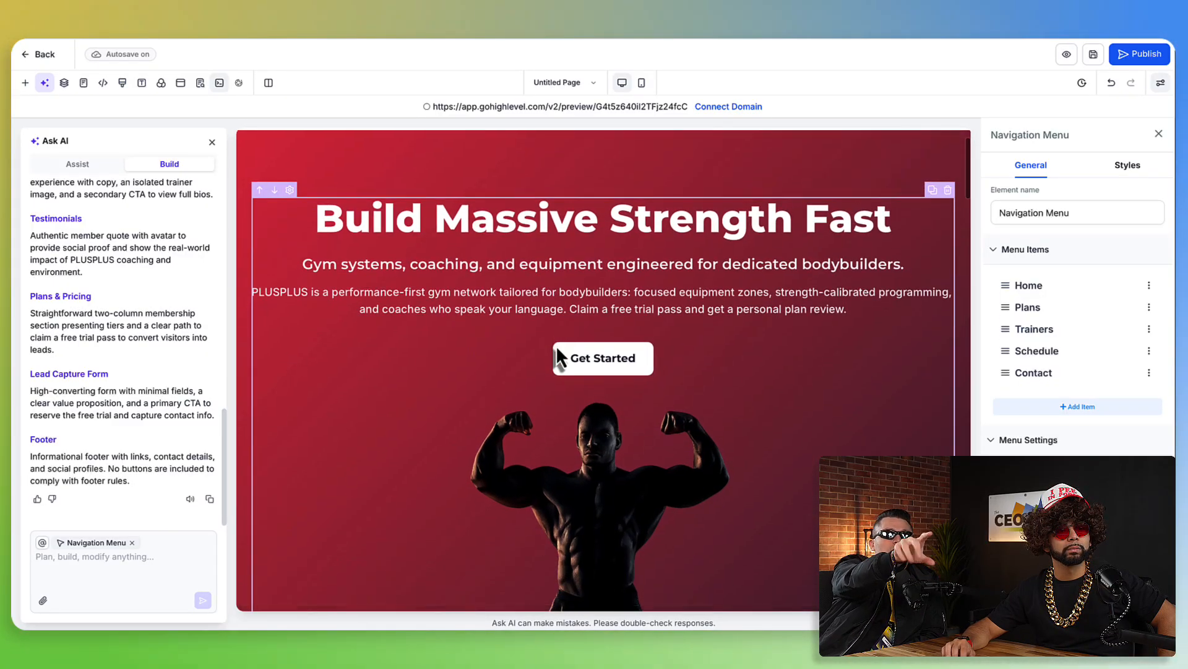
scroll("down", 3)
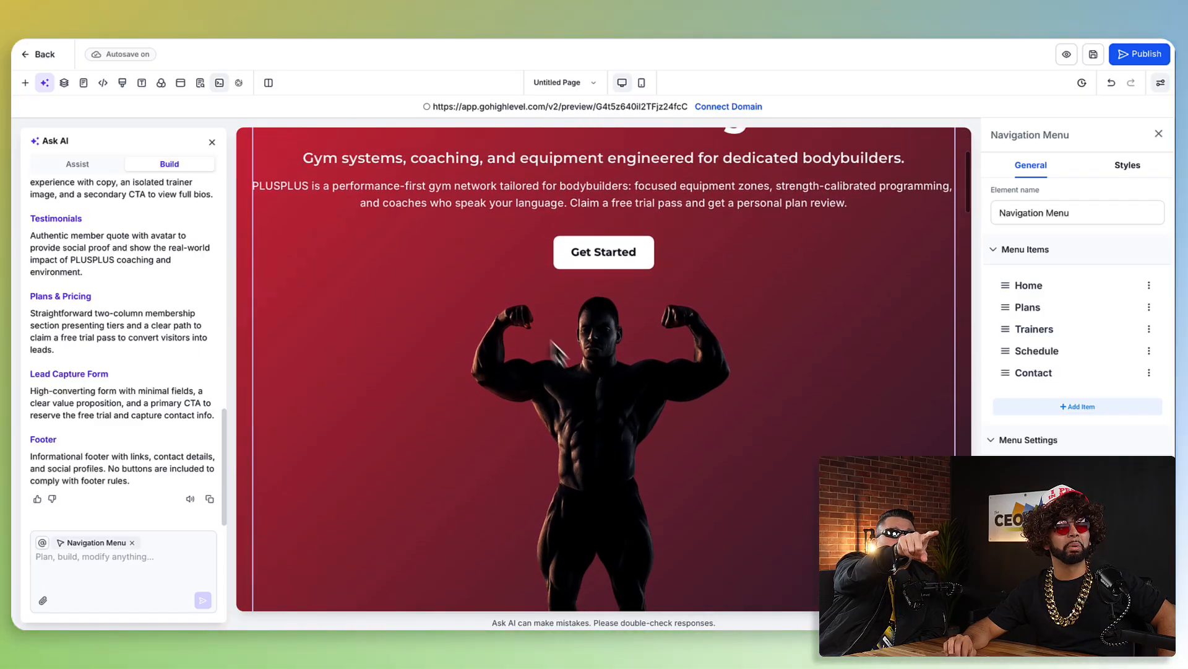
left_click(473, 191)
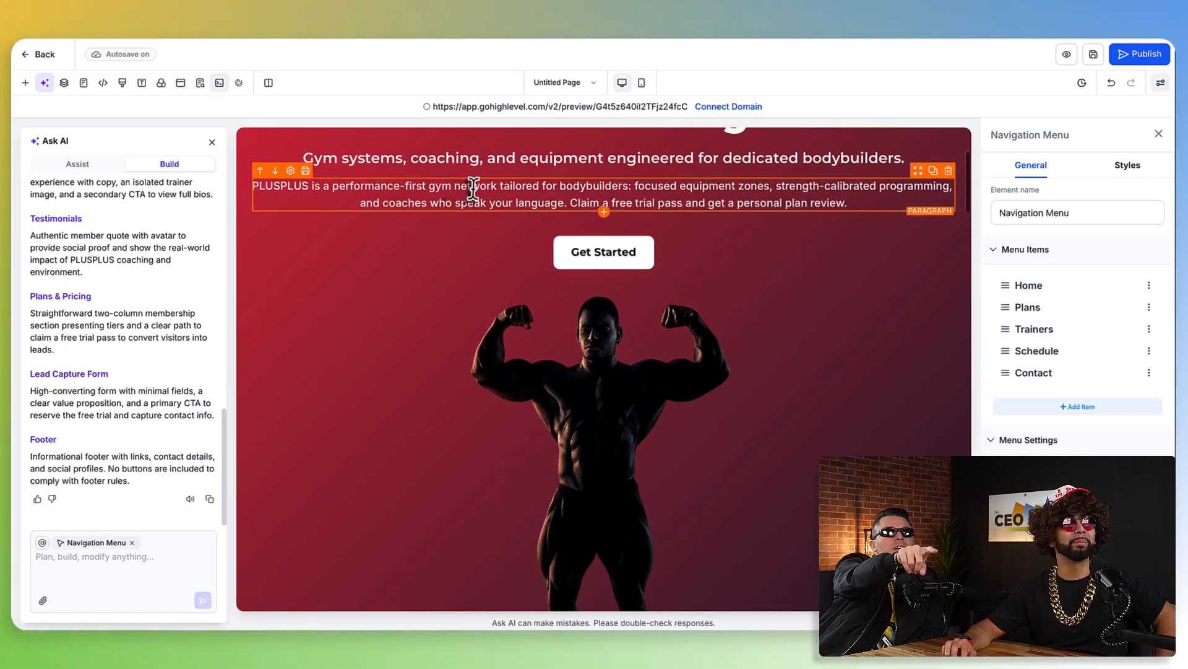
mouse_move(691, 185)
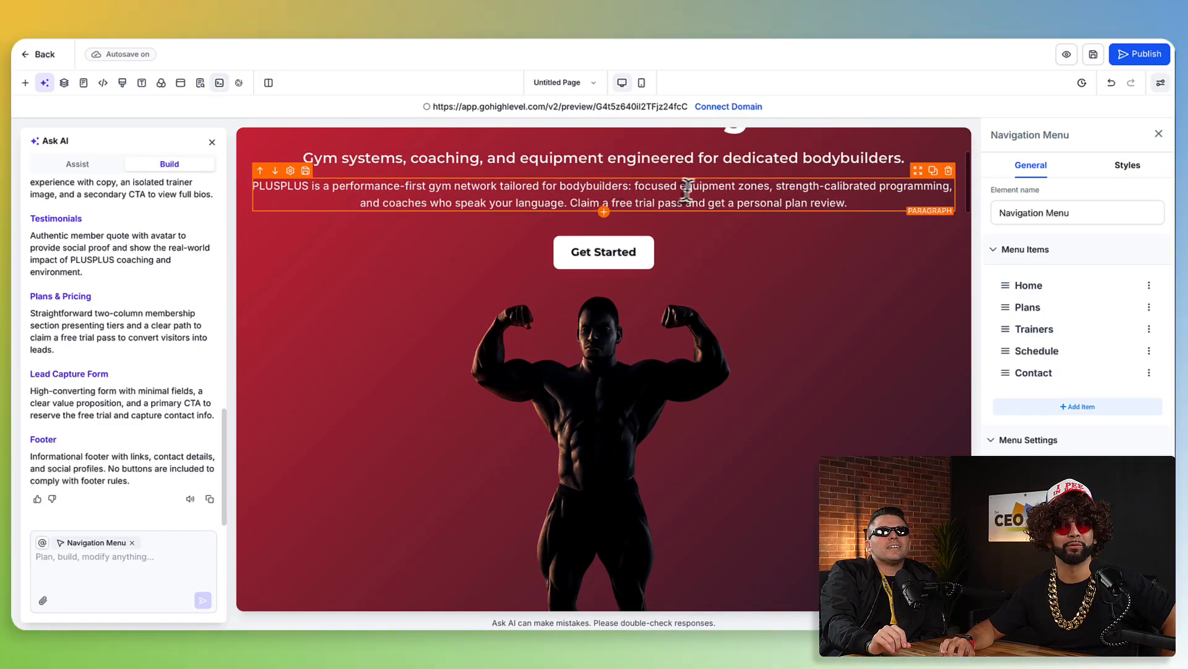
mouse_move(862, 180)
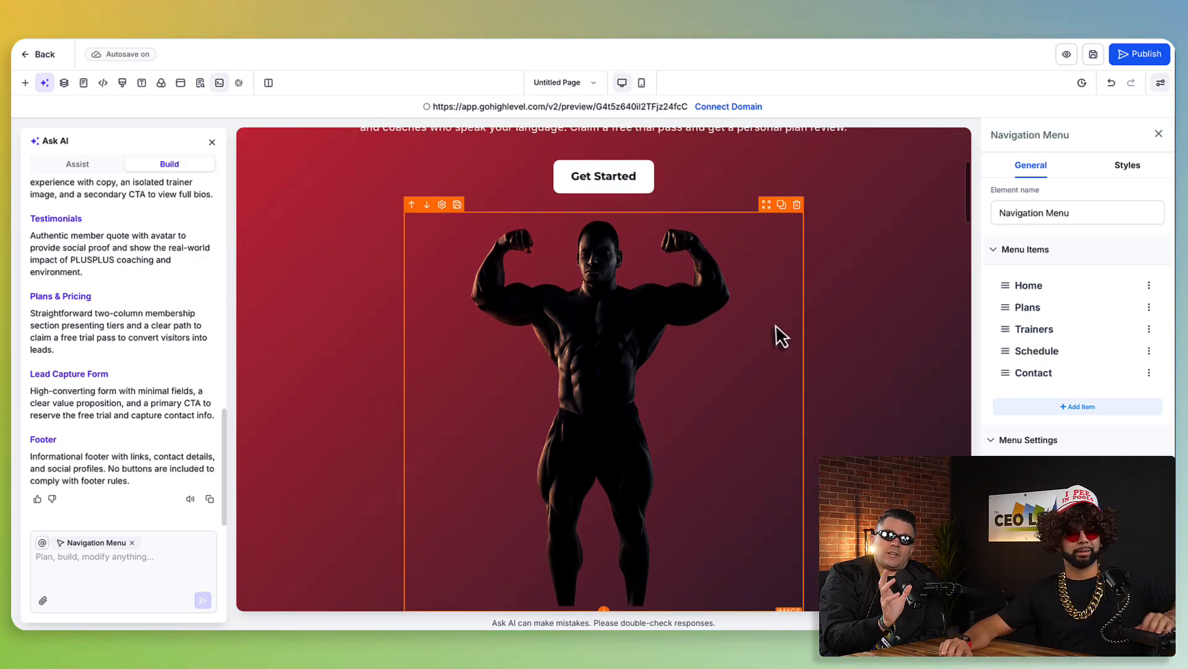
scroll("down", 3)
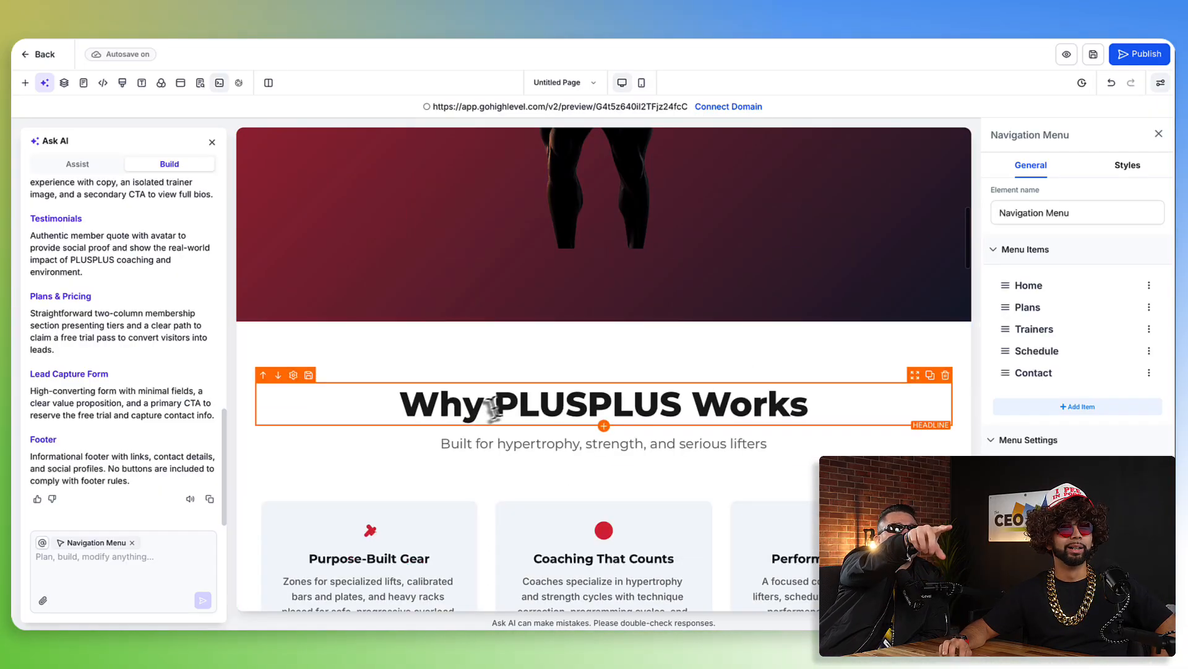
left_click(549, 444)
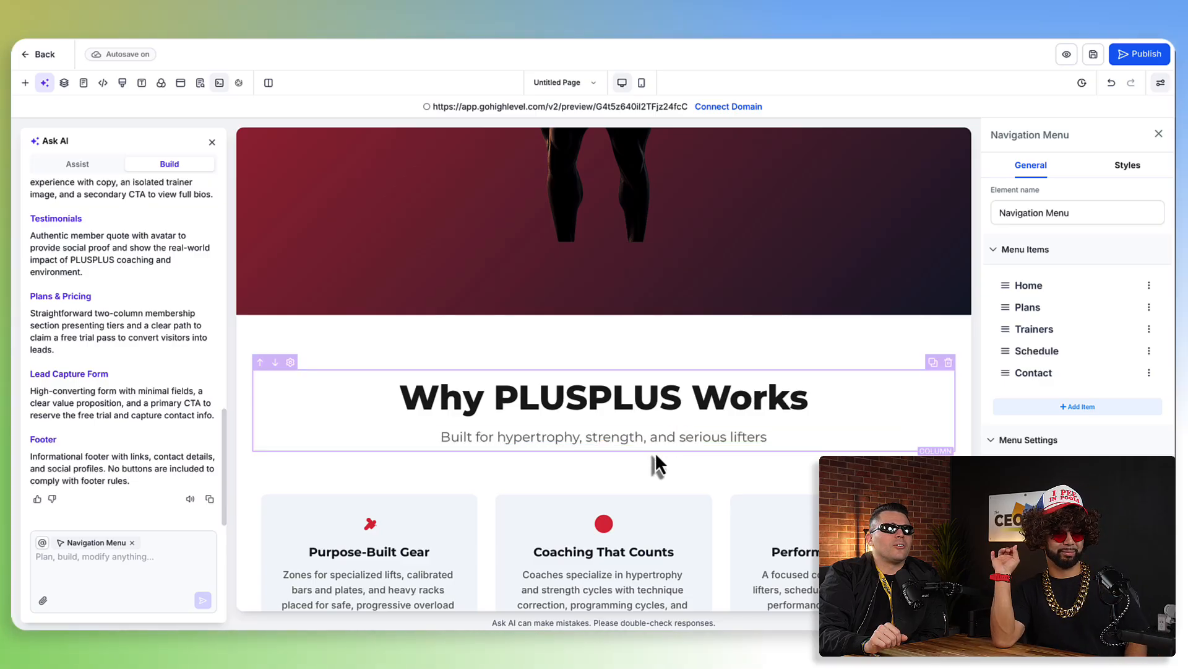
scroll("down", 3)
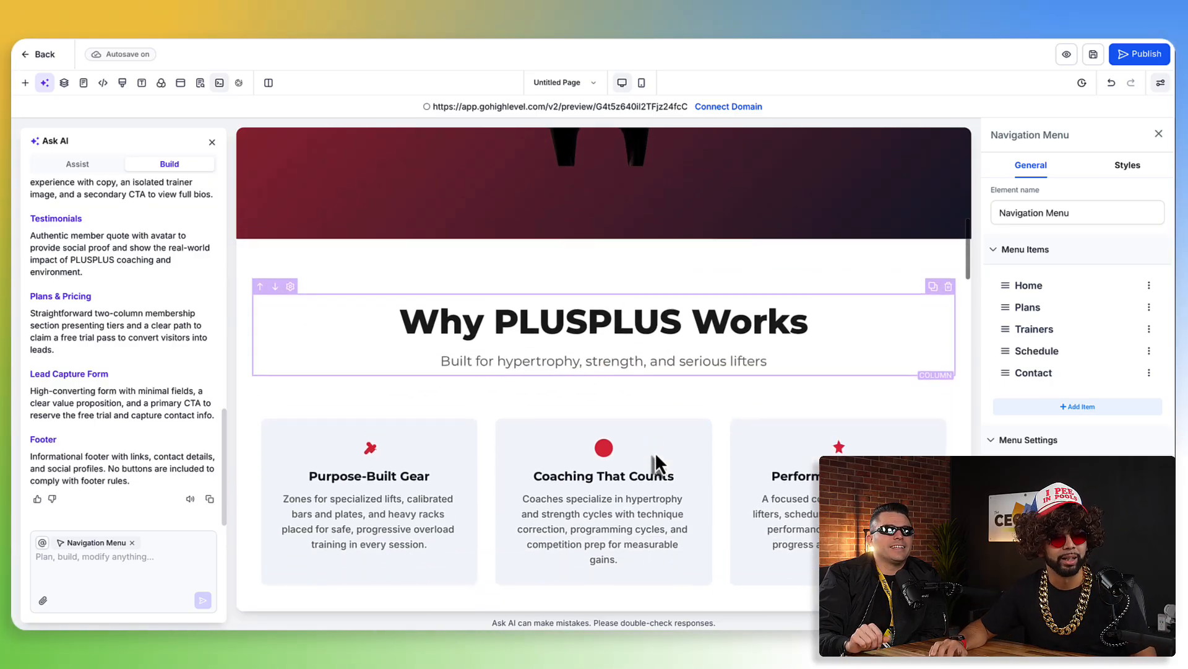
scroll("down", 3)
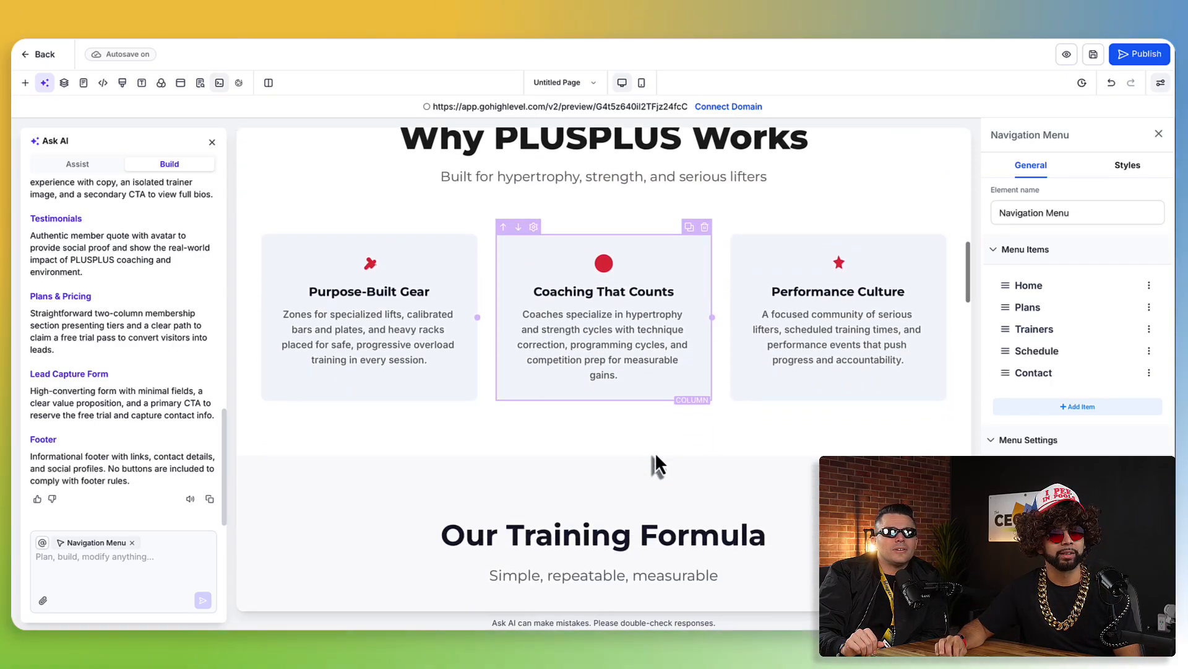
scroll("down", 3)
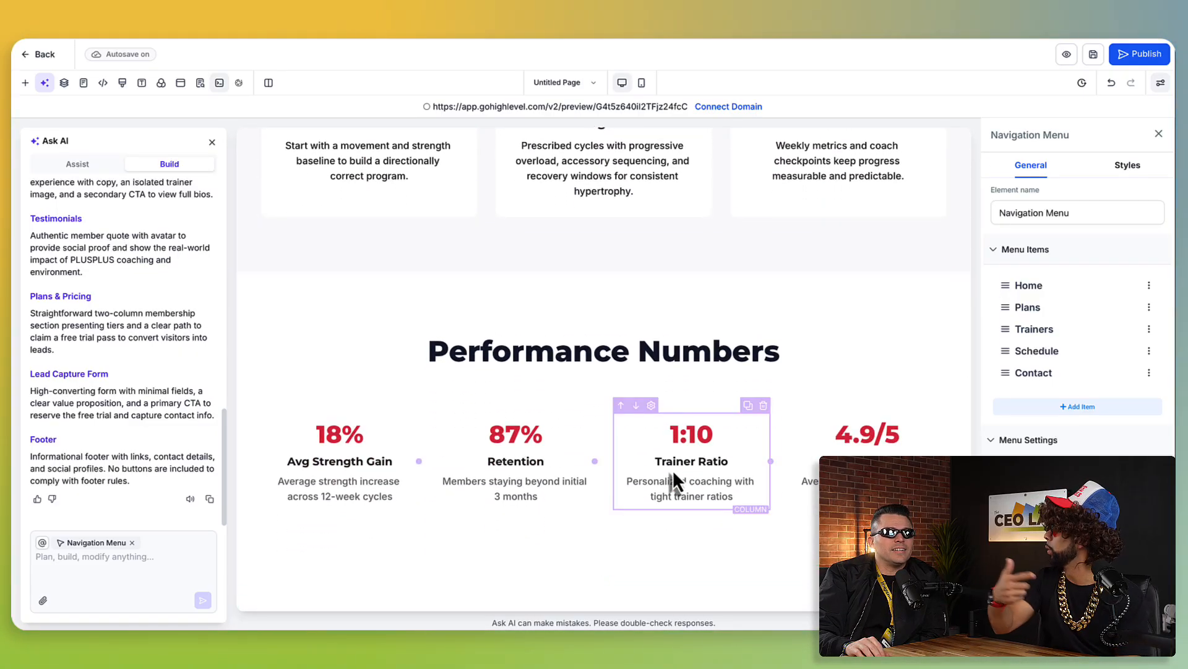
left_click(80, 557)
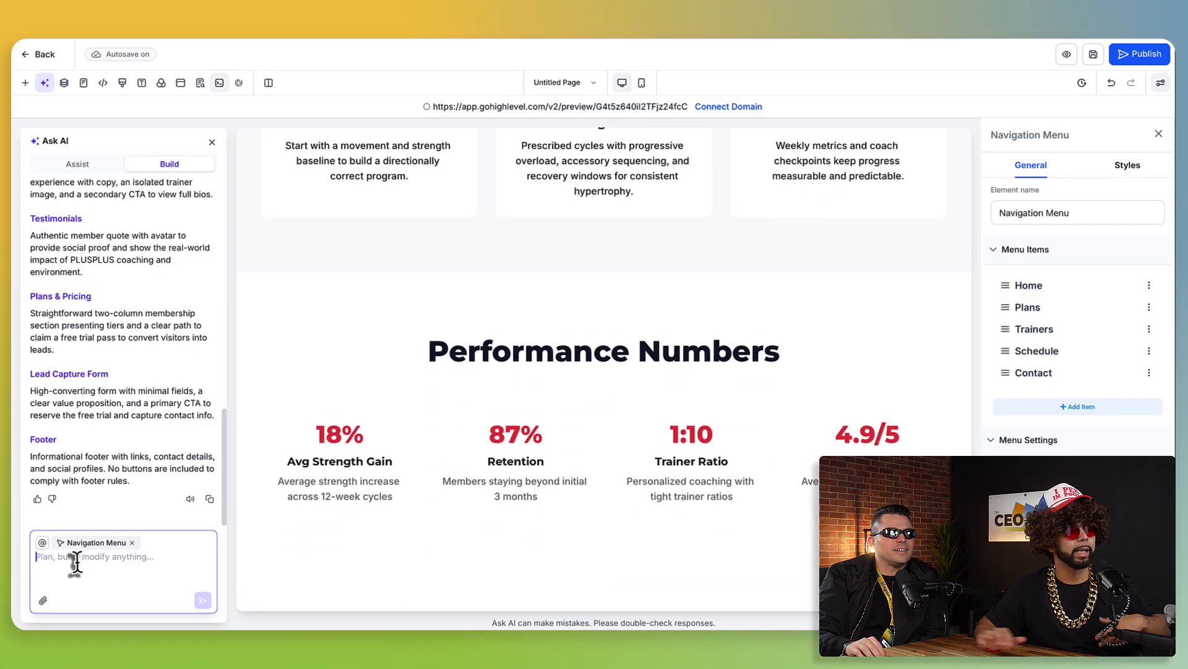
type("jh")
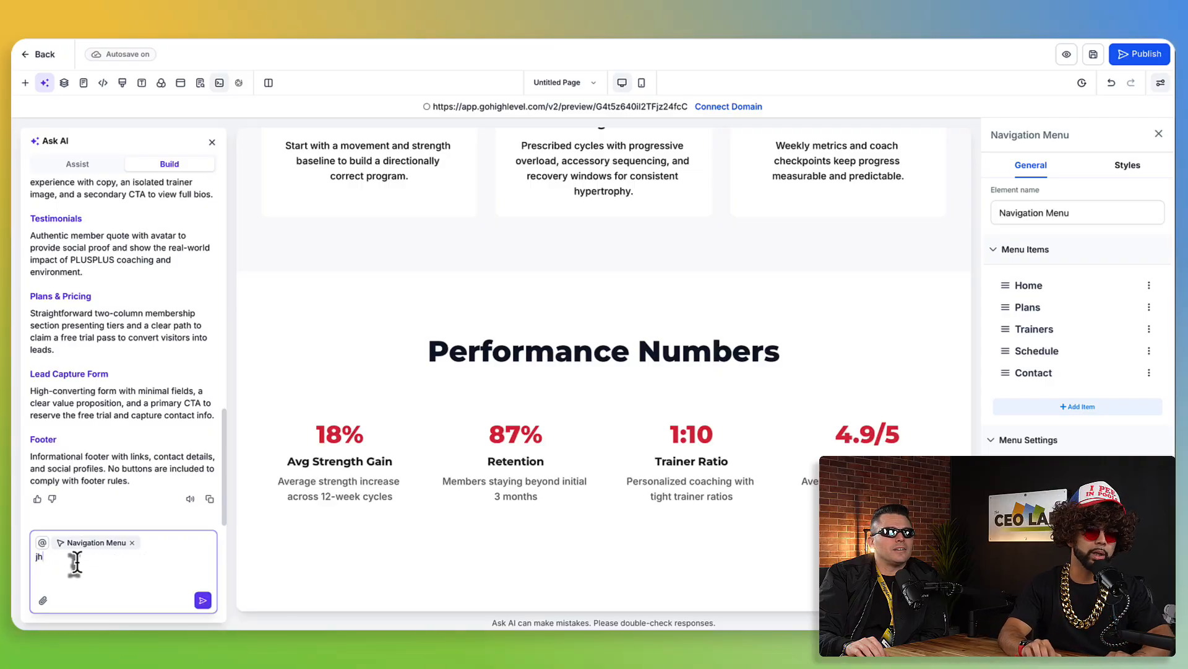